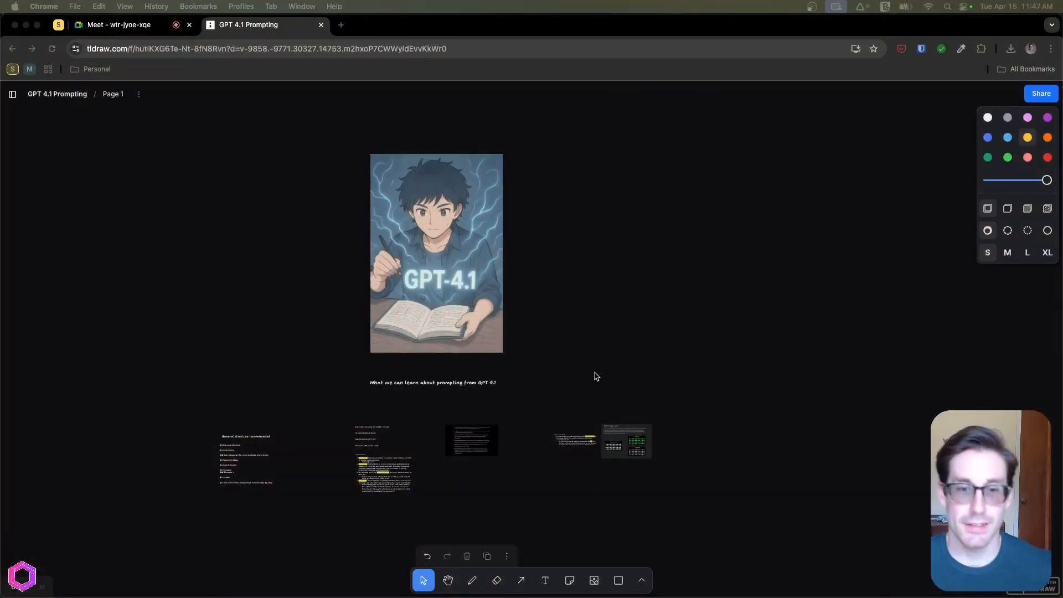
pyautogui.moveTo(536, 329)
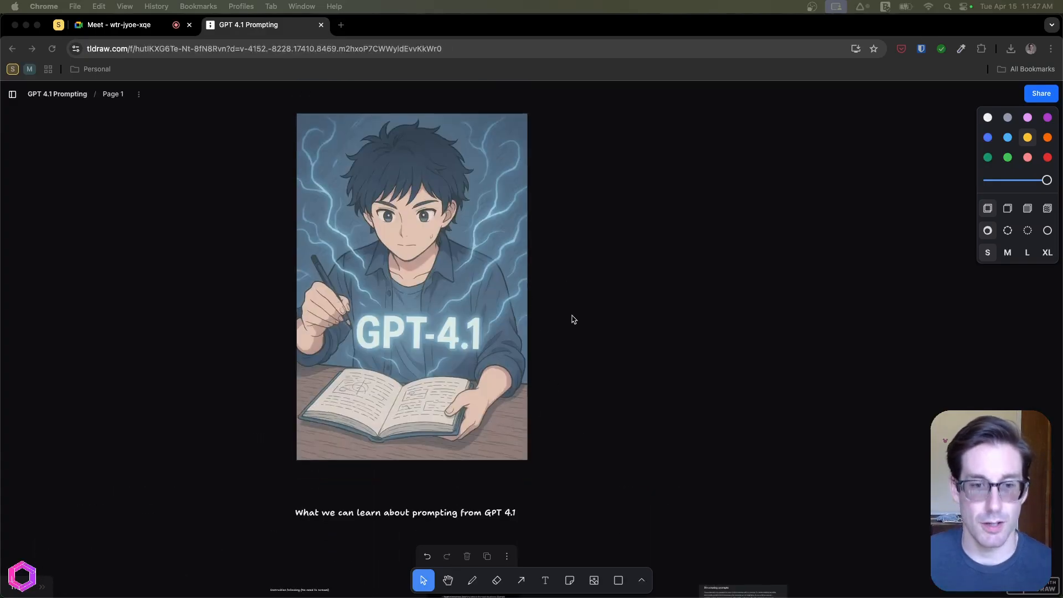
# With the freehand pen, draw a curly blue arrow left of the Instruction following line
pyautogui.scroll(-3)
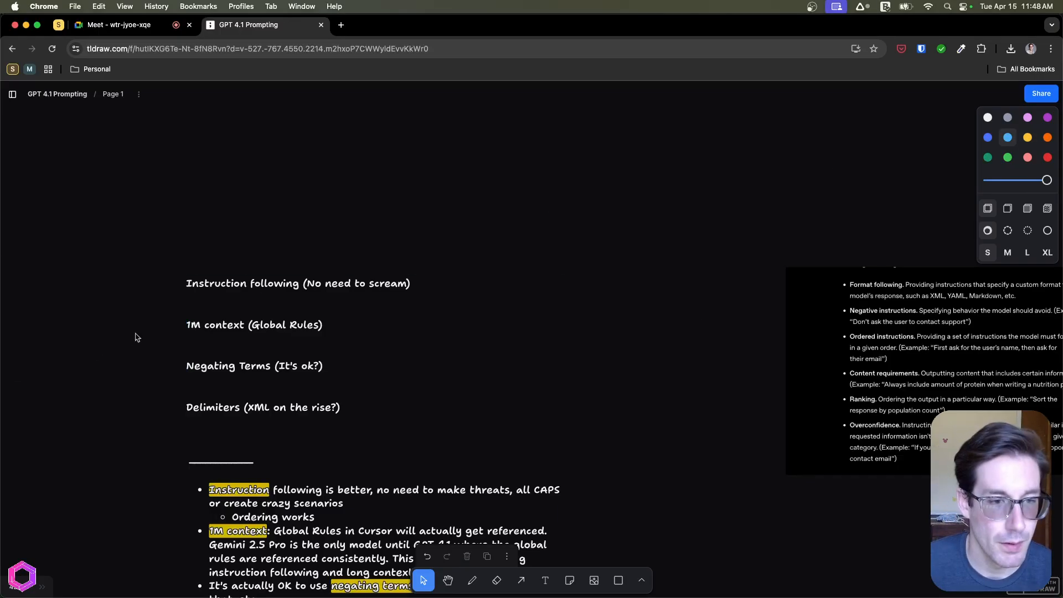
pyautogui.scroll(-3)
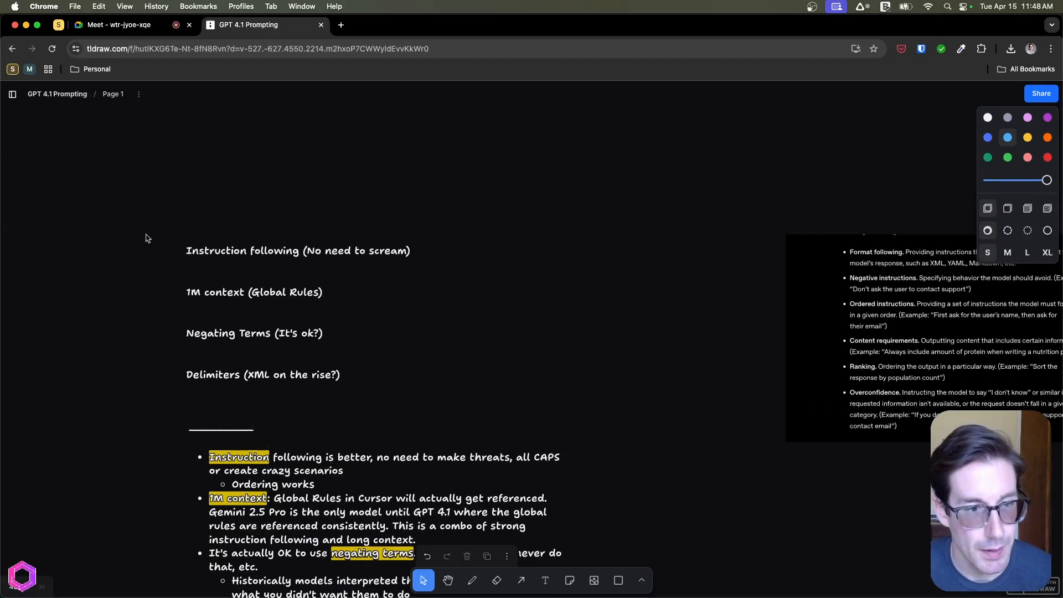
pyautogui.click(472, 580)
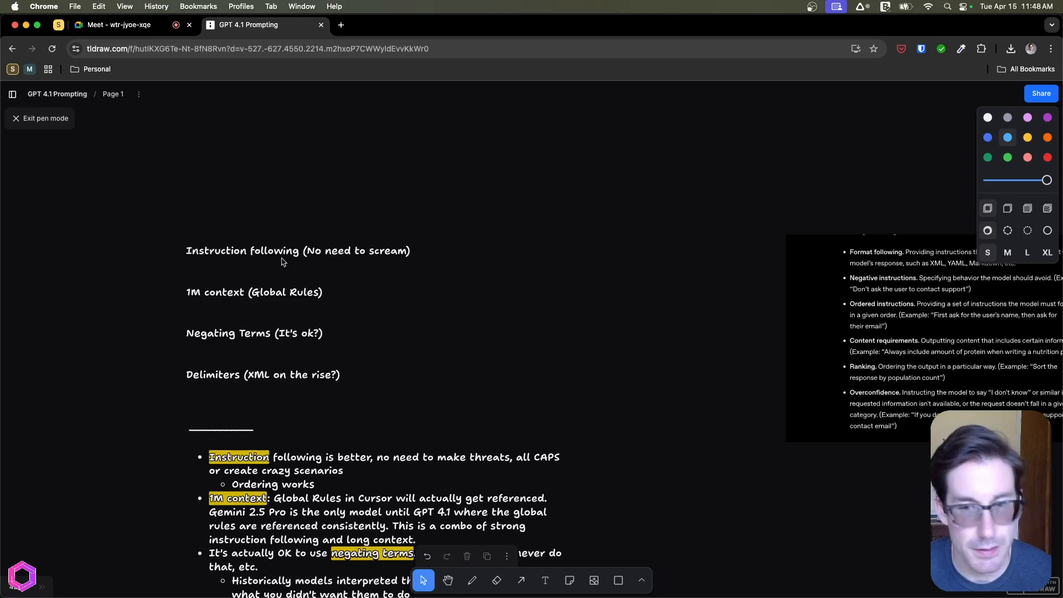
pyautogui.click(471, 581)
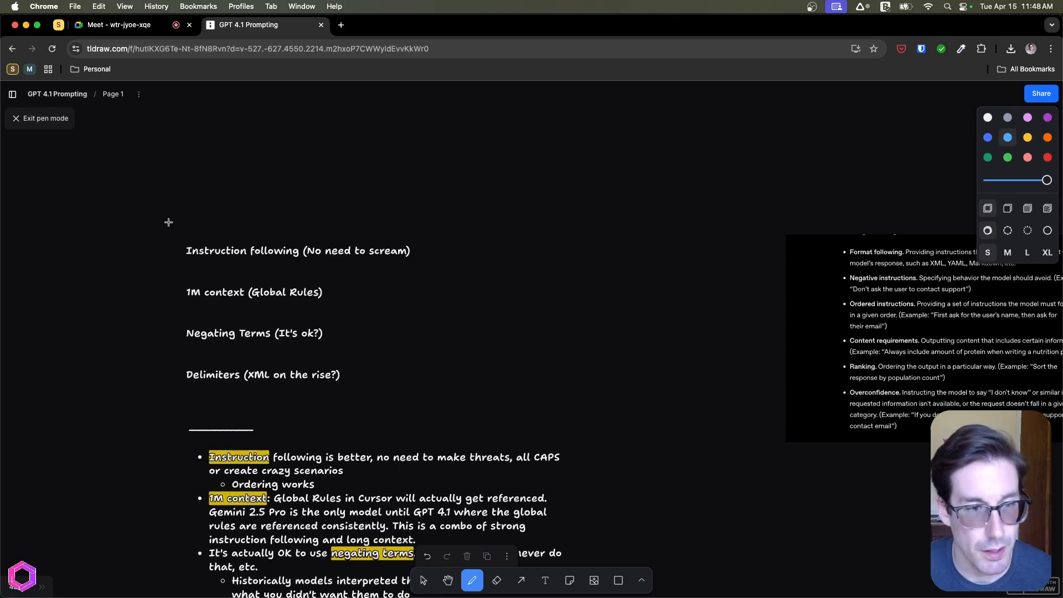
pyautogui.moveTo(163, 217); pyautogui.dragTo(163, 262)
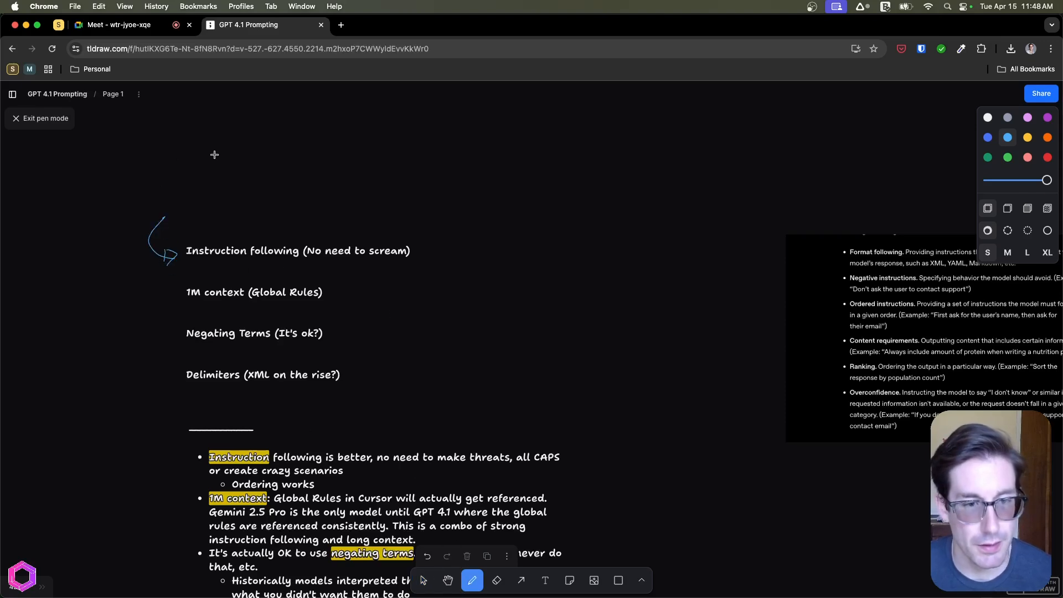
pyautogui.moveTo(219, 152)
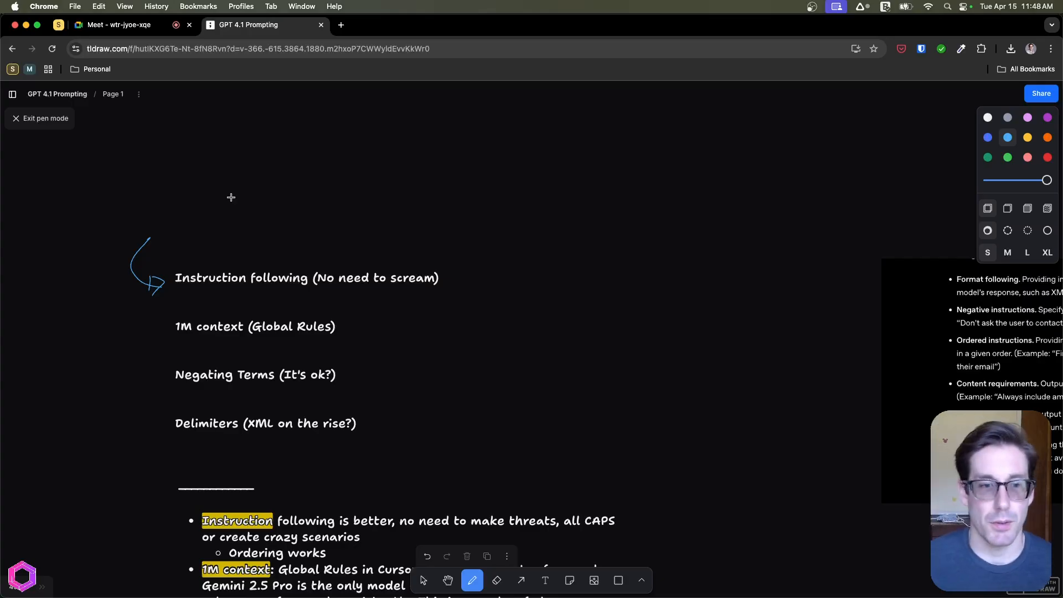
pyautogui.moveTo(385, 301)
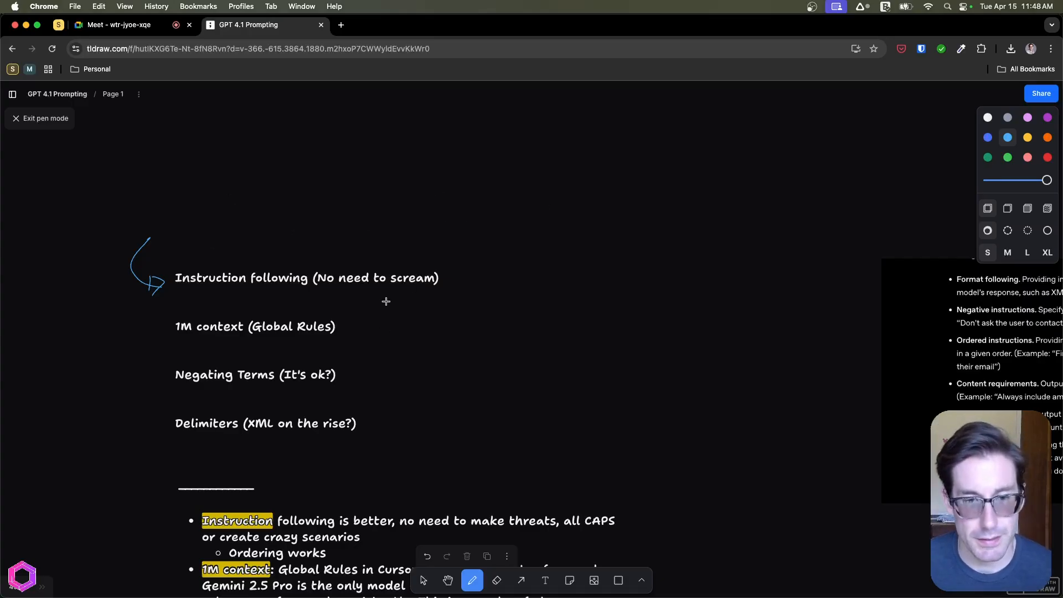
# Draw a hand-drawn box around the word scream
pyautogui.moveTo(383, 261); pyautogui.dragTo(446, 288)
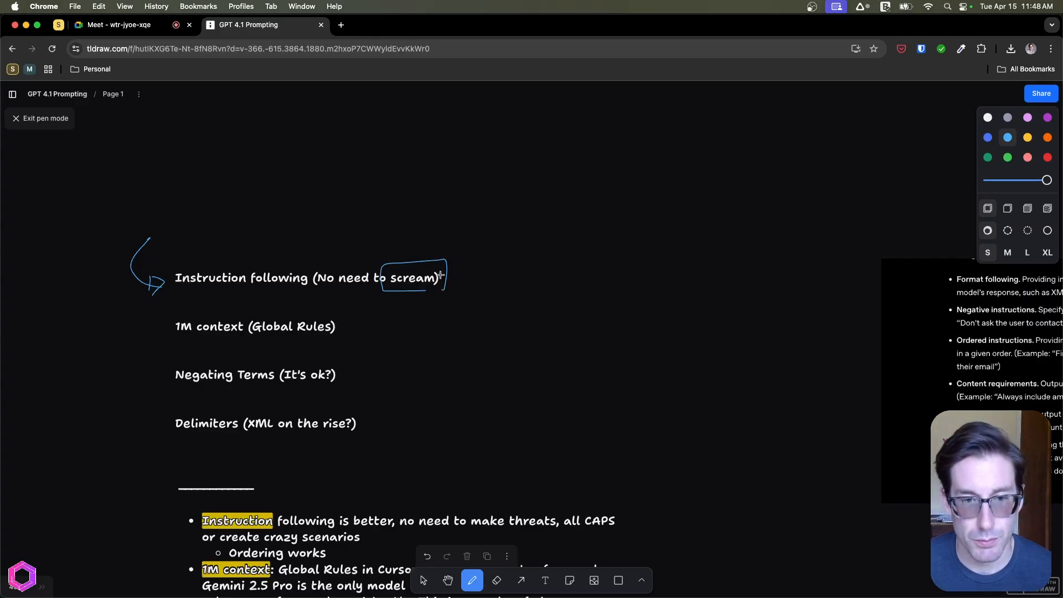
pyautogui.moveTo(445, 275); pyautogui.dragTo(475, 246)
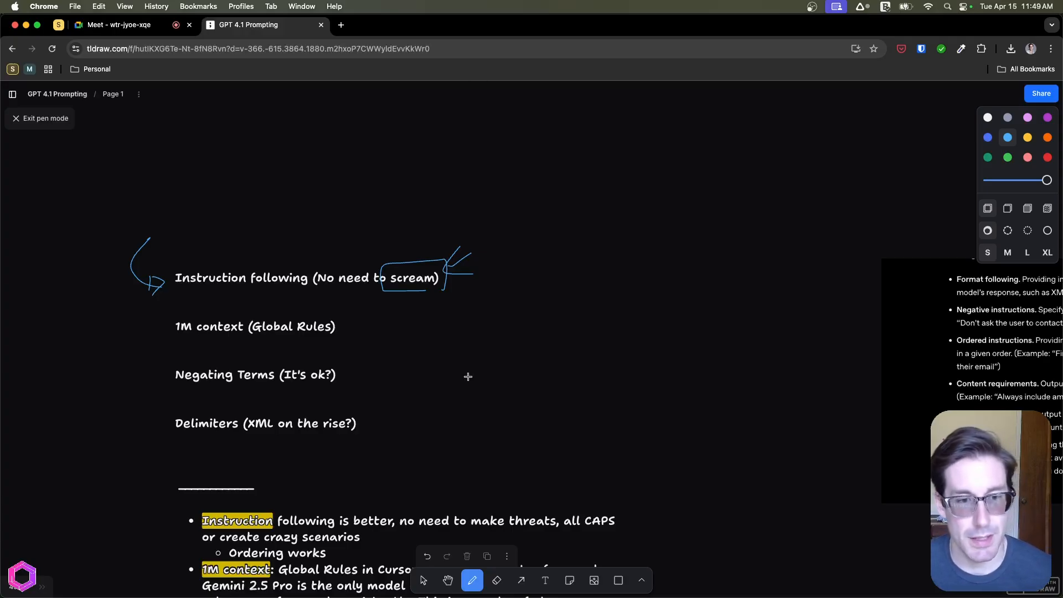
pyautogui.moveTo(121, 327)
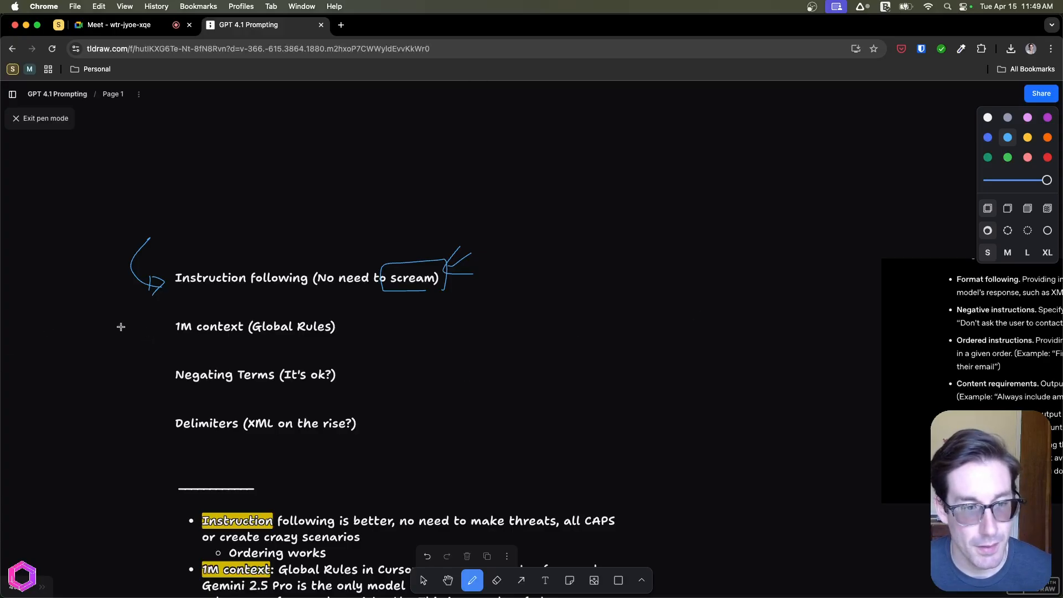
# Draw an arrow at 1M context, underline it, box Global Rules and scribble notes beside it
pyautogui.moveTo(122, 331); pyautogui.dragTo(166, 325)
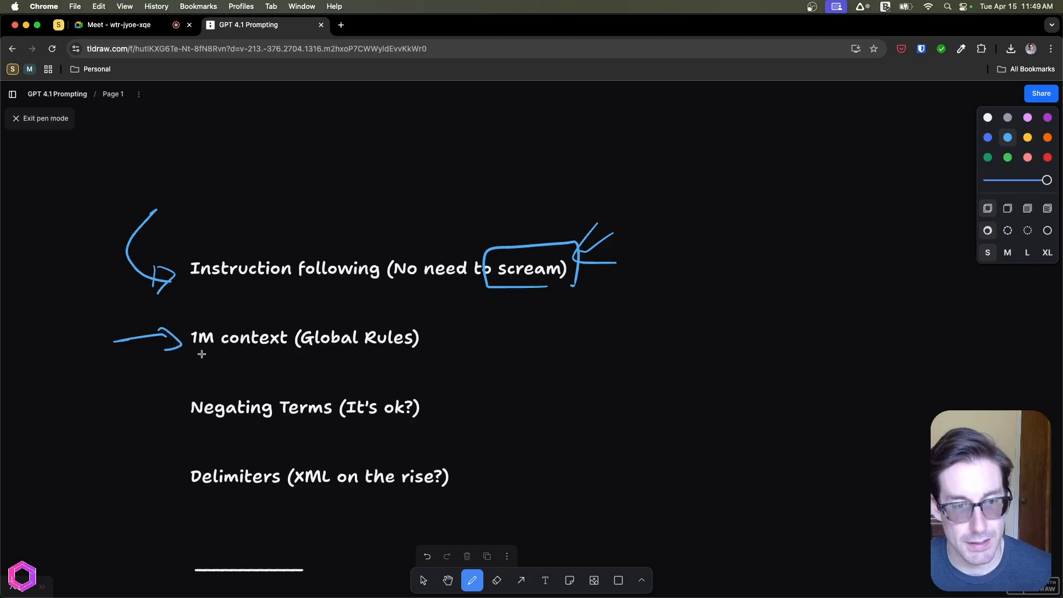
pyautogui.moveTo(193, 351); pyautogui.dragTo(285, 351)
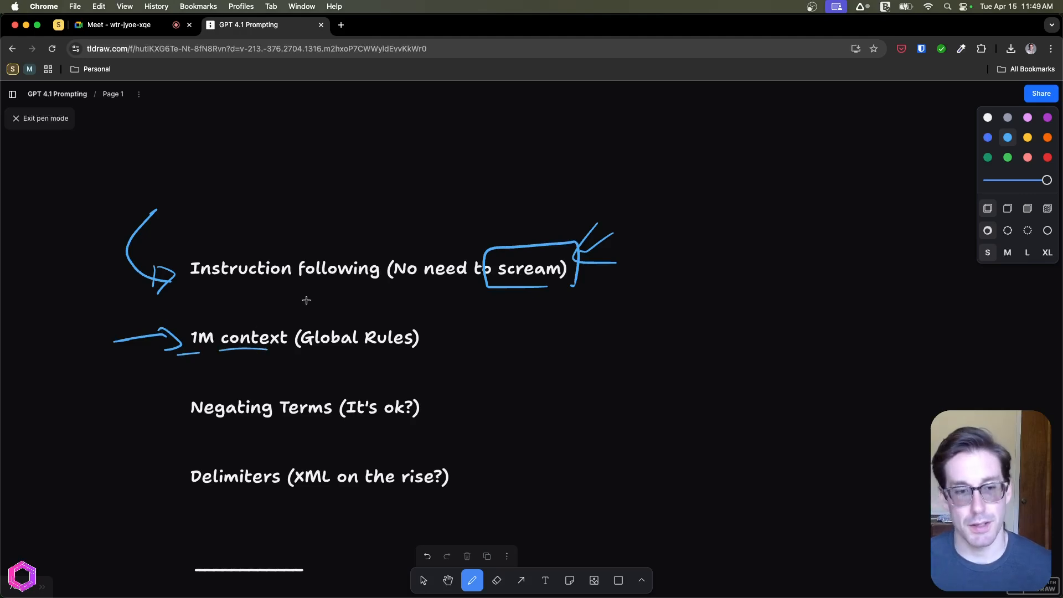
pyautogui.moveTo(298, 326)
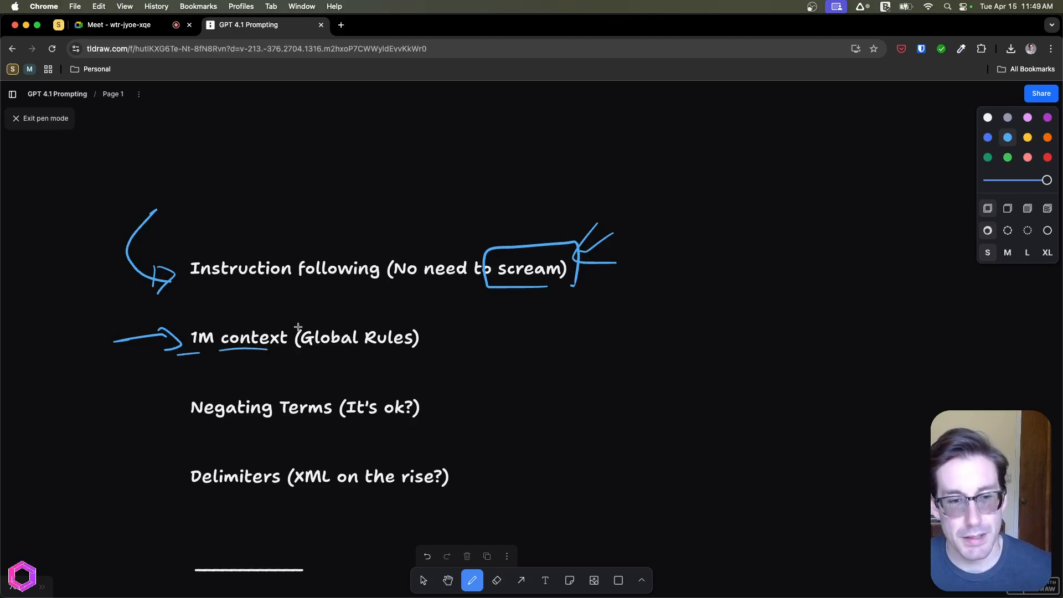
pyautogui.moveTo(291, 319); pyautogui.dragTo(421, 359)
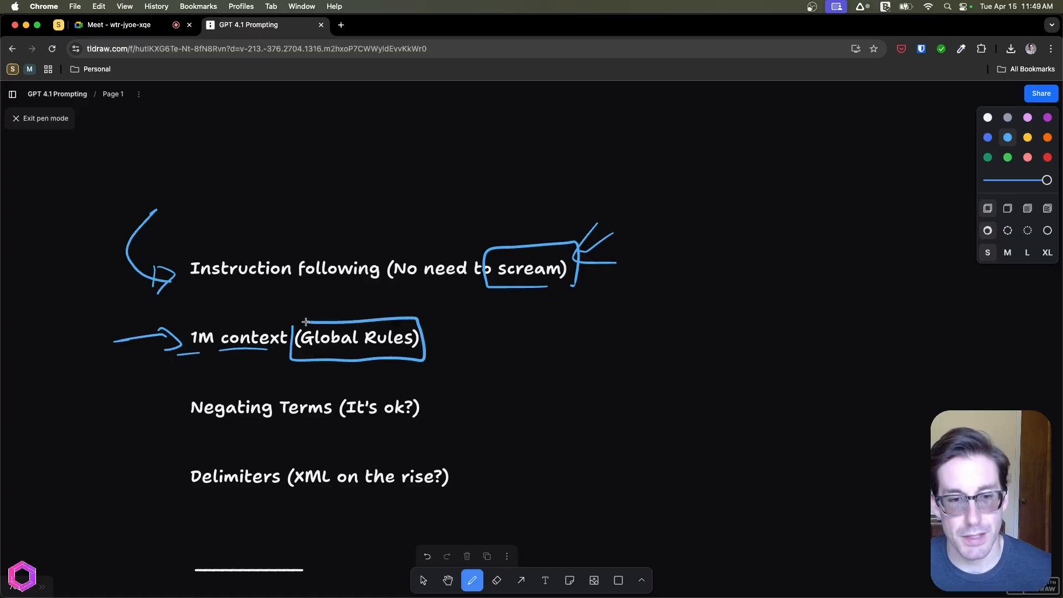
pyautogui.moveTo(502, 330)
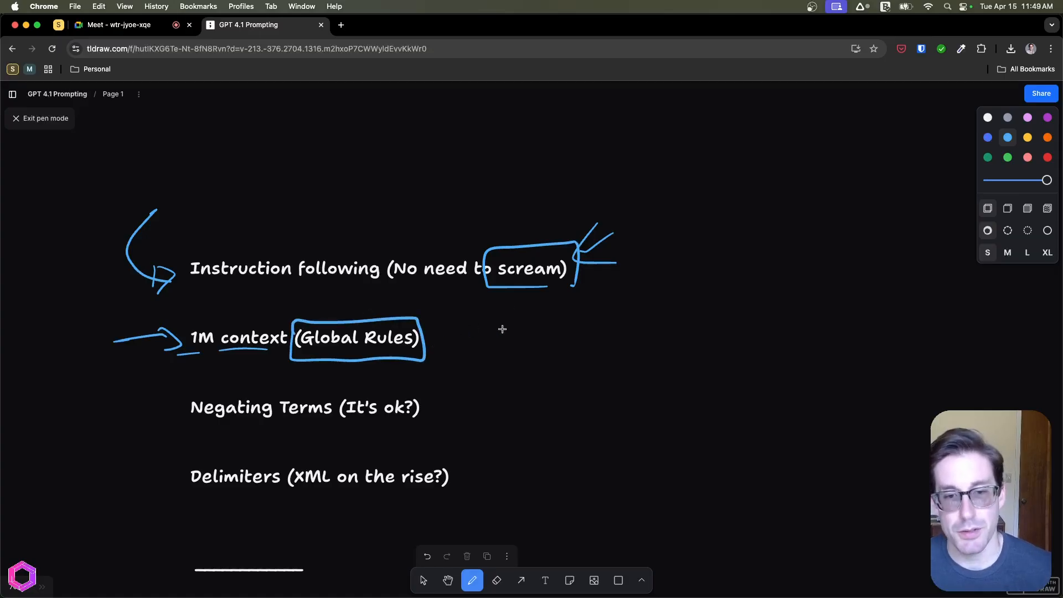
pyautogui.moveTo(482, 323); pyautogui.dragTo(515, 352)
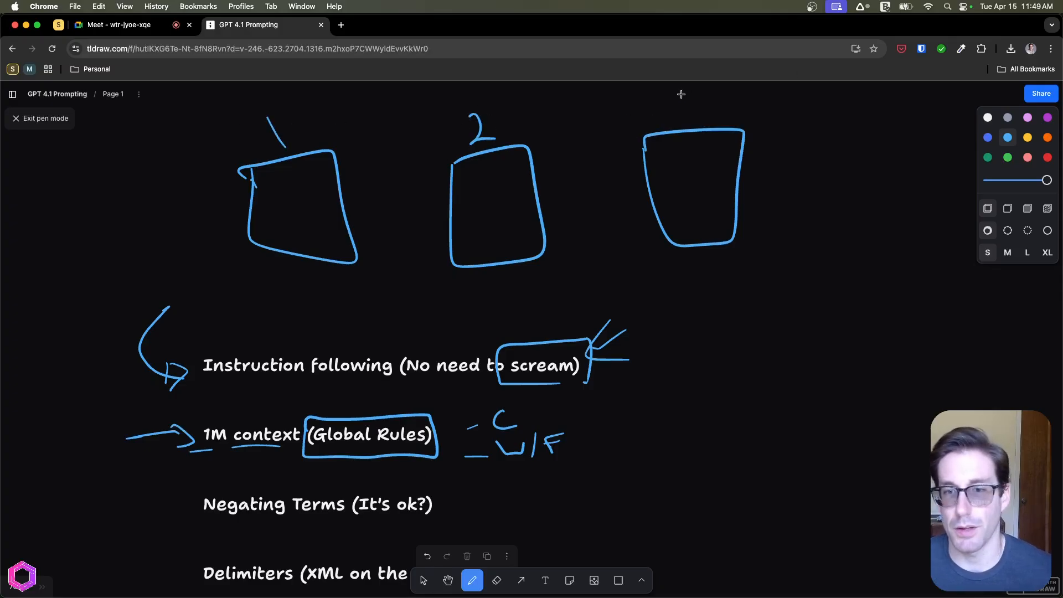
# Number the third box, box the GR label above and link GR to the boxes below
pyautogui.moveTo(678, 132); pyautogui.dragTo(665, 102)
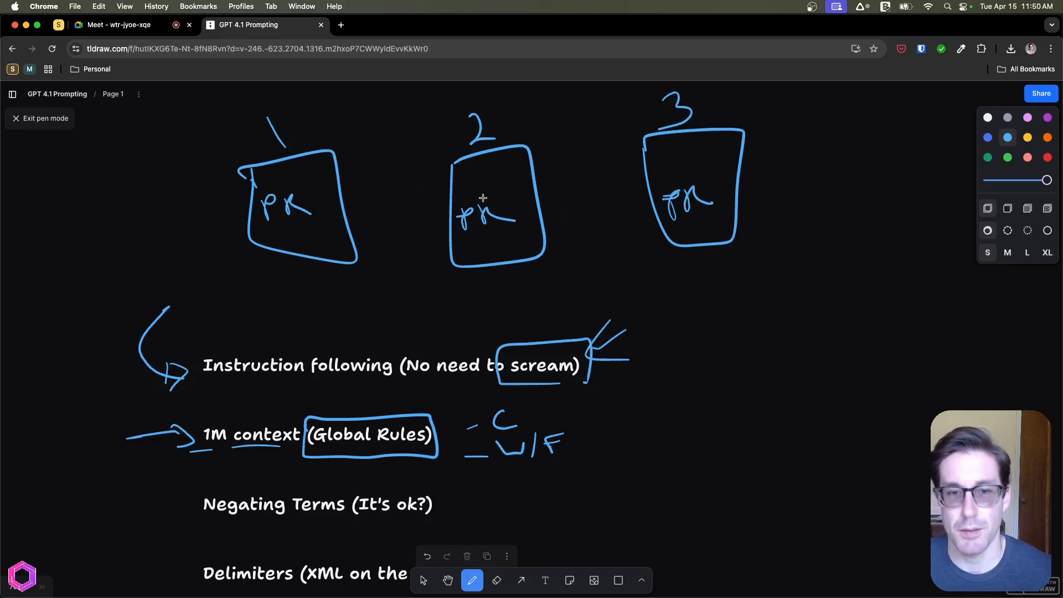
pyautogui.moveTo(452, 130)
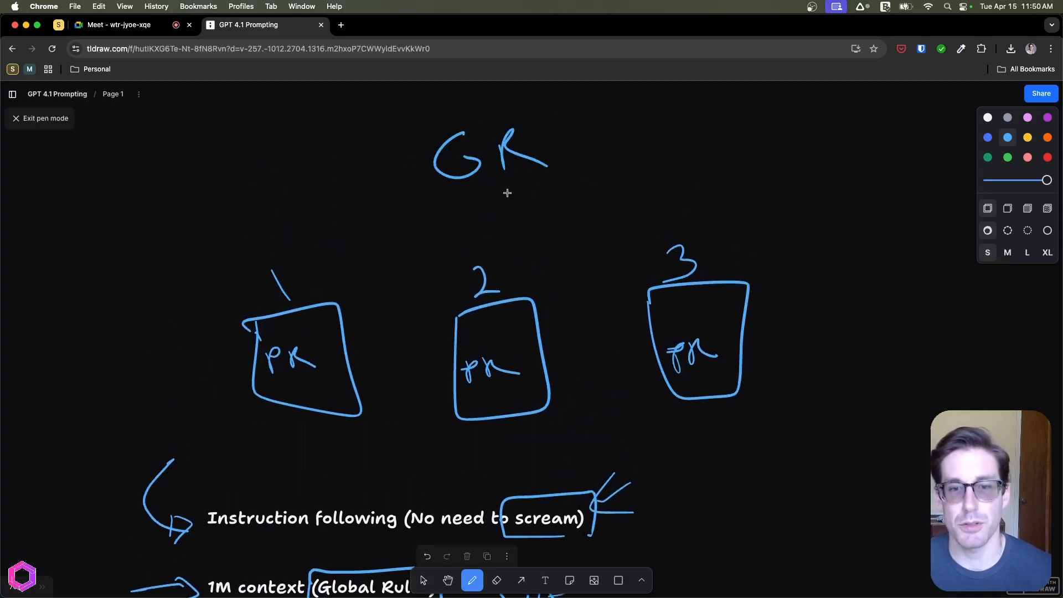
pyautogui.moveTo(424, 119); pyautogui.dragTo(566, 197)
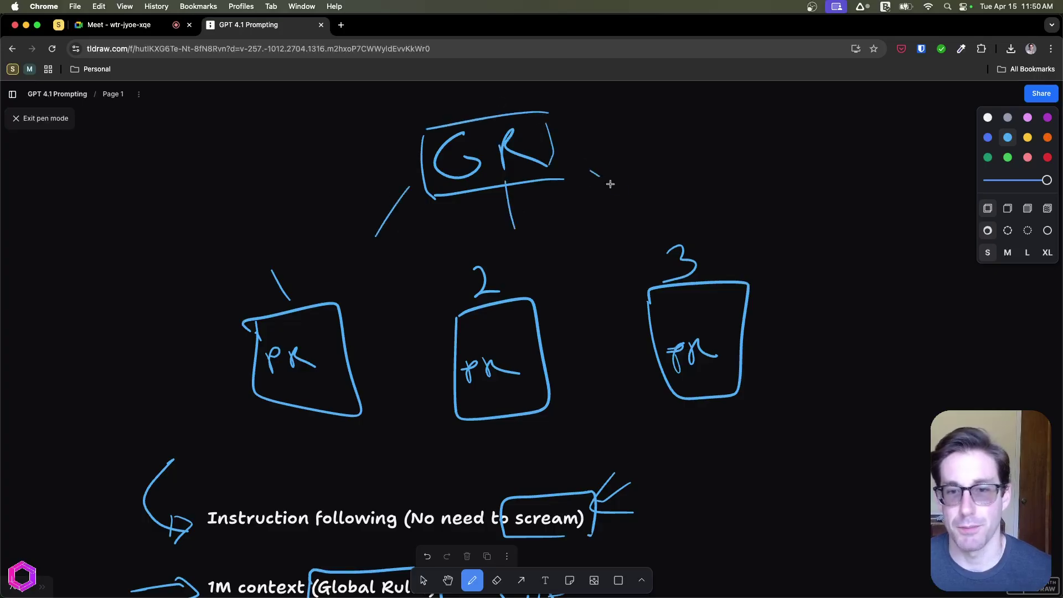
pyautogui.moveTo(590, 173); pyautogui.dragTo(634, 204)
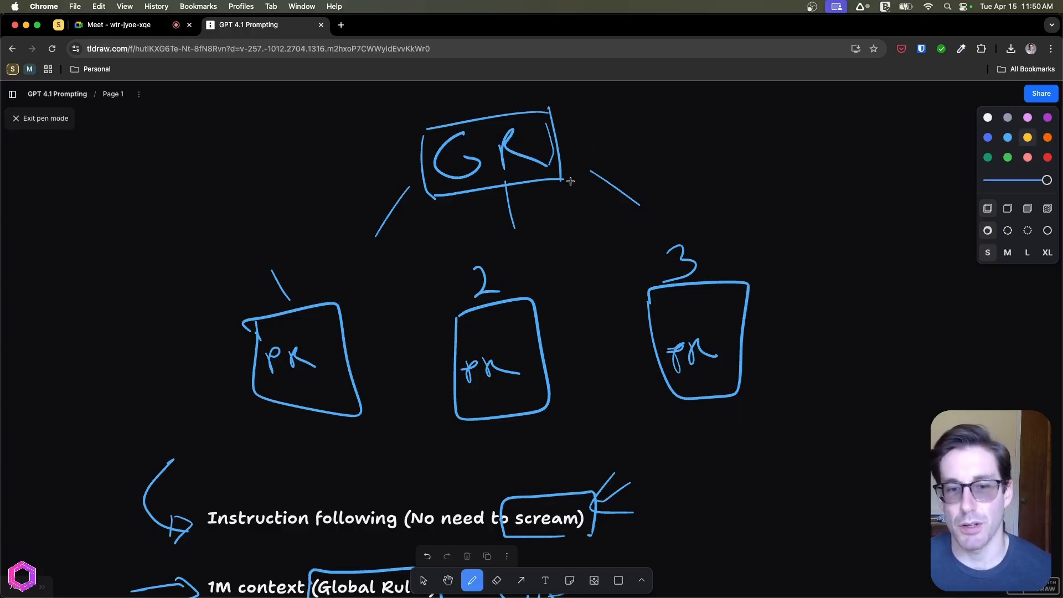
# Sketch an orange document, an arrow from it to GR, and outline the GR box in orange
pyautogui.moveTo(760, 322); pyautogui.dragTo(807, 271)
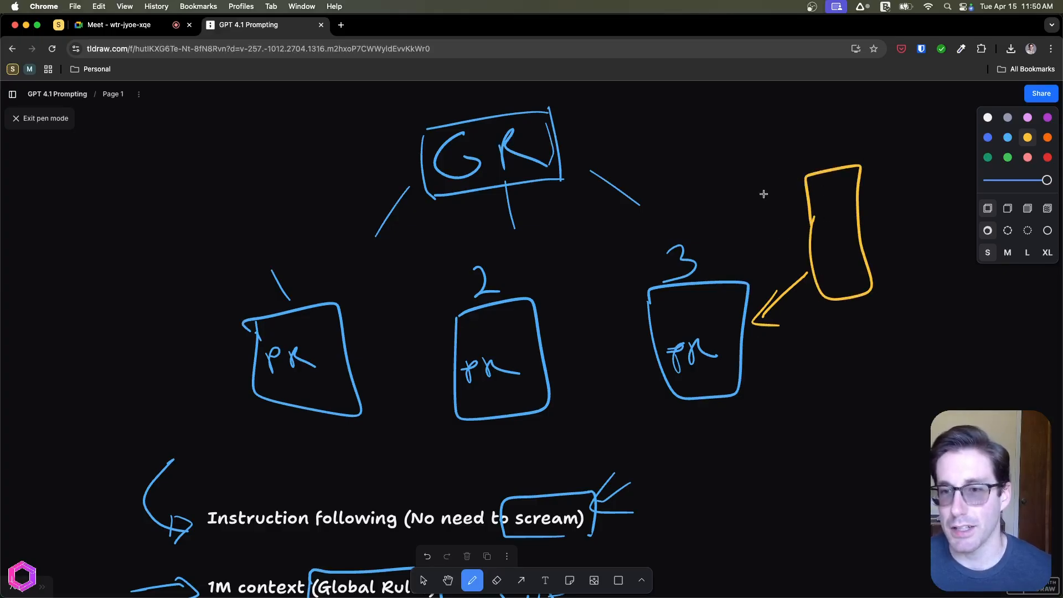
pyautogui.moveTo(780, 176); pyautogui.dragTo(591, 170)
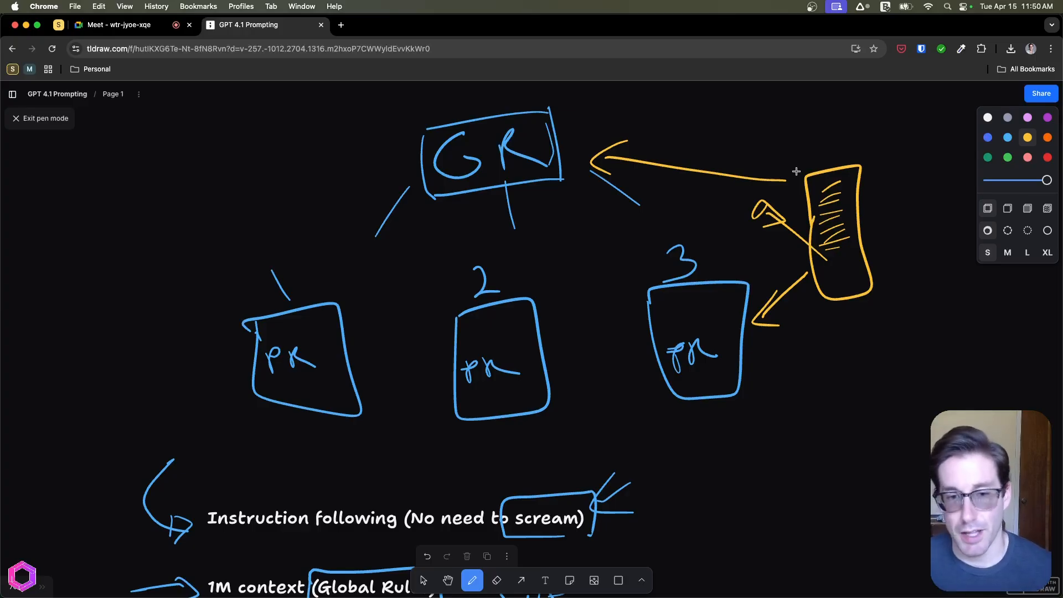
pyautogui.moveTo(436, 129)
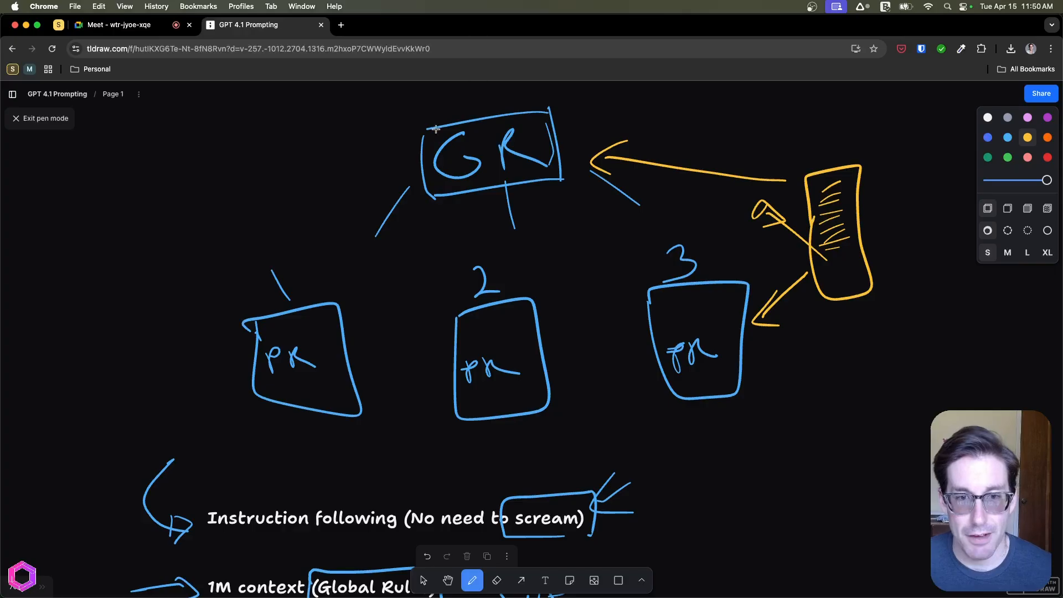
pyautogui.moveTo(407, 135); pyautogui.dragTo(441, 210)
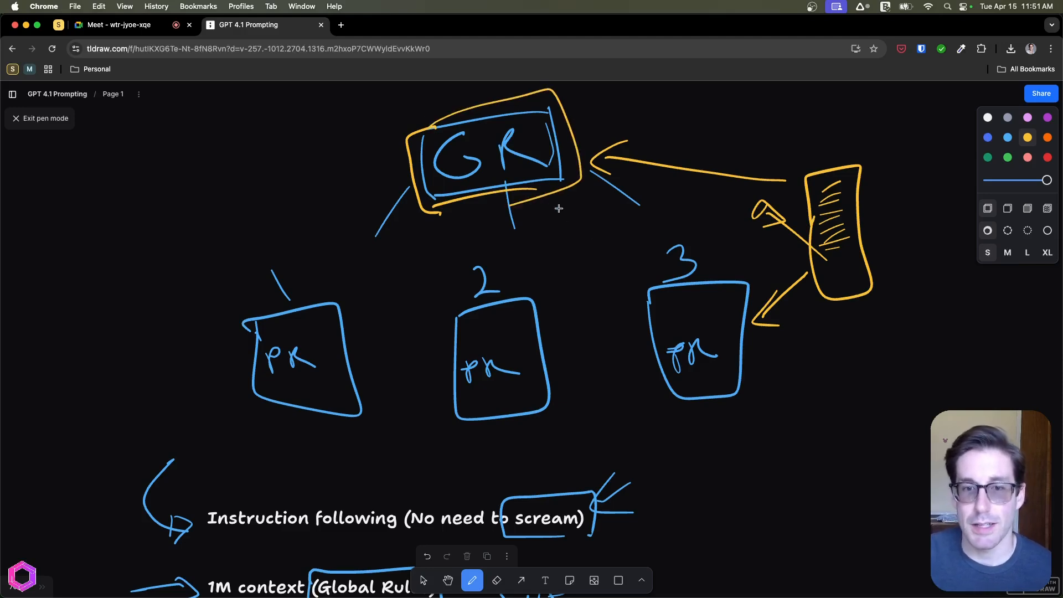
pyautogui.moveTo(543, 190)
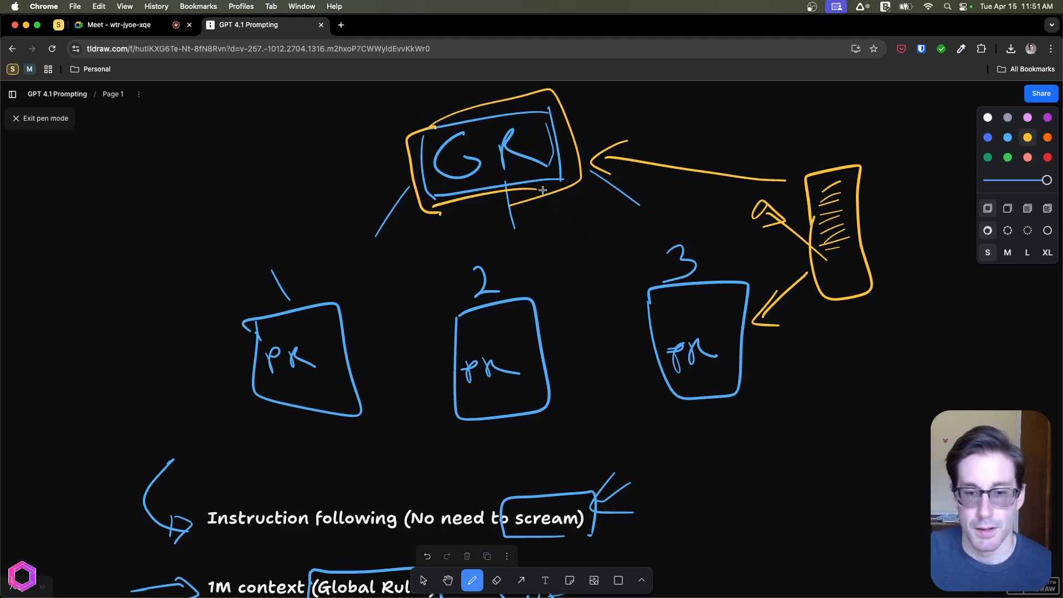
# Draw a blue arrow toward the Negating Terms line and circle It's ok? beside it
pyautogui.scroll(-3)
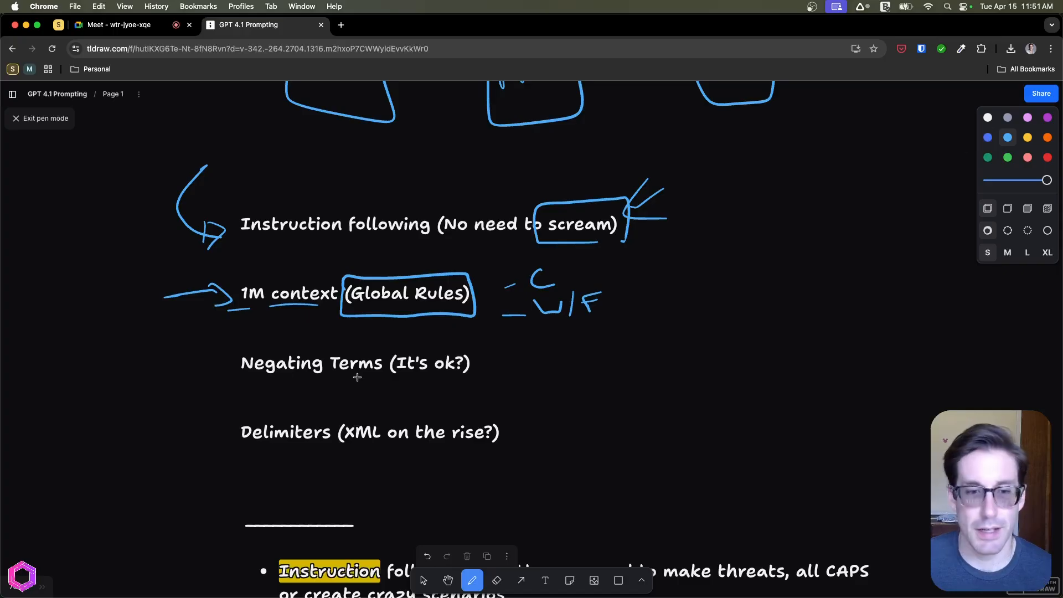
pyautogui.moveTo(182, 369)
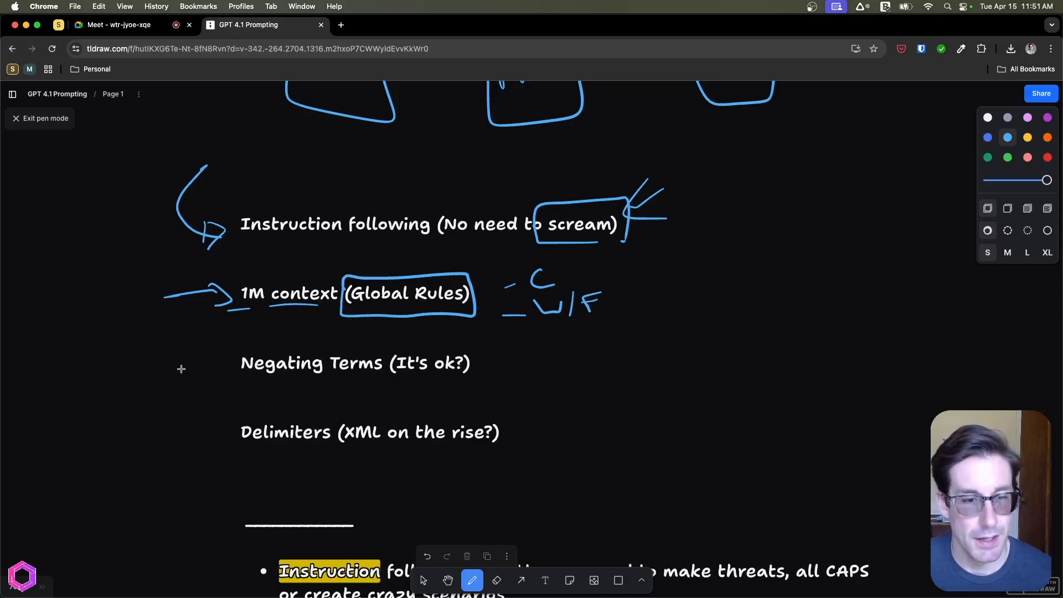
pyautogui.moveTo(157, 359); pyautogui.dragTo(231, 359)
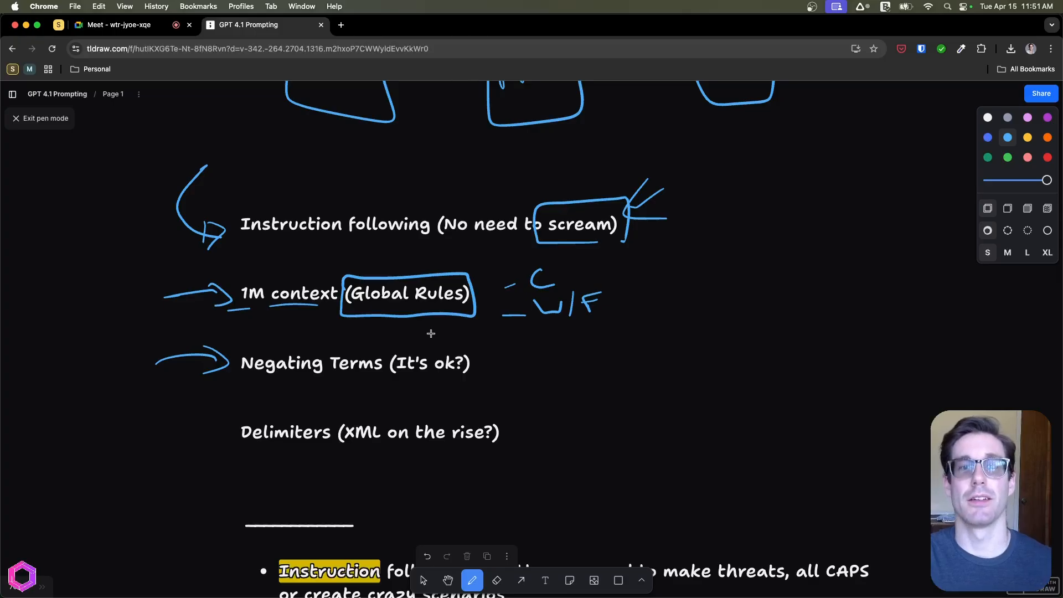
pyautogui.moveTo(448, 346)
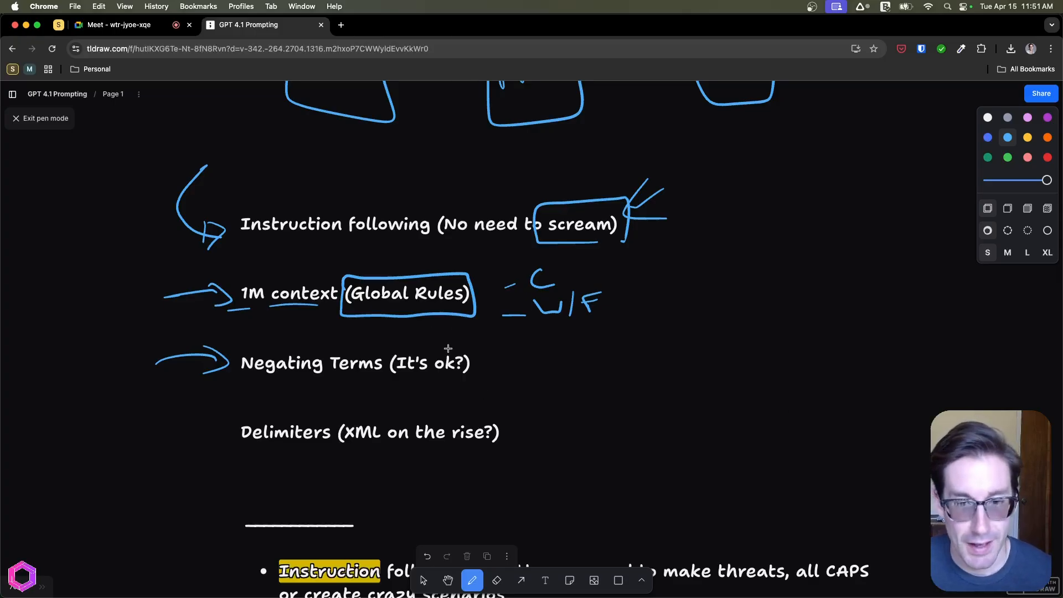
pyautogui.moveTo(515, 345); pyautogui.dragTo(475, 370)
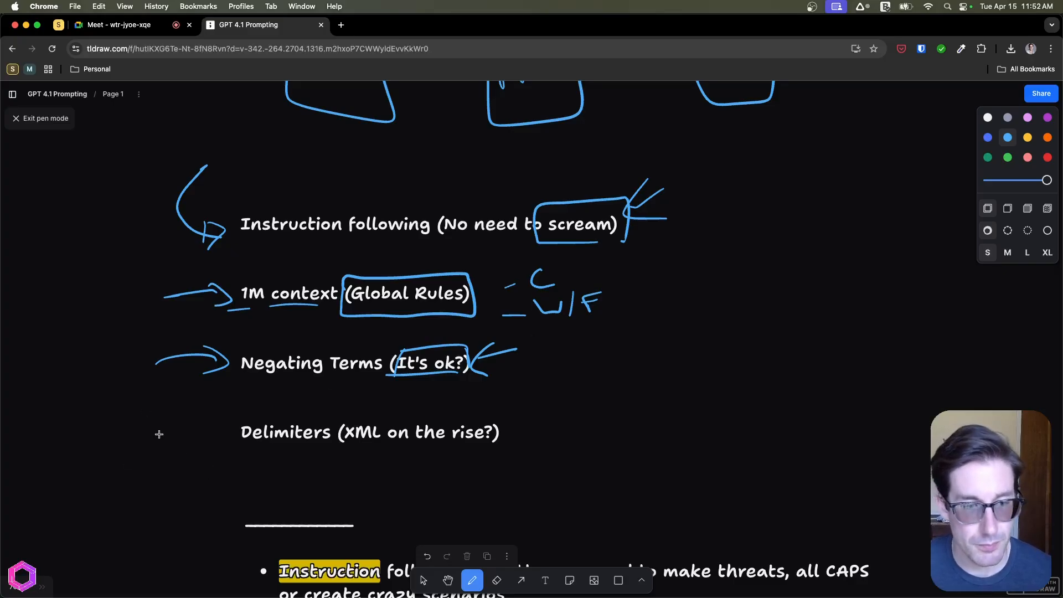
# Arrow the Delimiters line, sketch a page with numbered text sections and a hash sign nearby
pyautogui.moveTo(160, 434); pyautogui.dragTo(224, 434)
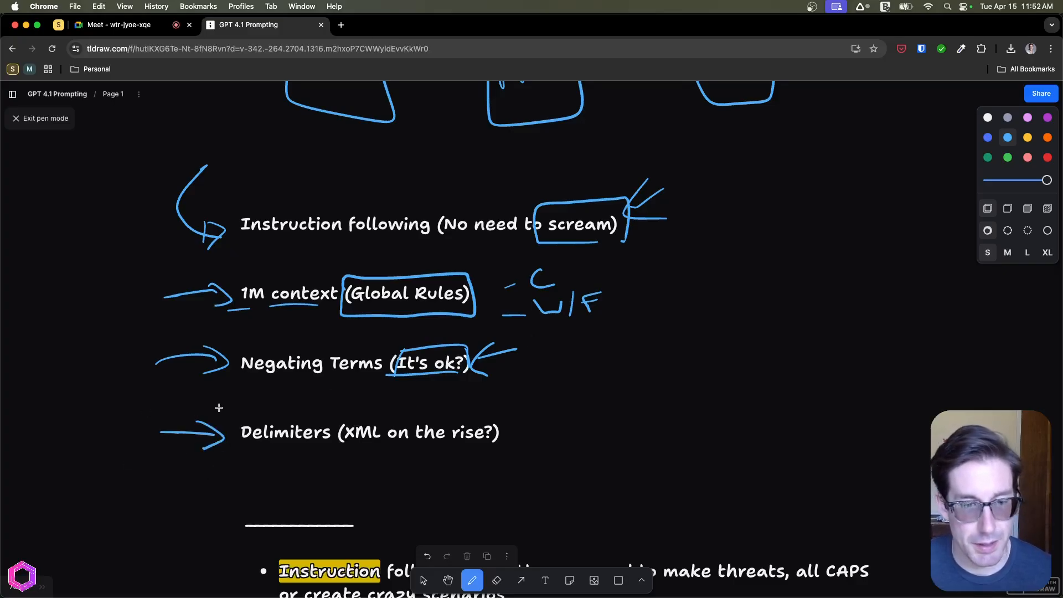
pyautogui.moveTo(968, 263)
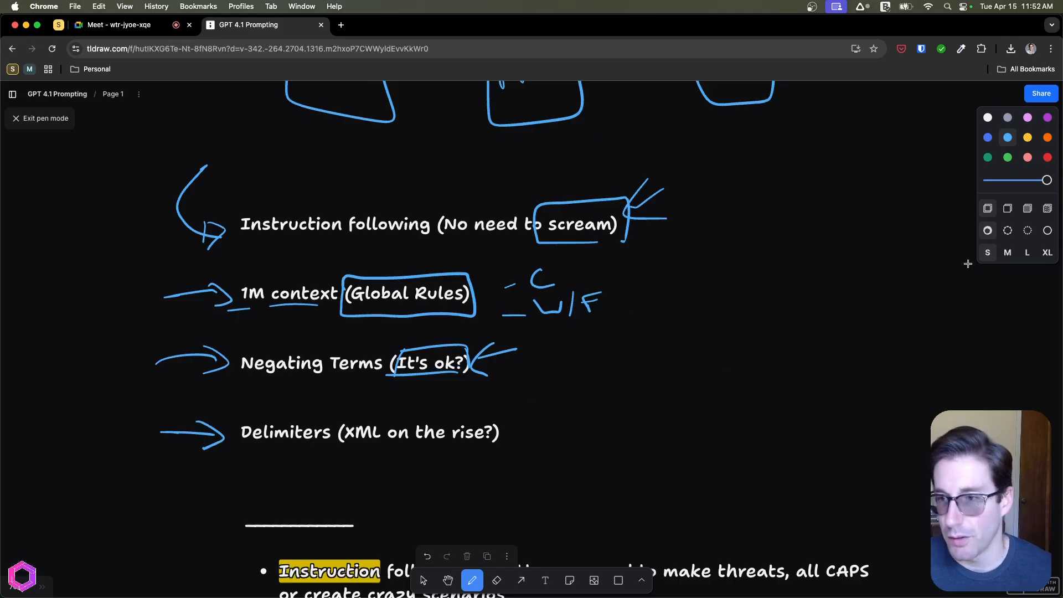
pyautogui.moveTo(530, 386); pyautogui.dragTo(618, 470)
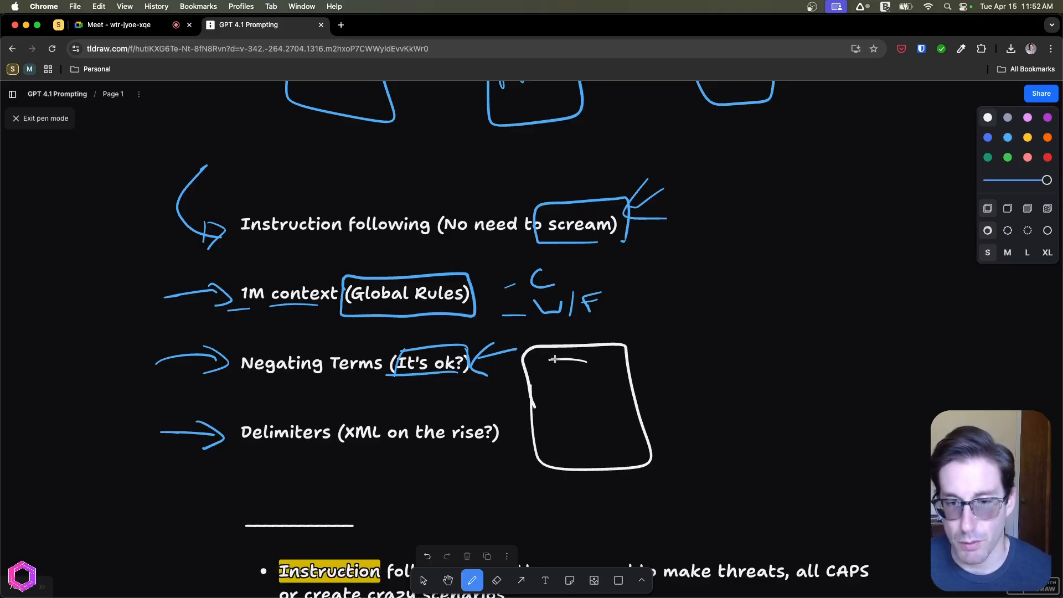
pyautogui.moveTo(556, 376); pyautogui.dragTo(597, 448)
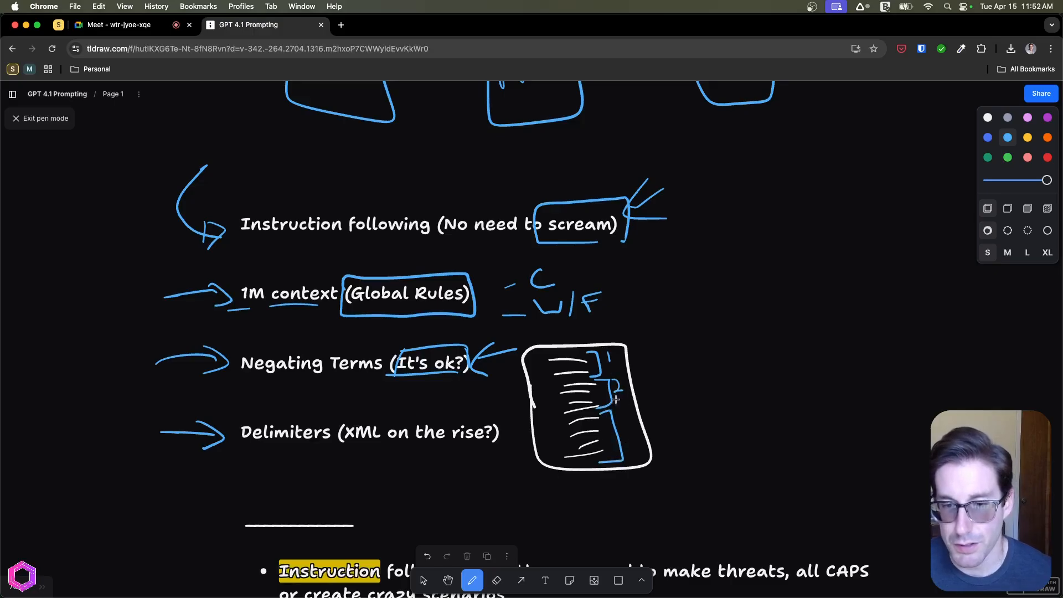
pyautogui.moveTo(614, 387); pyautogui.dragTo(630, 424)
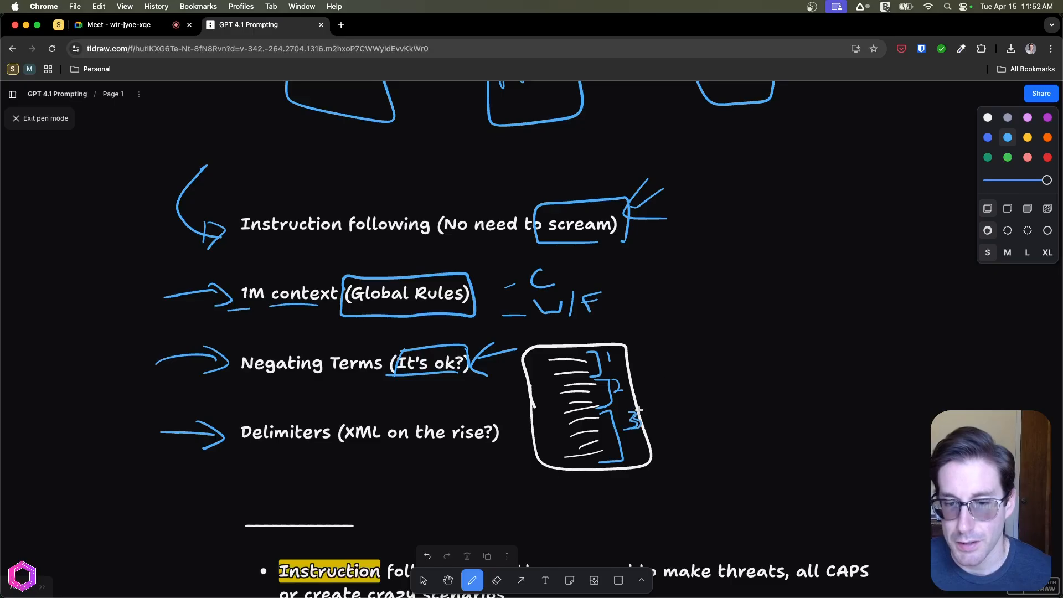
pyautogui.moveTo(620, 351)
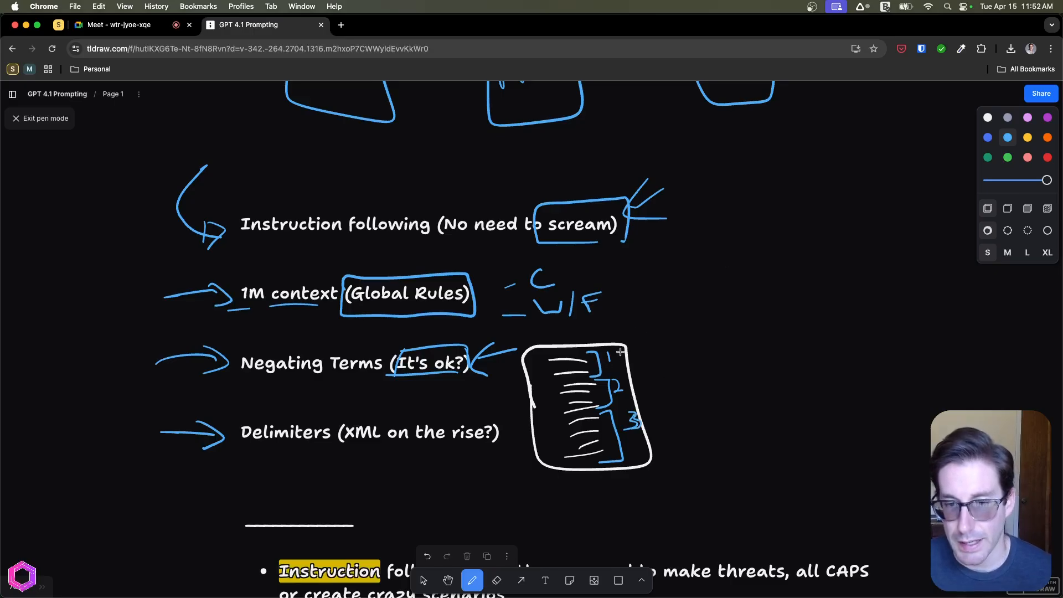
pyautogui.moveTo(620, 351); pyautogui.dragTo(638, 387)
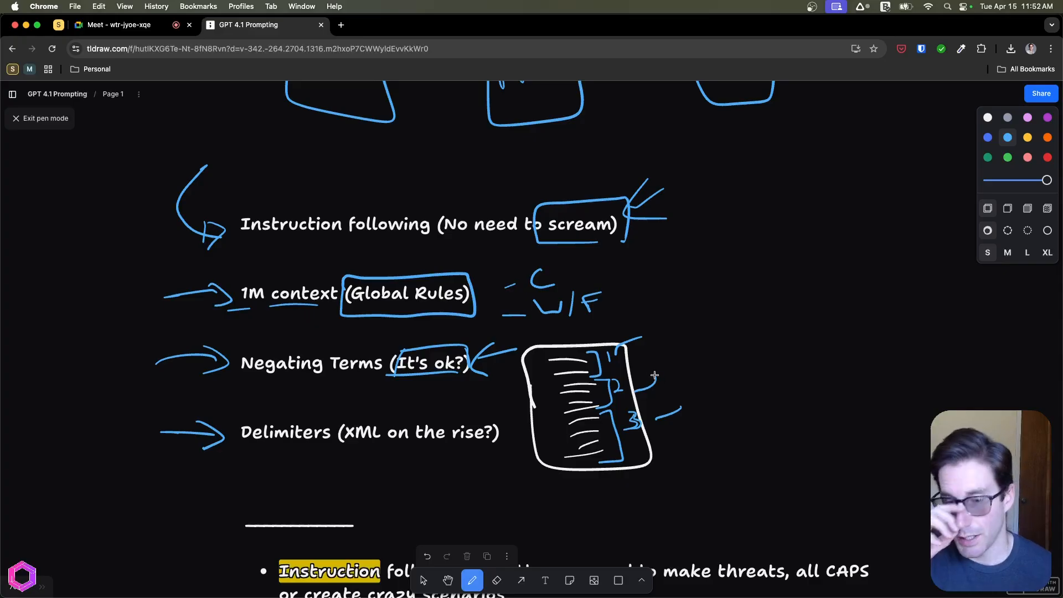
pyautogui.moveTo(727, 305)
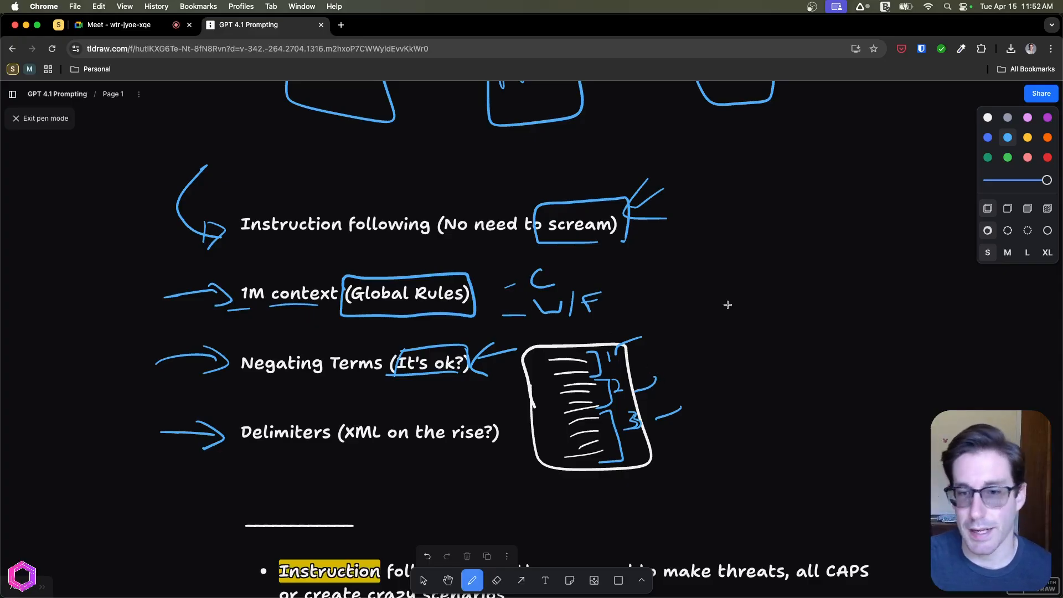
pyautogui.moveTo(692, 285); pyautogui.dragTo(729, 319)
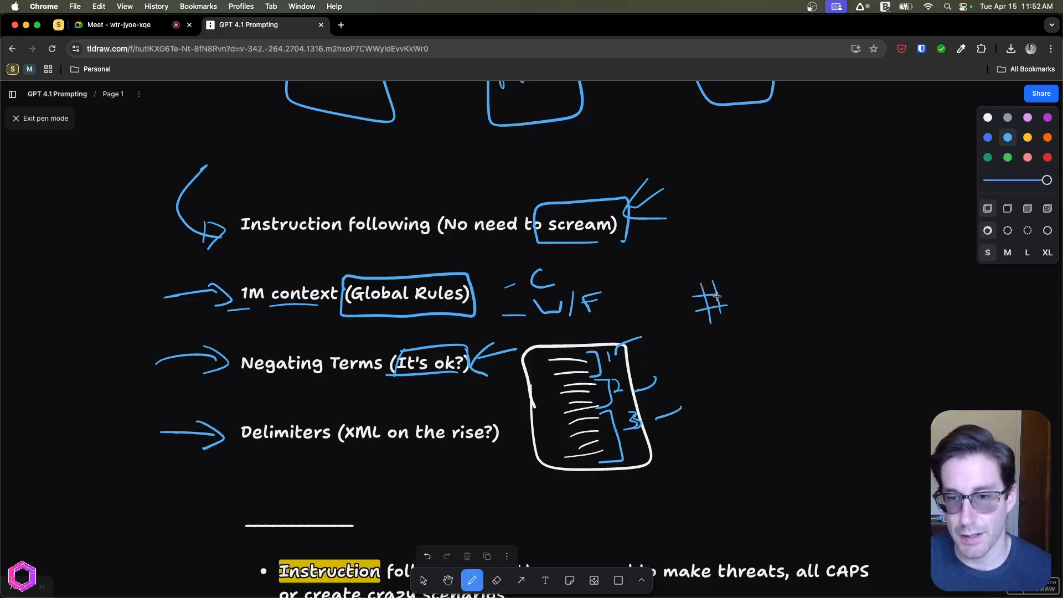
# Underline and circle XML in the Delimiters line and draw angle brackets below it
pyautogui.moveTo(338, 447); pyautogui.dragTo(372, 448)
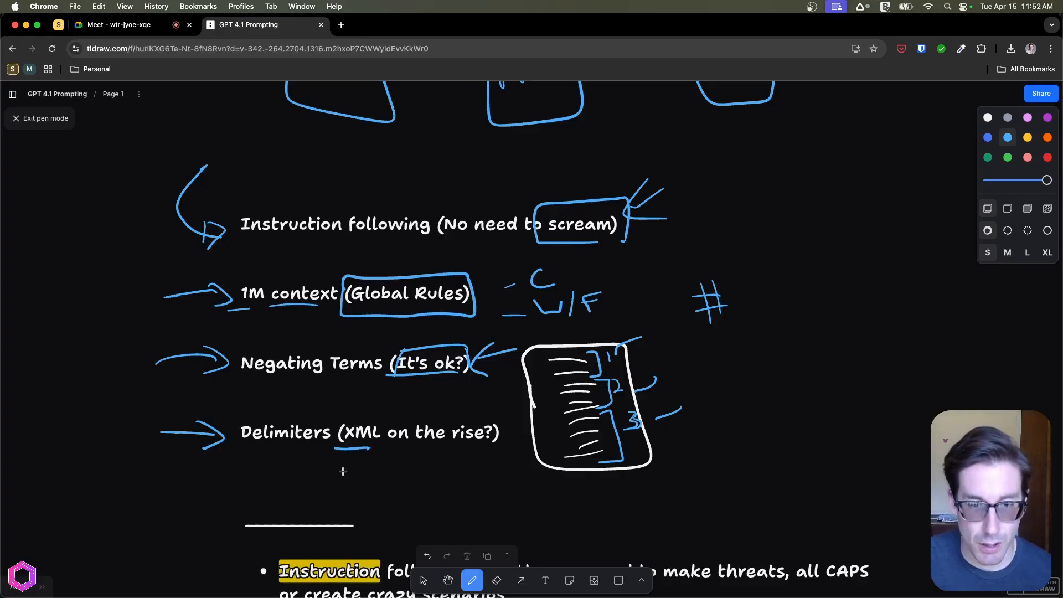
pyautogui.moveTo(329, 475); pyautogui.dragTo(370, 475)
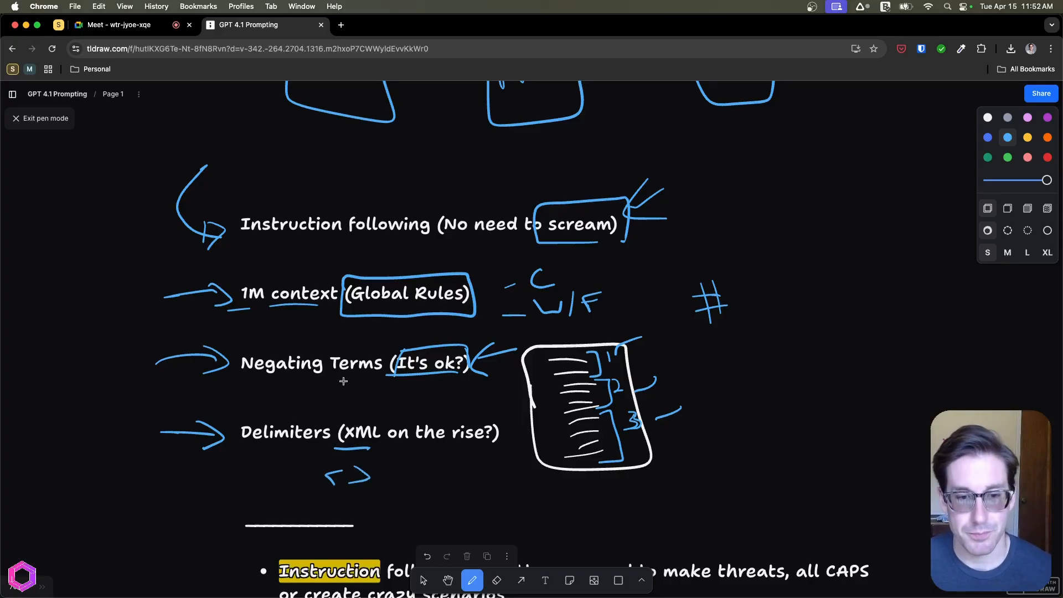
pyautogui.moveTo(332, 414); pyautogui.dragTo(400, 451)
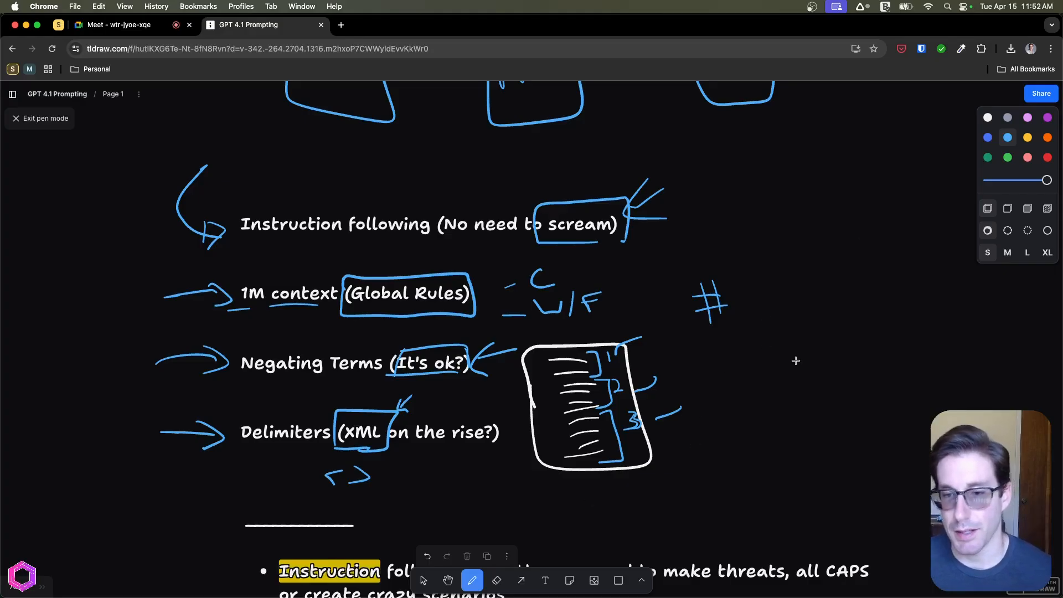
pyautogui.moveTo(792, 342)
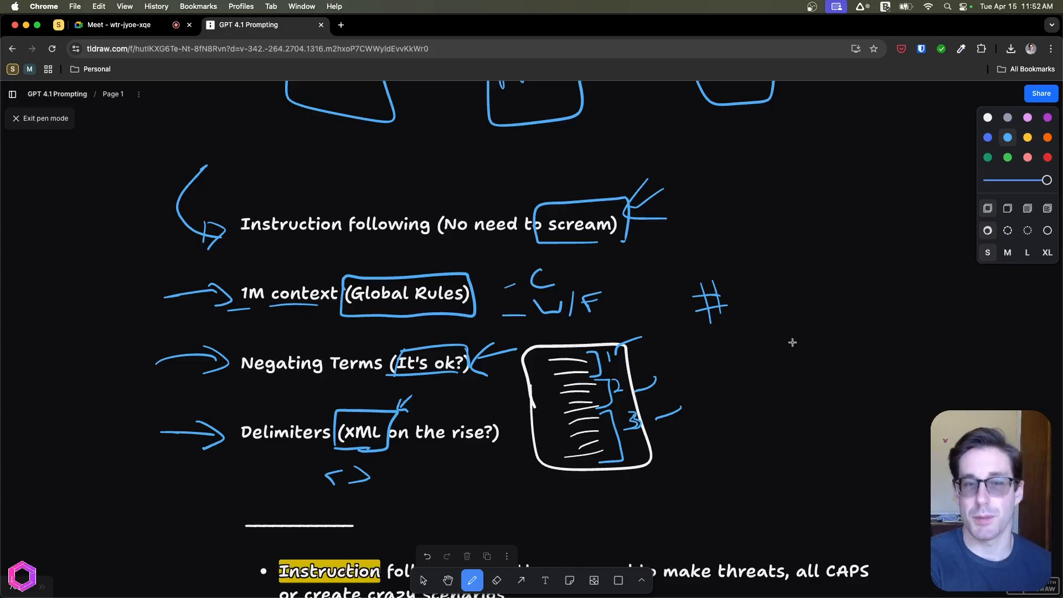
pyautogui.moveTo(795, 437)
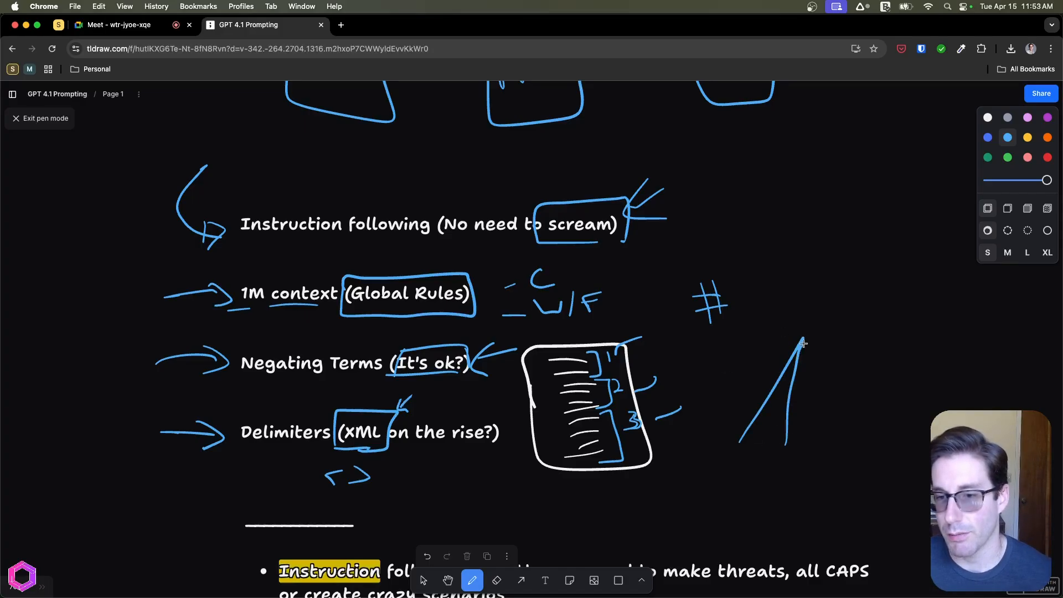
# Draw lines fanning down from one point and hand-write XML above them
pyautogui.moveTo(804, 332); pyautogui.dragTo(876, 441)
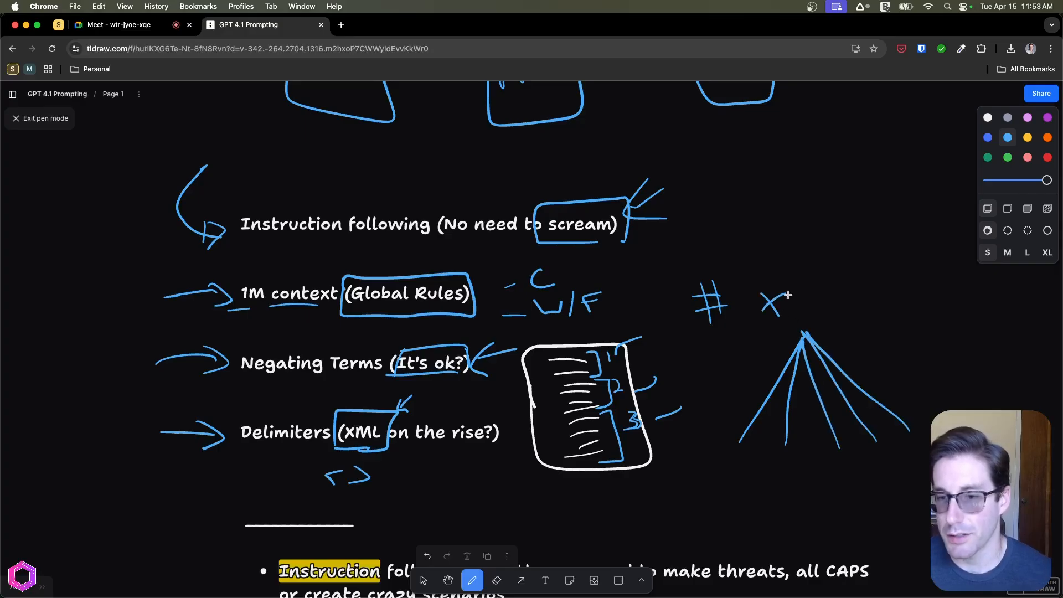
pyautogui.moveTo(760, 302); pyautogui.dragTo(835, 301)
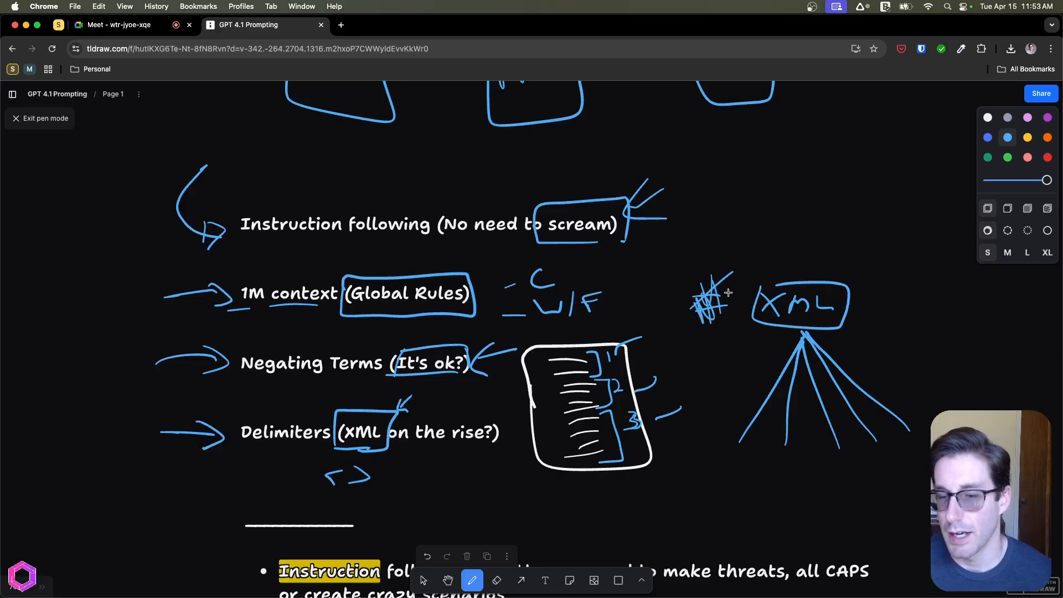
pyautogui.moveTo(753, 260)
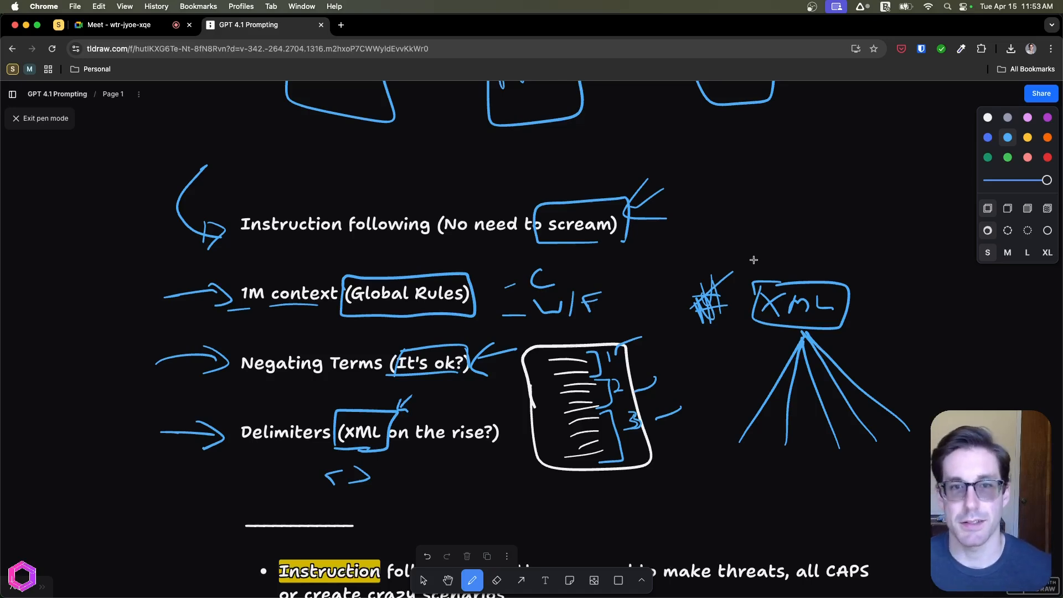
# Scroll down to the pasted list of instruction types (Format following, Negative instructions, …)
pyautogui.scroll(-3)
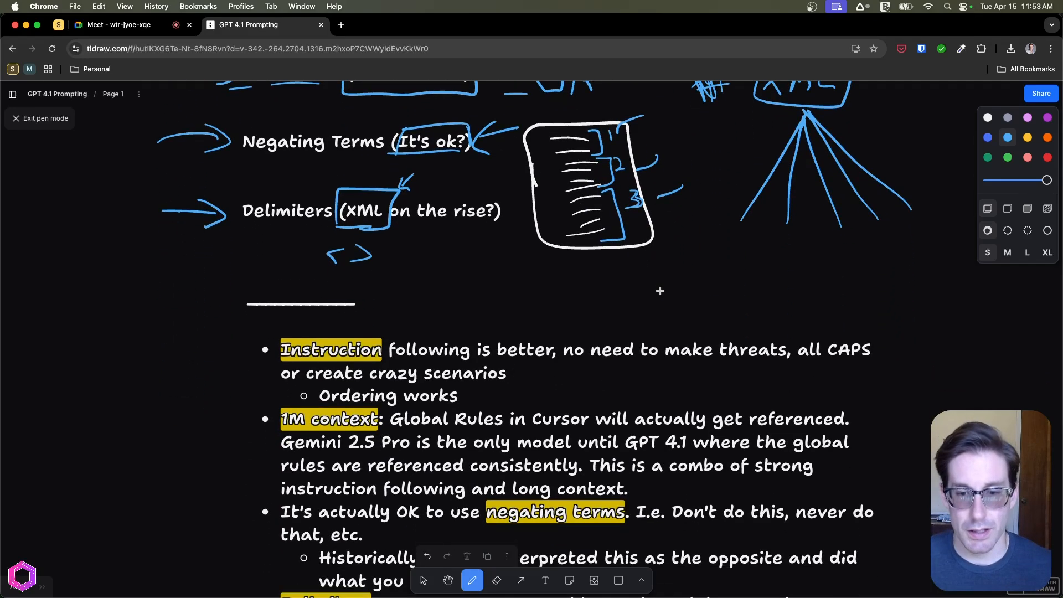
pyautogui.scroll(-3)
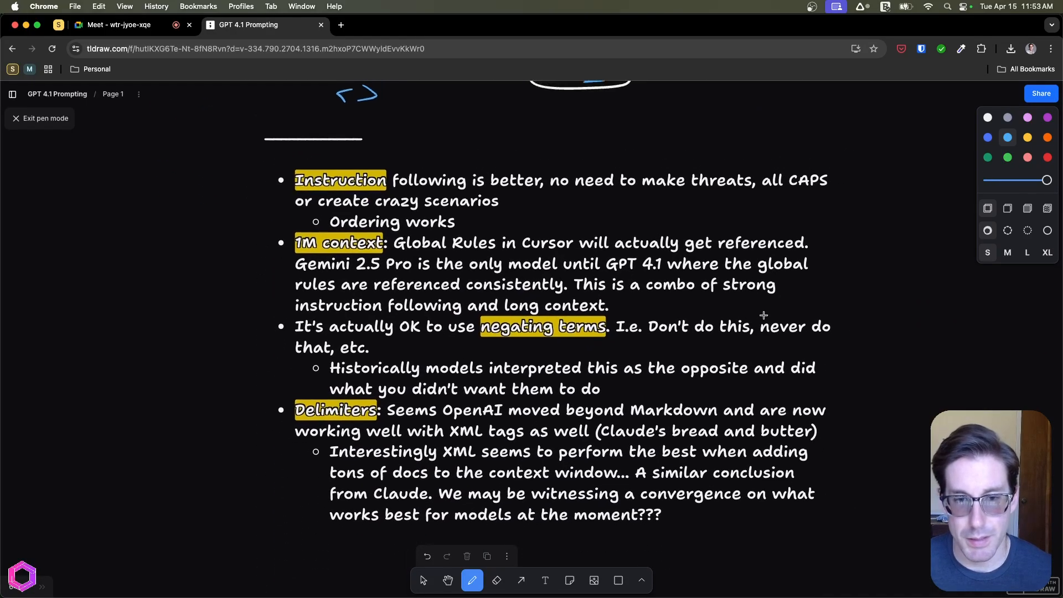
pyautogui.scroll(-3)
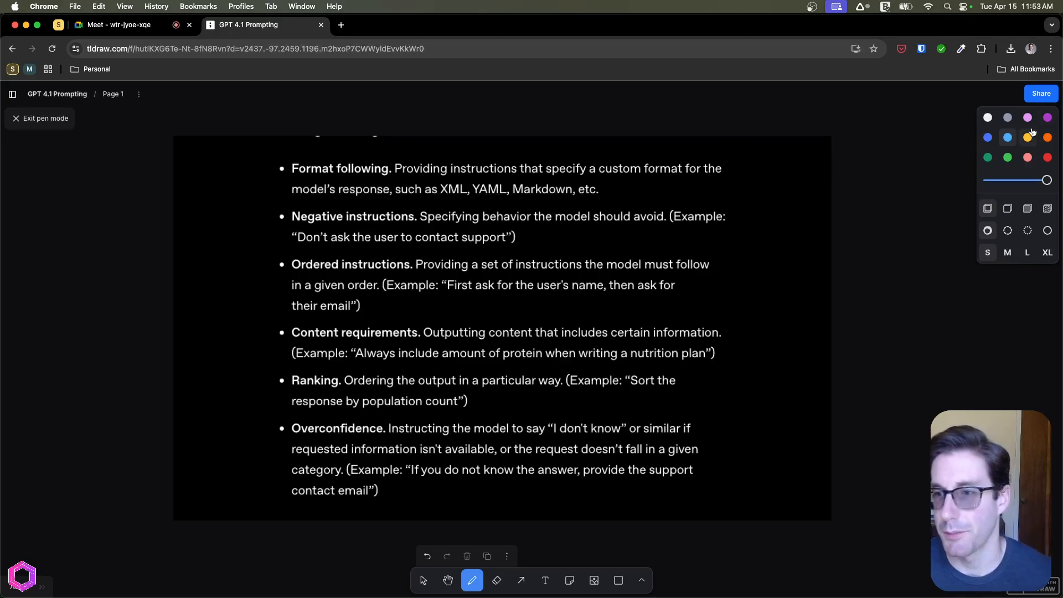
# Draw arrows at Format following, Negative, Ordered and Content requirements bullets, bracketing Ordered to Ranking
pyautogui.moveTo(223, 171); pyautogui.dragTo(252, 166)
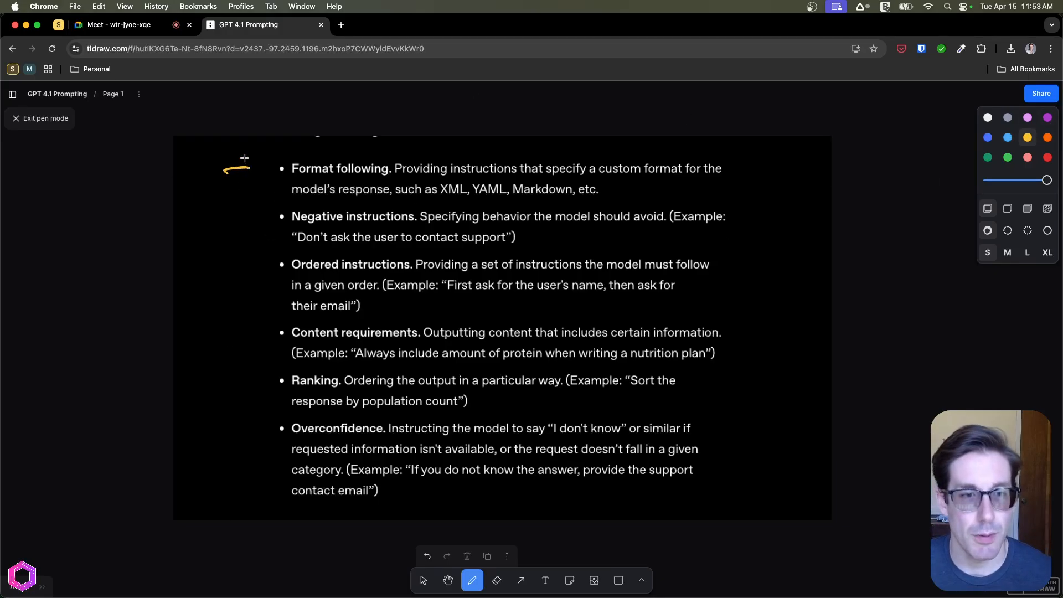
pyautogui.moveTo(230, 224); pyautogui.dragTo(278, 216)
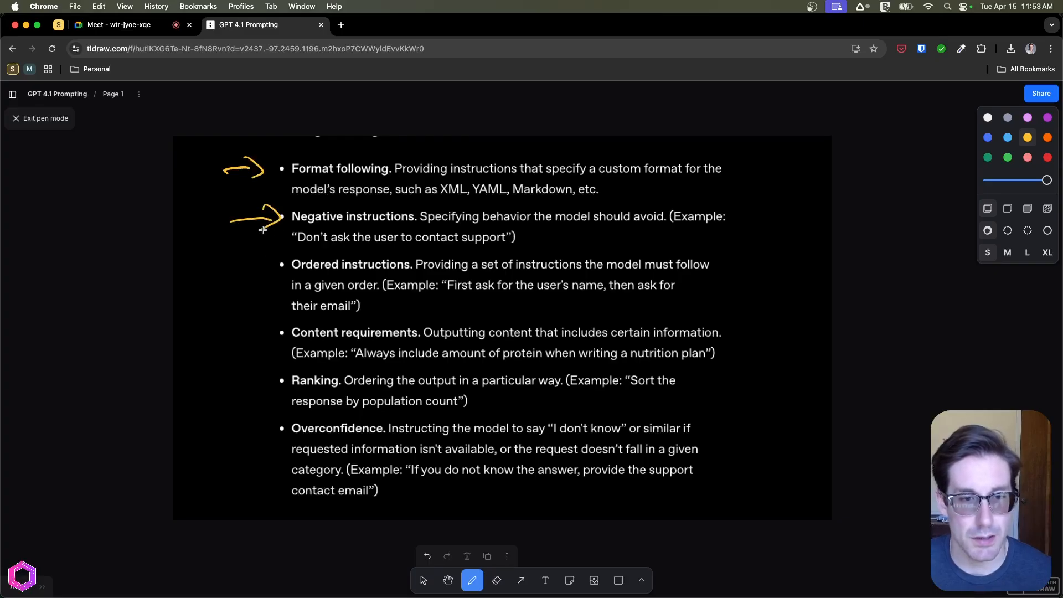
pyautogui.moveTo(224, 270); pyautogui.dragTo(275, 264)
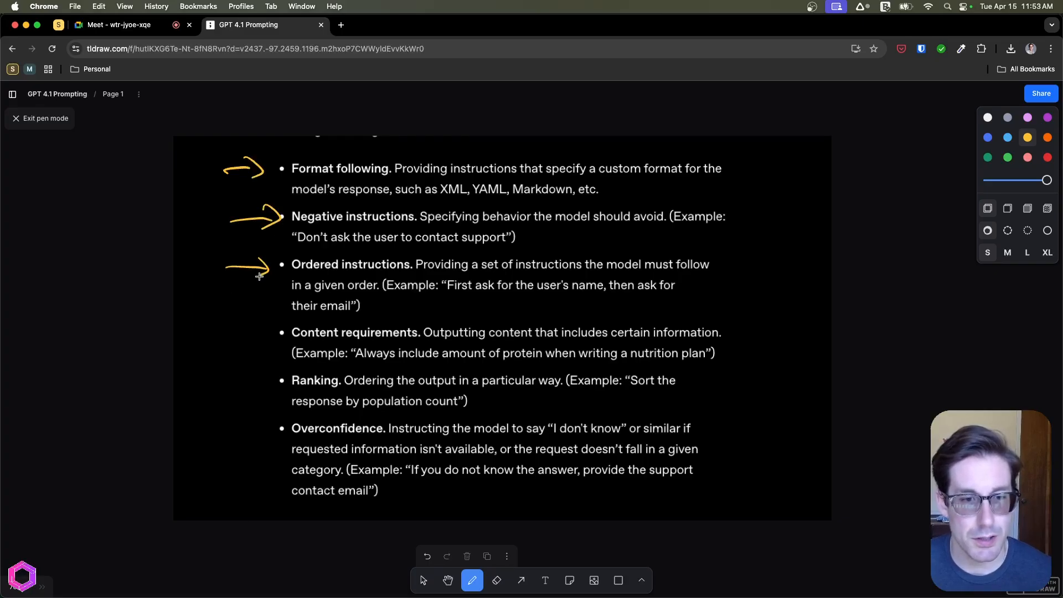
pyautogui.moveTo(224, 386); pyautogui.dragTo(271, 380)
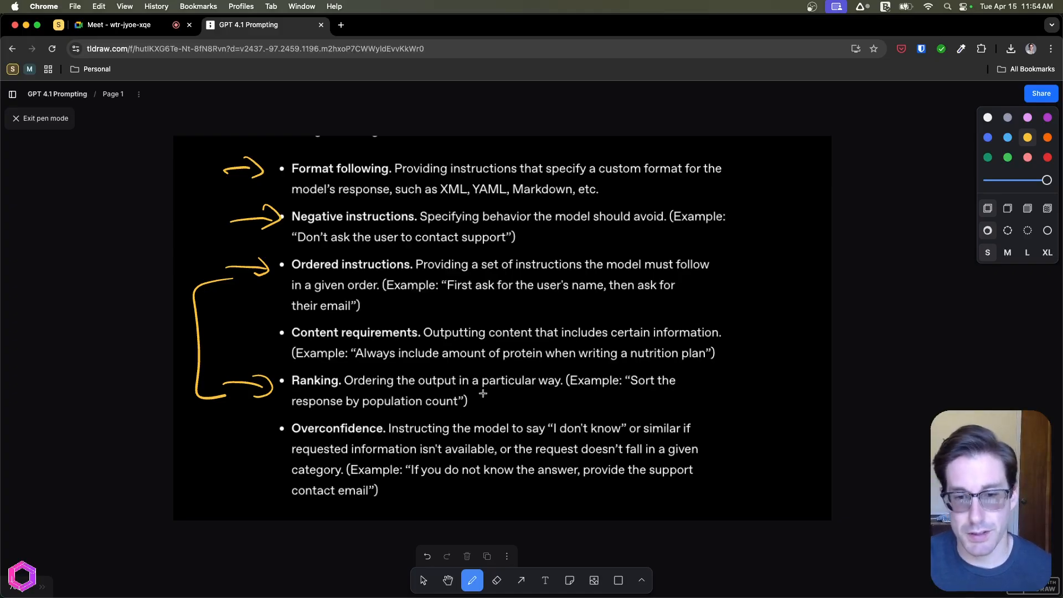
pyautogui.moveTo(733, 381)
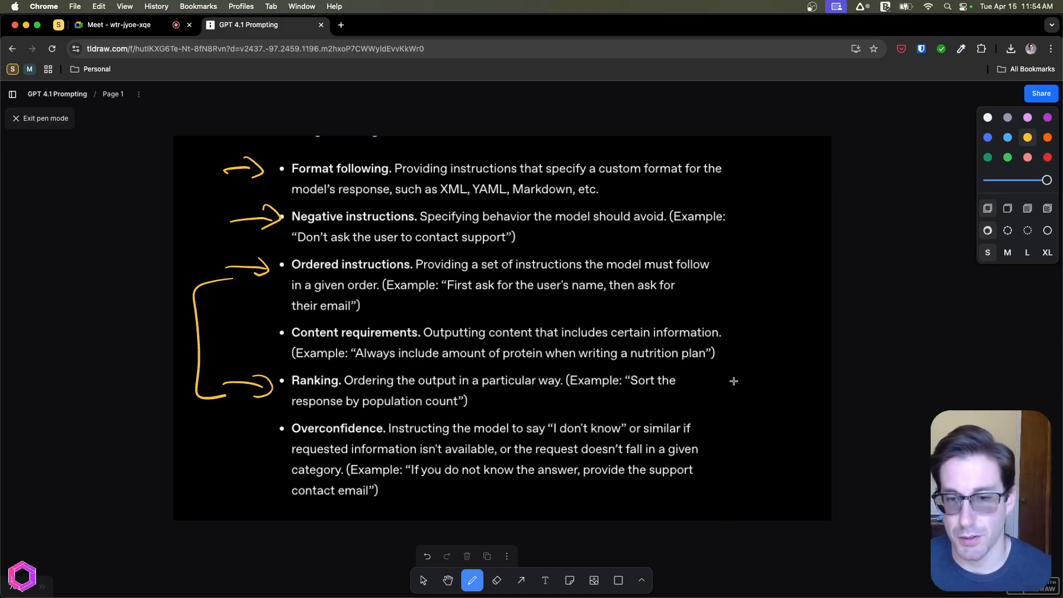
pyautogui.moveTo(714, 397); pyautogui.dragTo(789, 394)
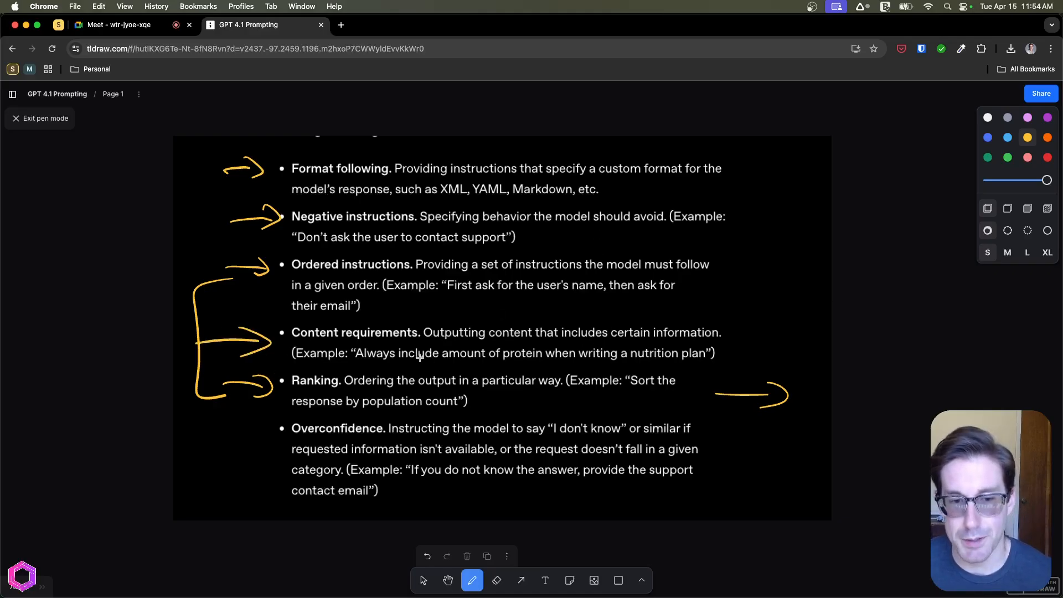
# Hand-write and underline ALWAYS above Content requirements and circle the word protein
pyautogui.moveTo(349, 339); pyautogui.dragTo(413, 367)
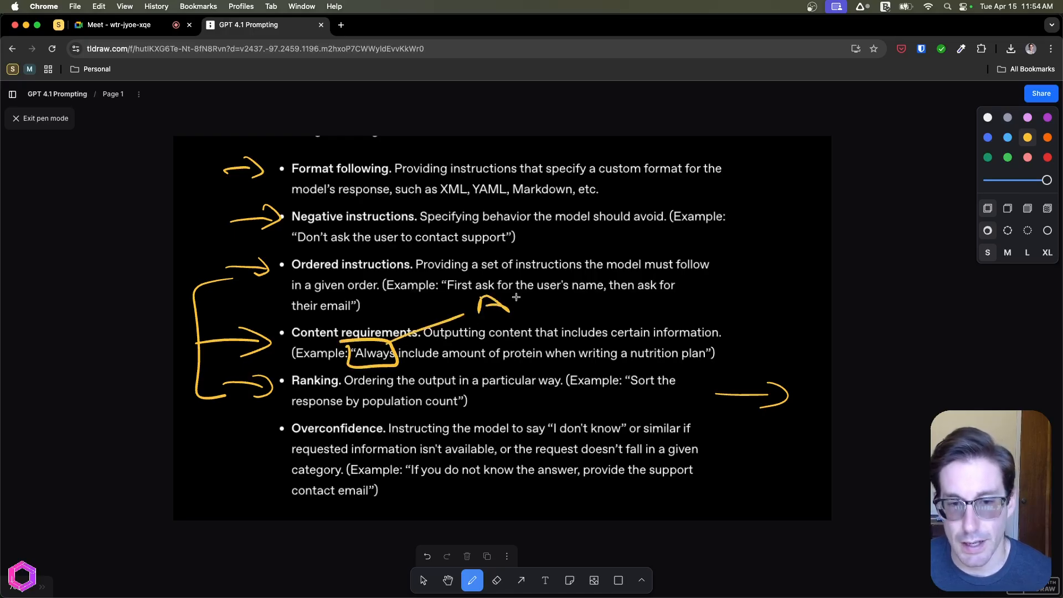
pyautogui.moveTo(482, 309); pyautogui.dragTo(587, 306)
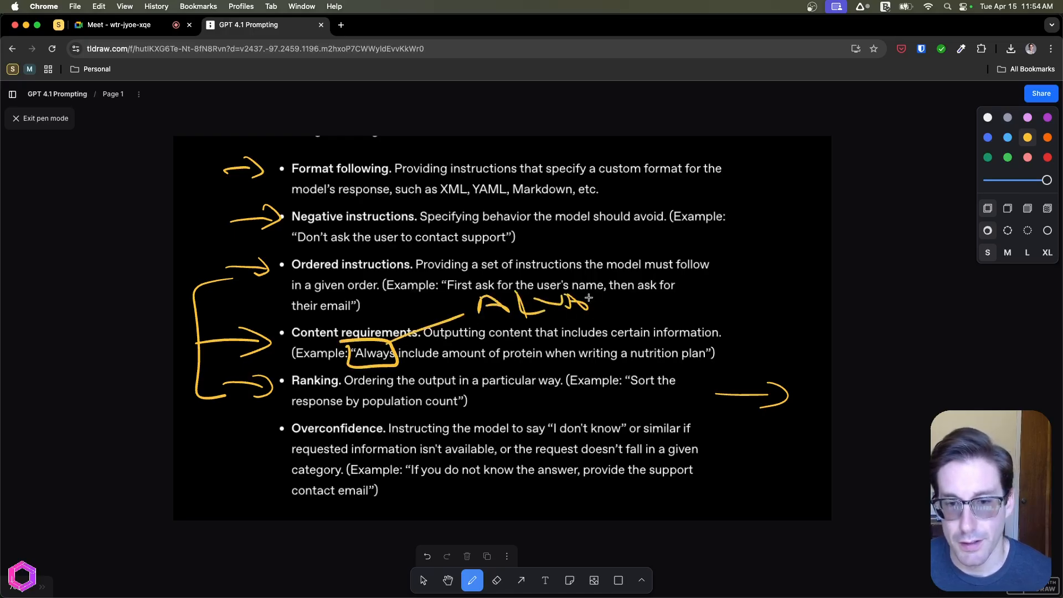
pyautogui.moveTo(590, 305); pyautogui.dragTo(645, 309)
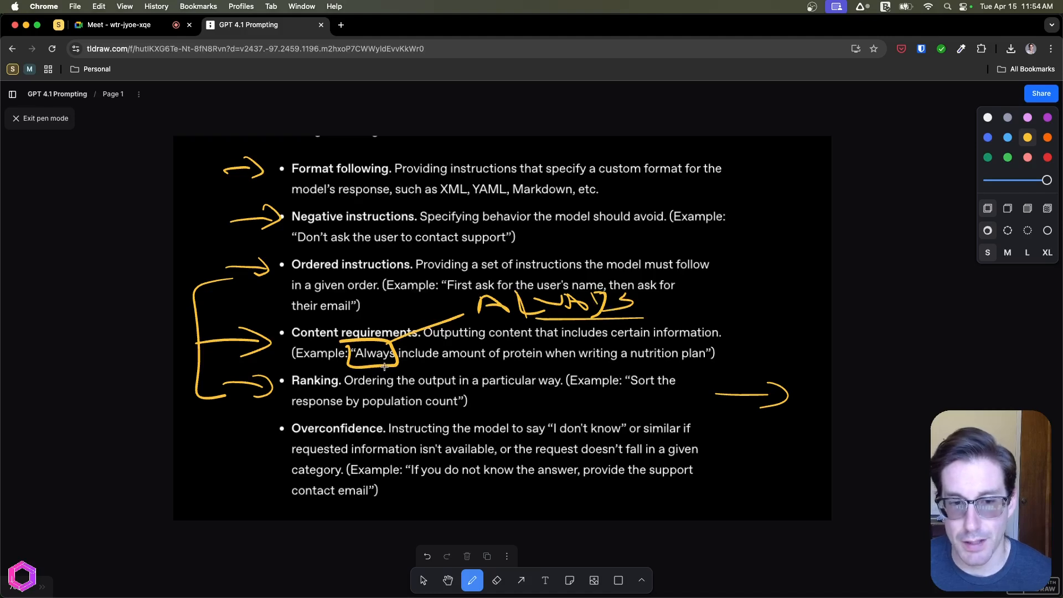
pyautogui.moveTo(477, 268)
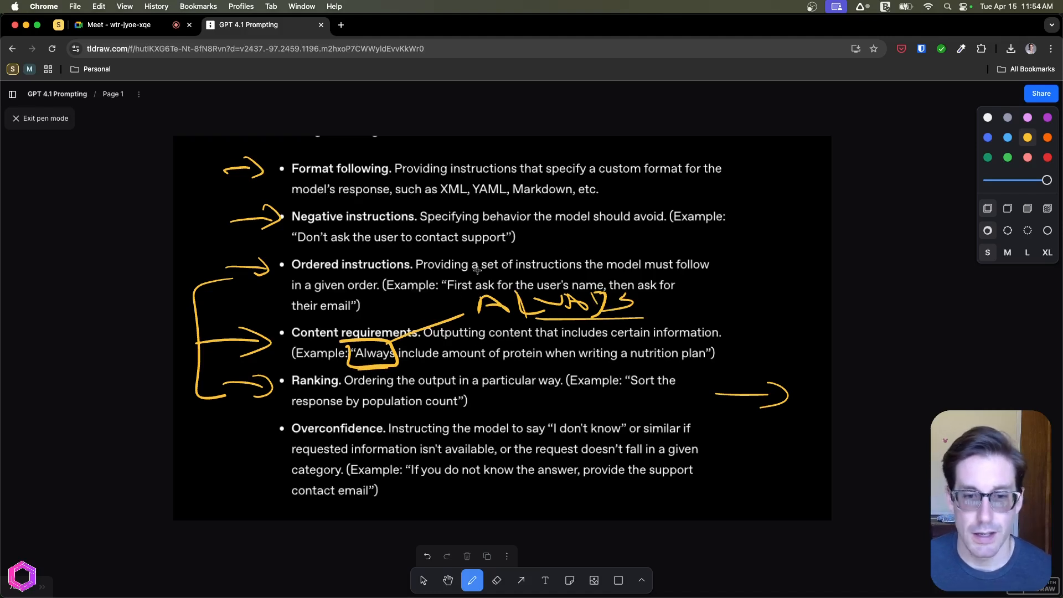
pyautogui.moveTo(492, 339); pyautogui.dragTo(556, 364)
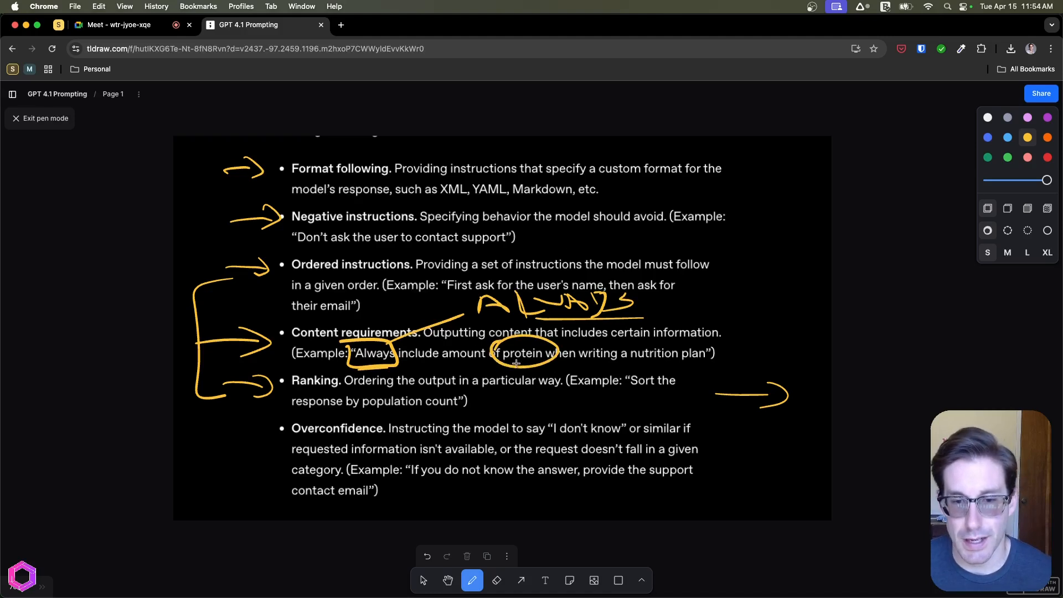
pyautogui.moveTo(289, 467)
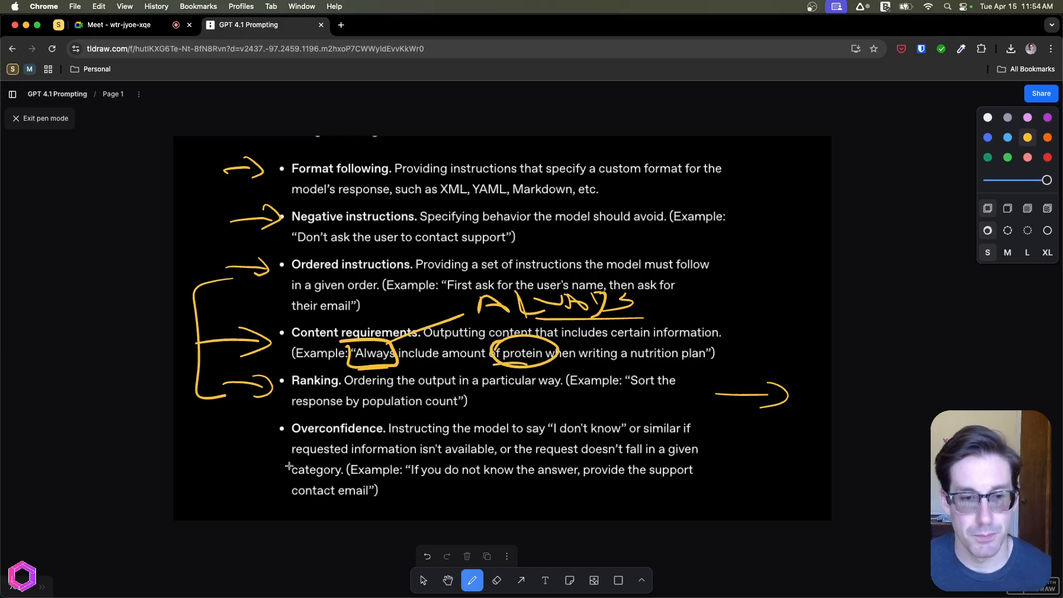
# Arrow the Overconfidence bullet and doodle a face and a stick figure linked by an arrow
pyautogui.moveTo(193, 429); pyautogui.dragTo(278, 430)
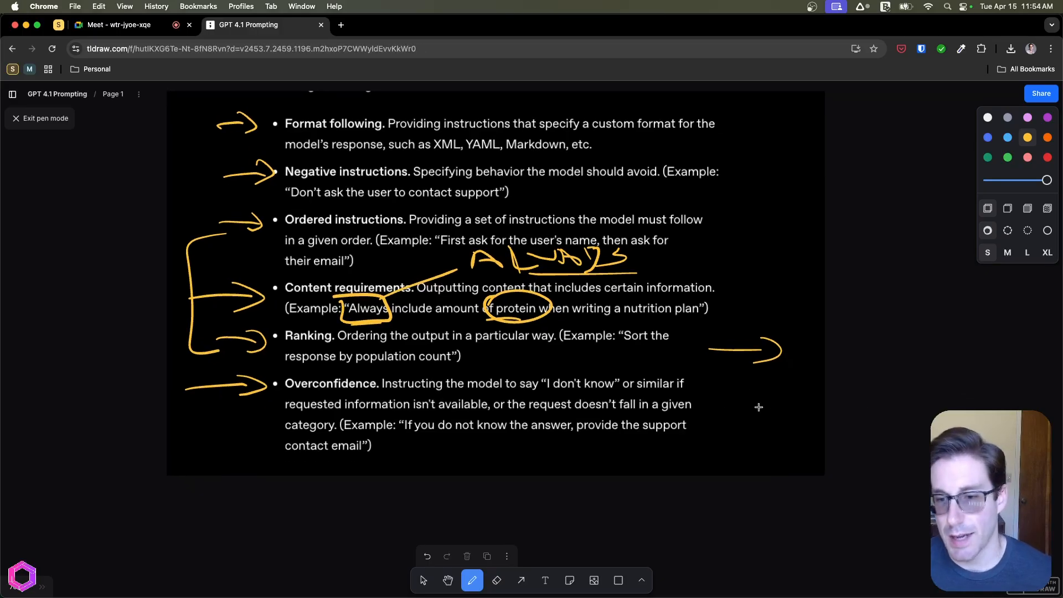
pyautogui.moveTo(763, 377); pyautogui.dragTo(783, 434)
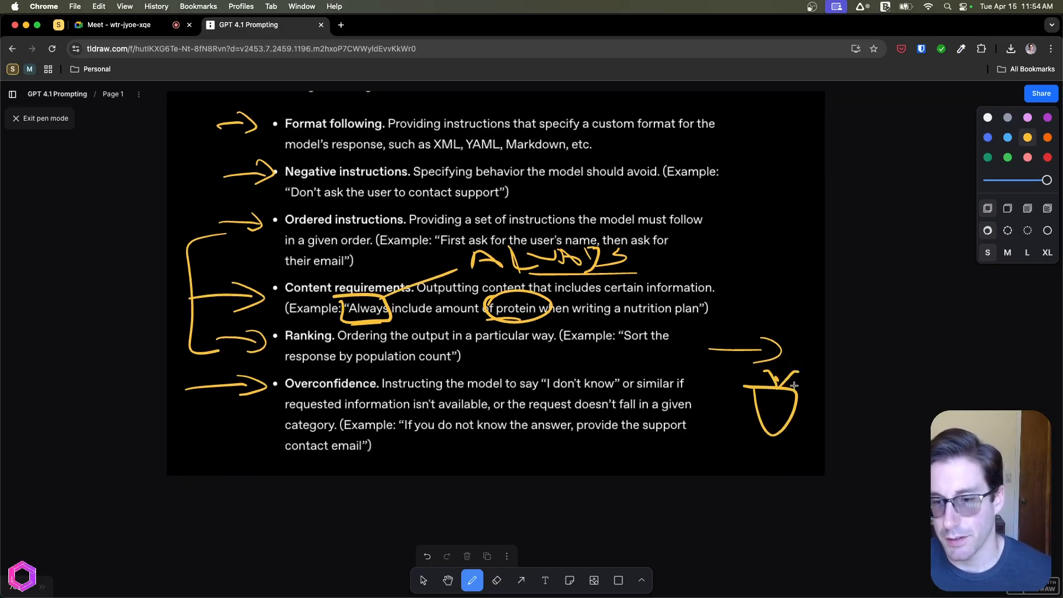
pyautogui.moveTo(763, 400); pyautogui.dragTo(783, 406)
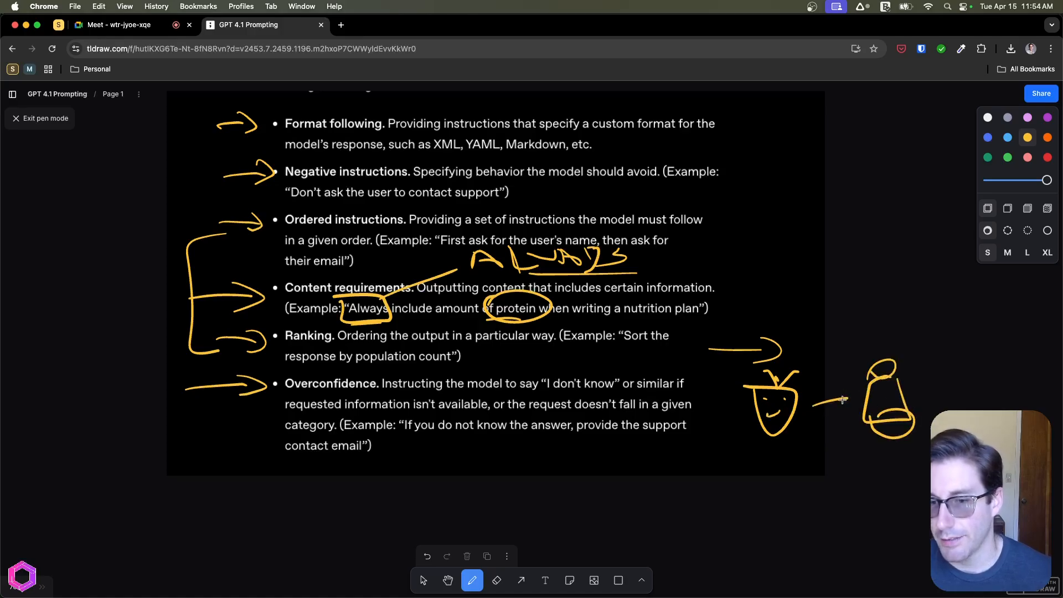
pyautogui.moveTo(692, 434); pyautogui.dragTo(706, 482)
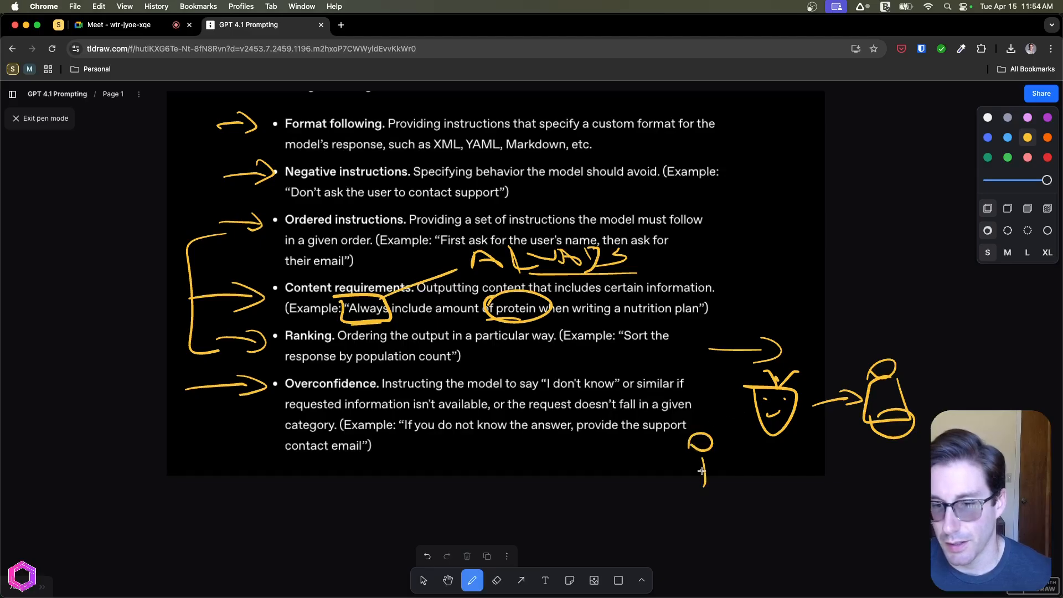
pyautogui.moveTo(702, 461); pyautogui.dragTo(722, 485)
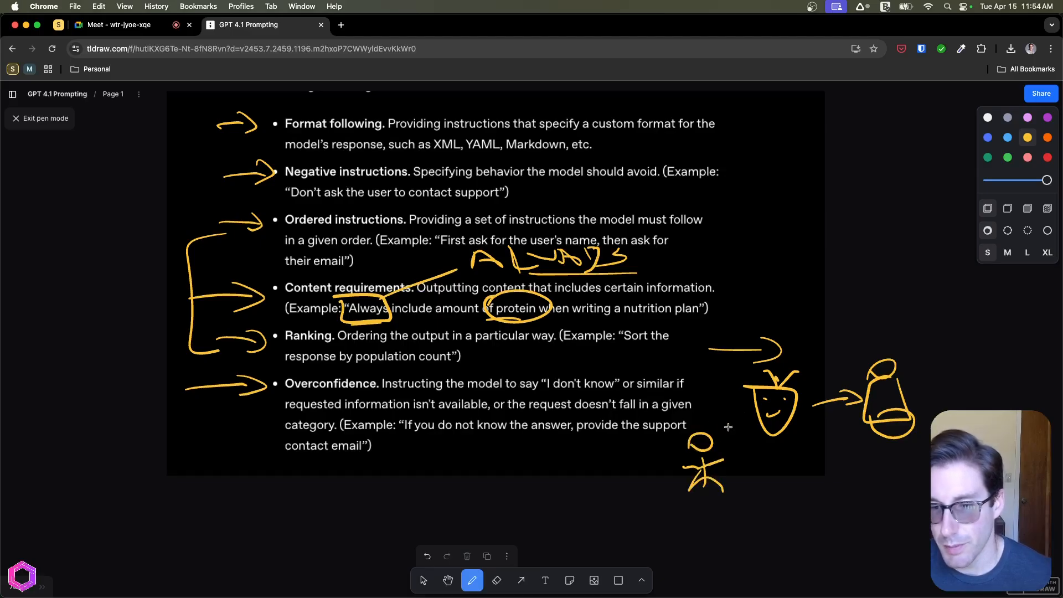
pyautogui.moveTo(722, 434); pyautogui.dragTo(750, 407)
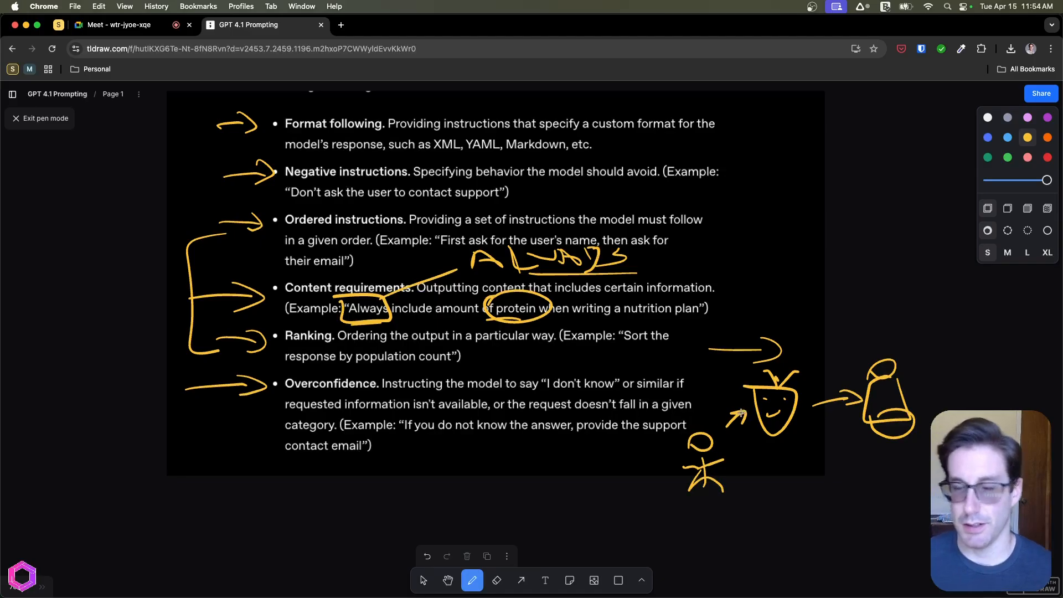
pyautogui.moveTo(855, 401)
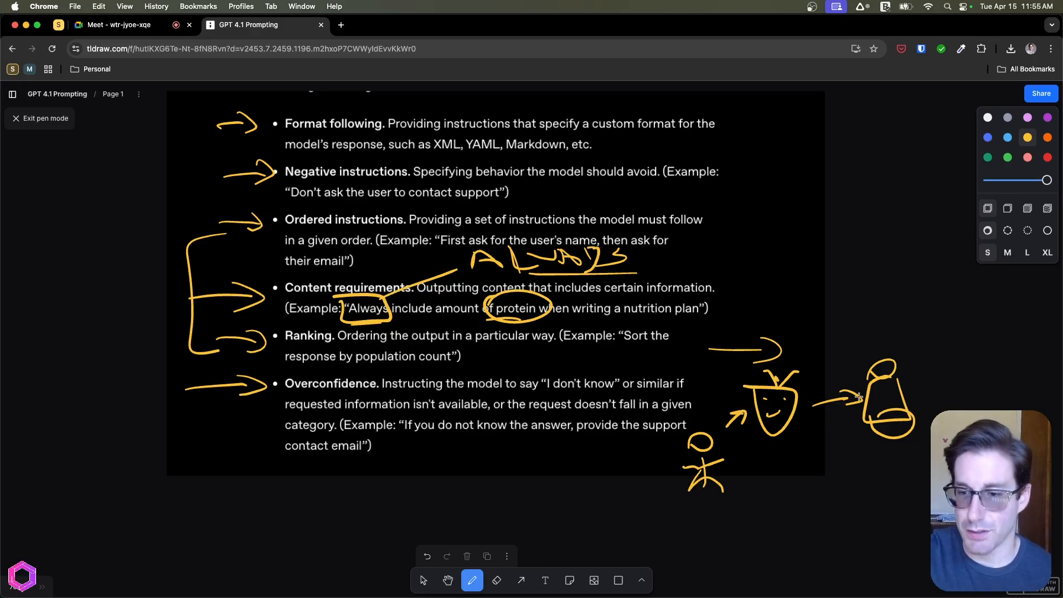
pyautogui.moveTo(821, 379)
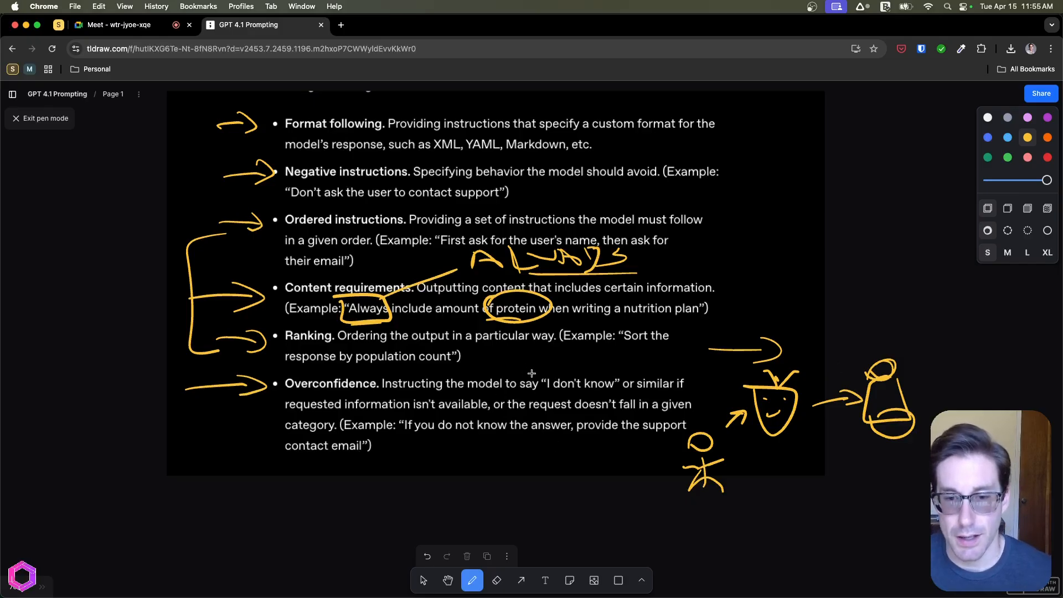
# Box the words I don't know and draw an arrow up to a hand-written Good
pyautogui.moveTo(540, 374); pyautogui.dragTo(620, 397)
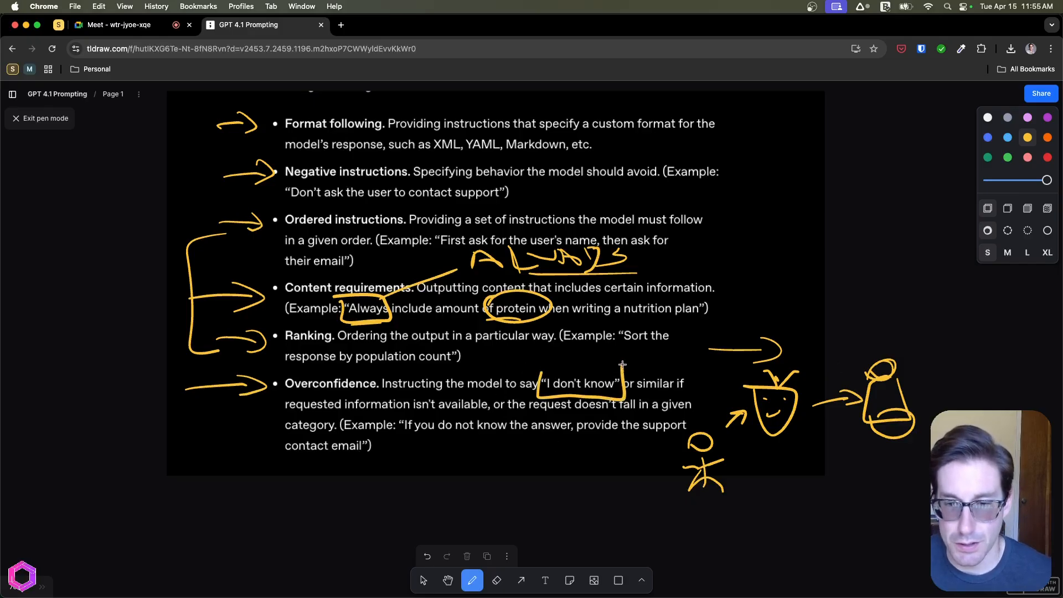
pyautogui.moveTo(539, 370); pyautogui.dragTo(620, 397)
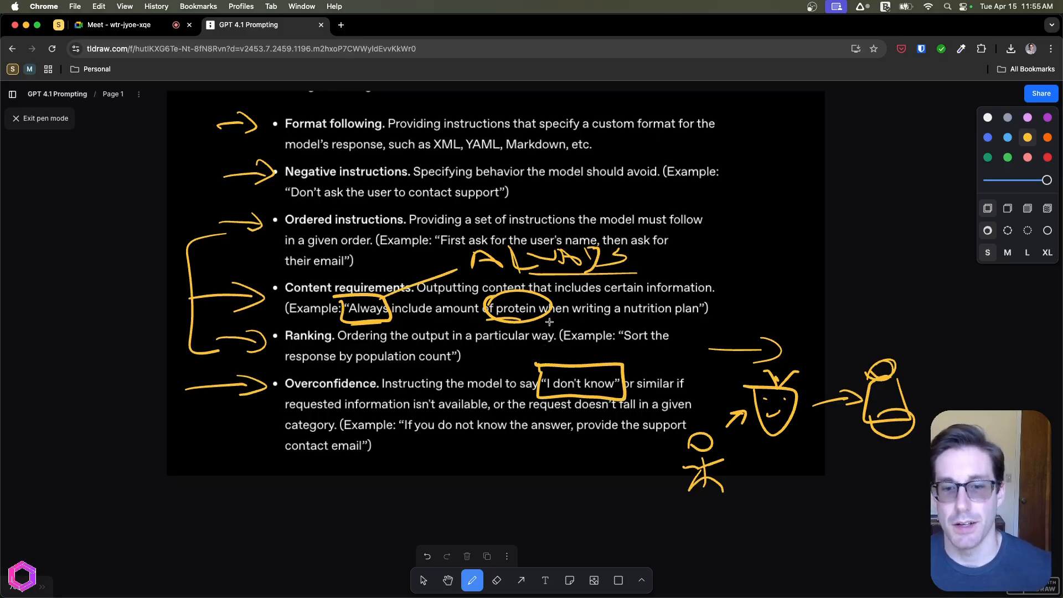
pyautogui.moveTo(698, 466)
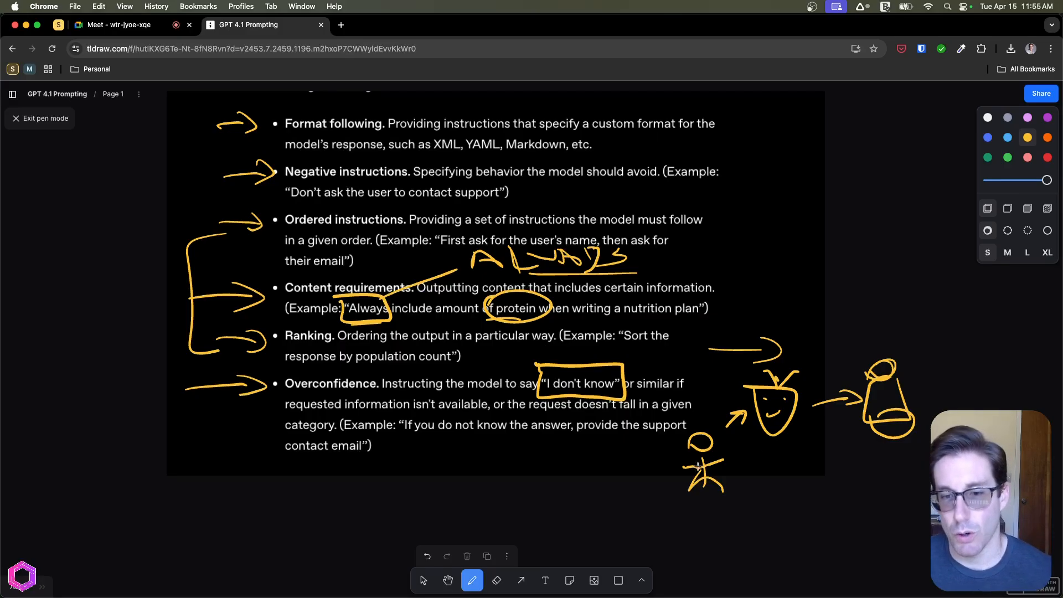
pyautogui.moveTo(610, 364); pyautogui.dragTo(732, 259)
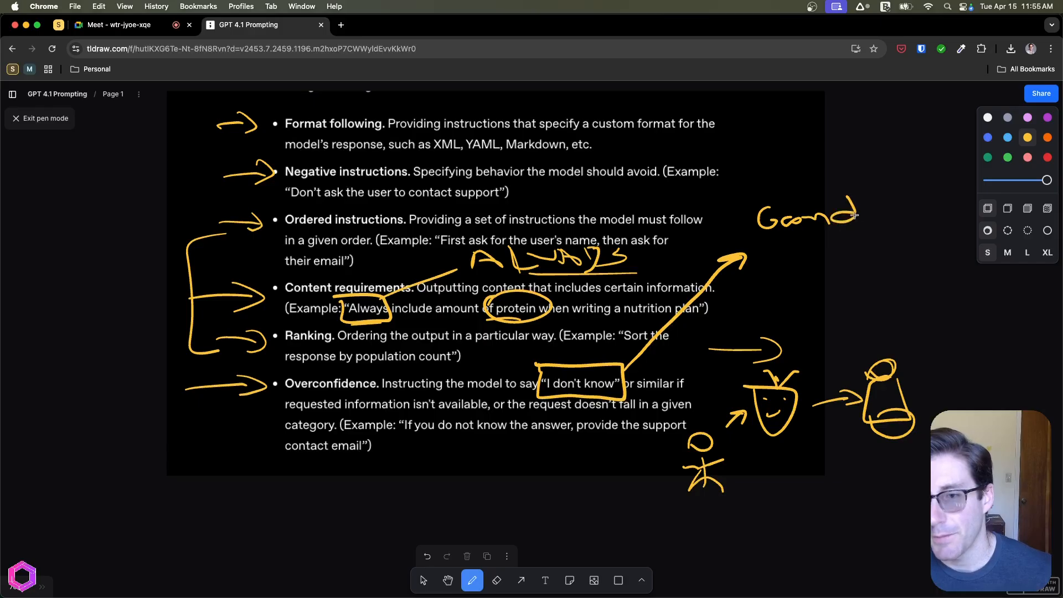
pyautogui.moveTo(862, 210); pyautogui.dragTo(902, 210)
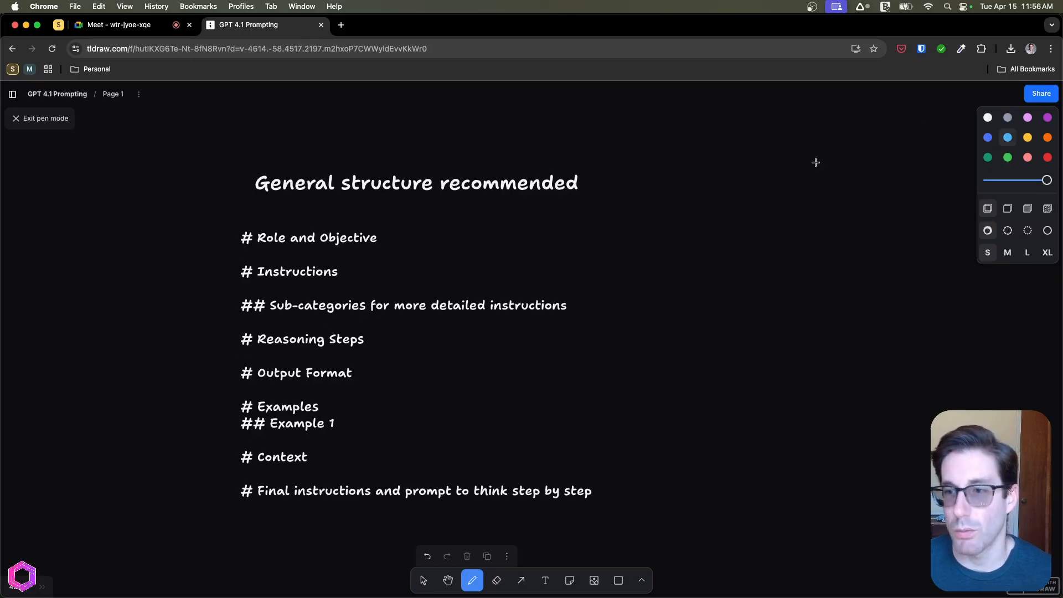
pyautogui.moveTo(738, 317)
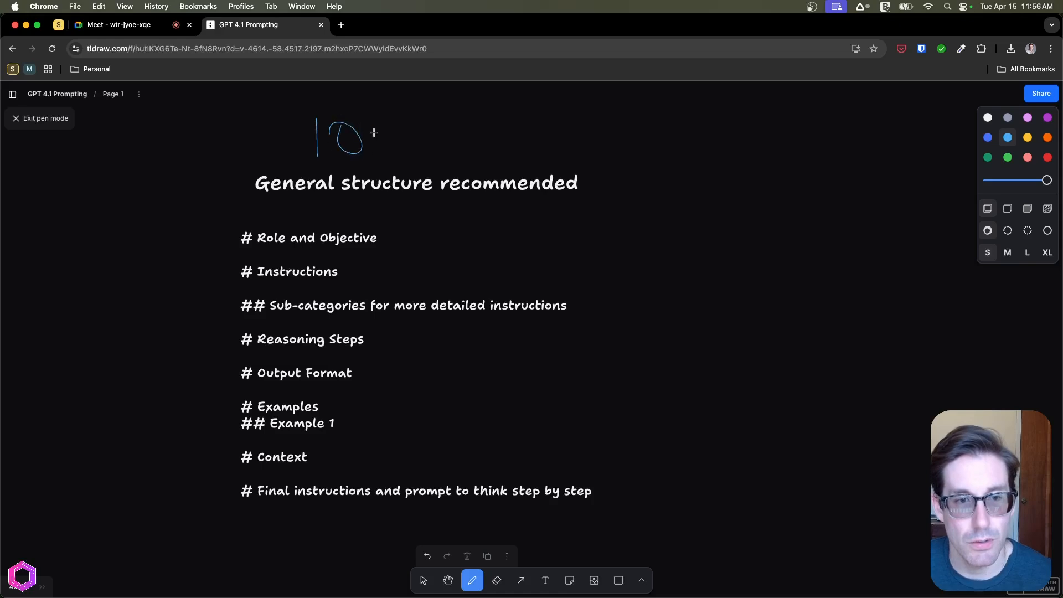
# Complete the boxed 101 and arrow Role and Objective (with a bracketed note), Instructions and Sub-categories
pyautogui.moveTo(288, 98); pyautogui.dragTo(407, 160)
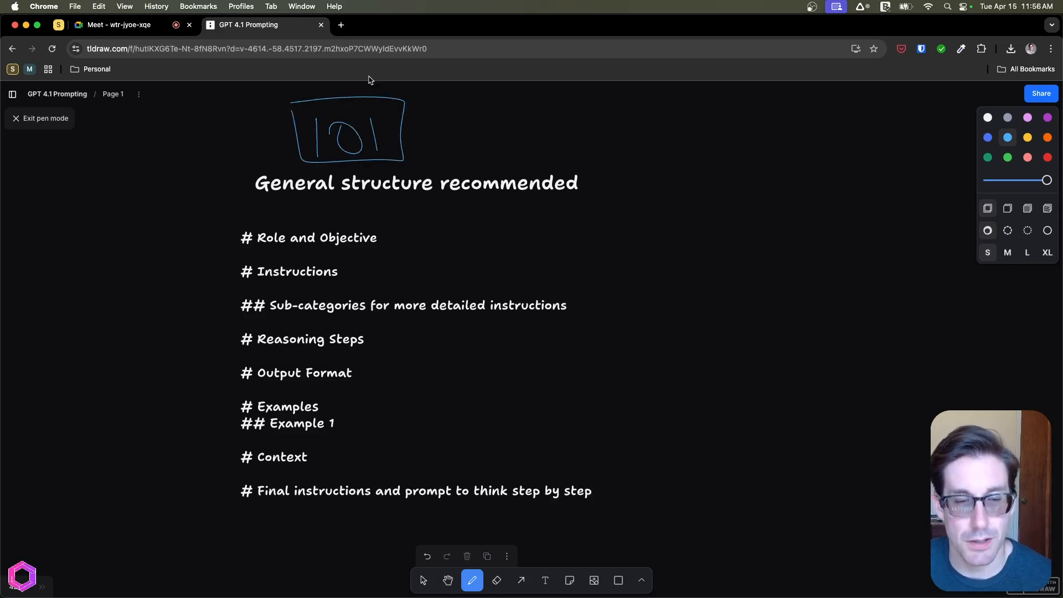
pyautogui.moveTo(647, 278)
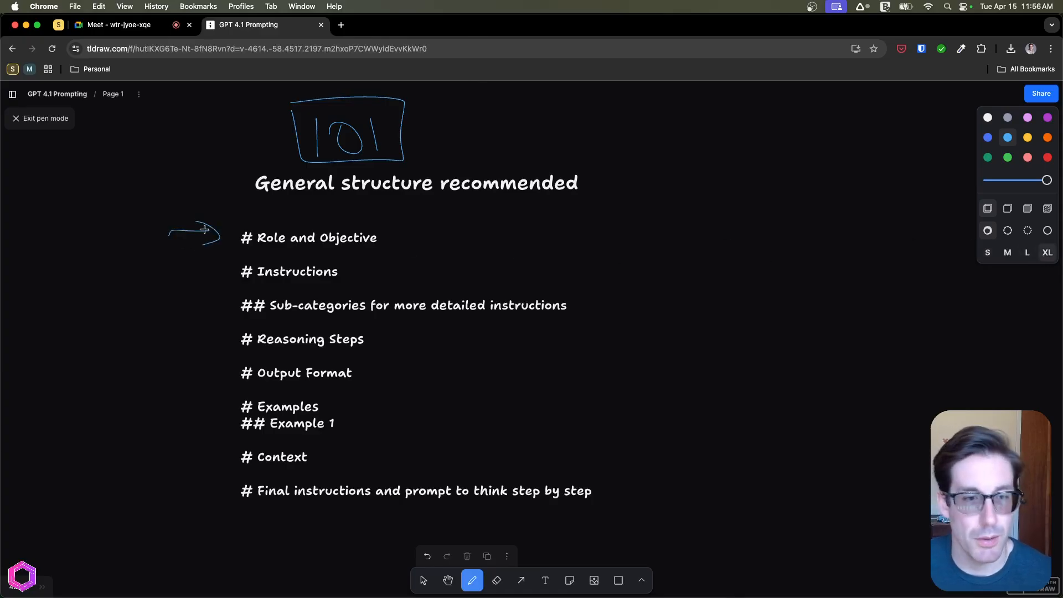
pyautogui.moveTo(172, 237); pyautogui.dragTo(227, 237)
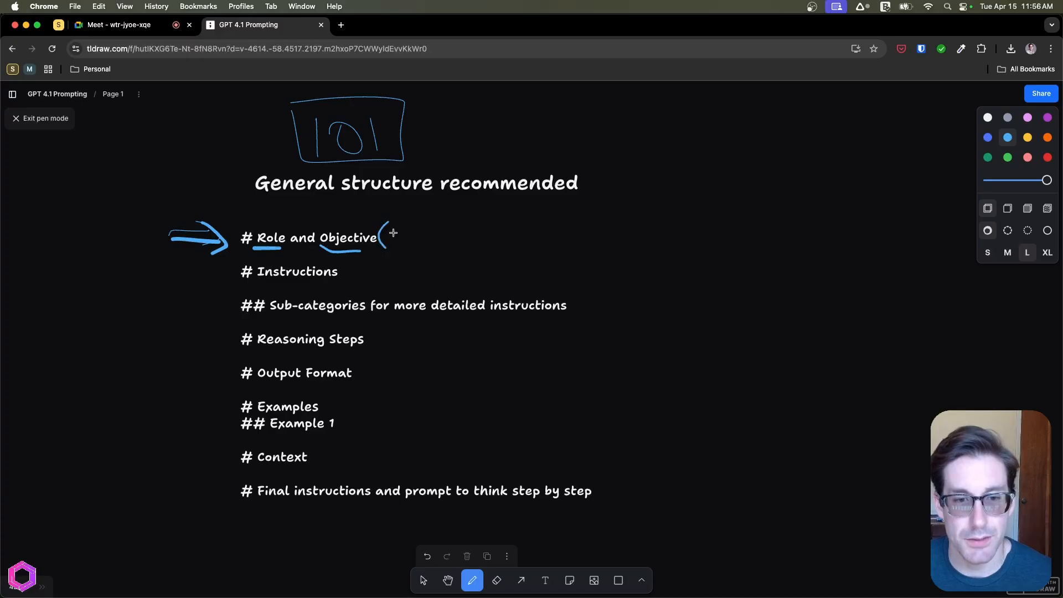
pyautogui.moveTo(390, 237); pyautogui.dragTo(447, 237)
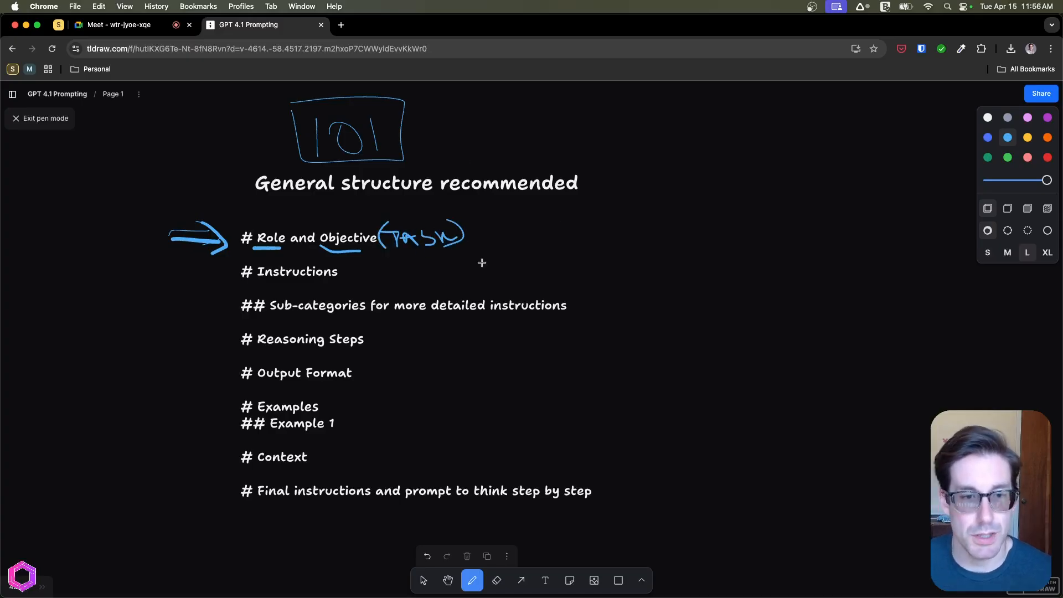
pyautogui.moveTo(170, 272); pyautogui.dragTo(230, 272)
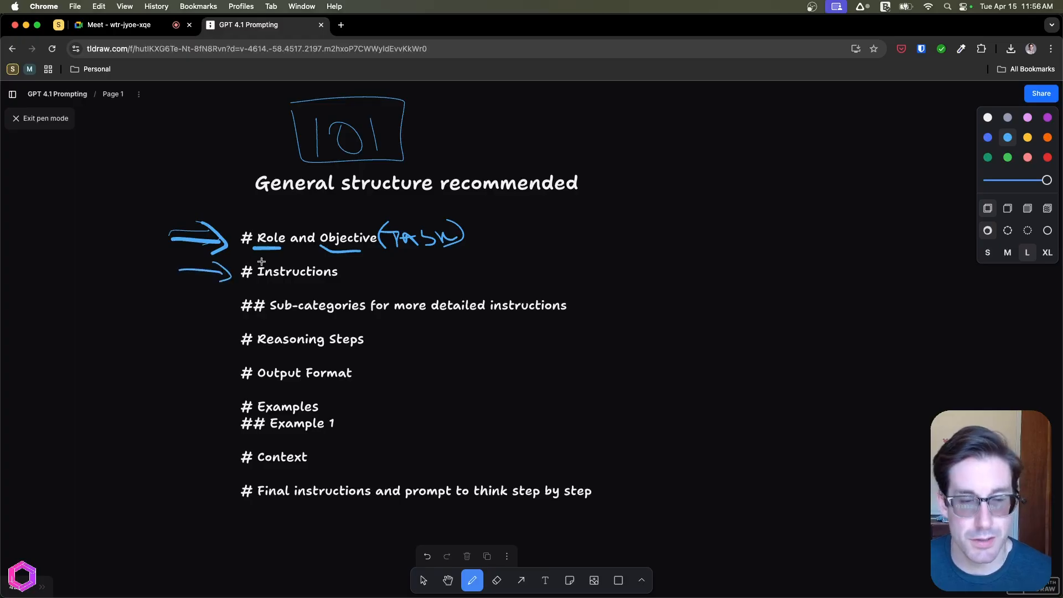
pyautogui.moveTo(457, 217)
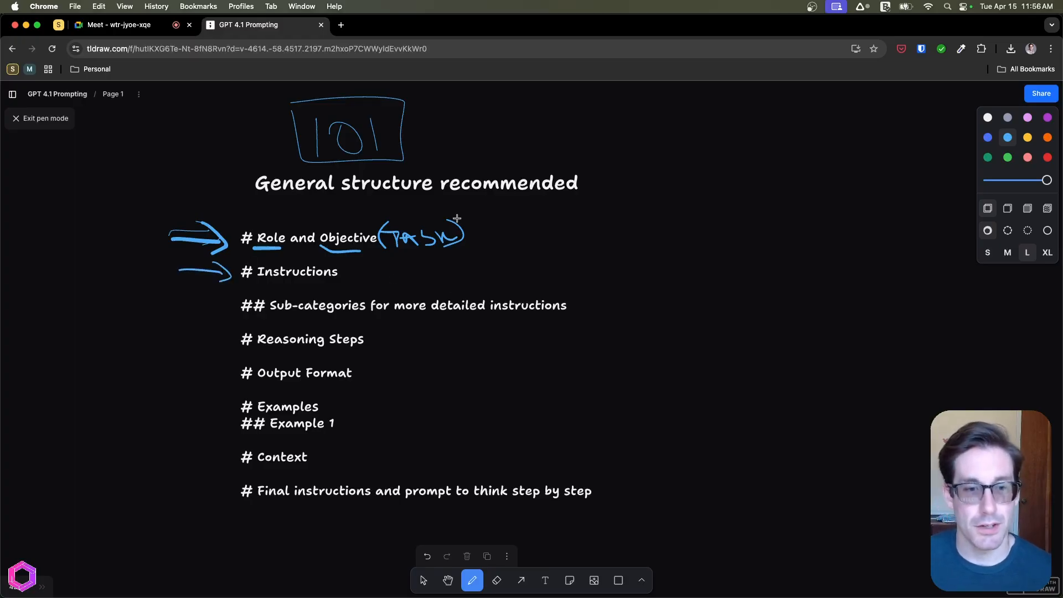
pyautogui.moveTo(516, 219)
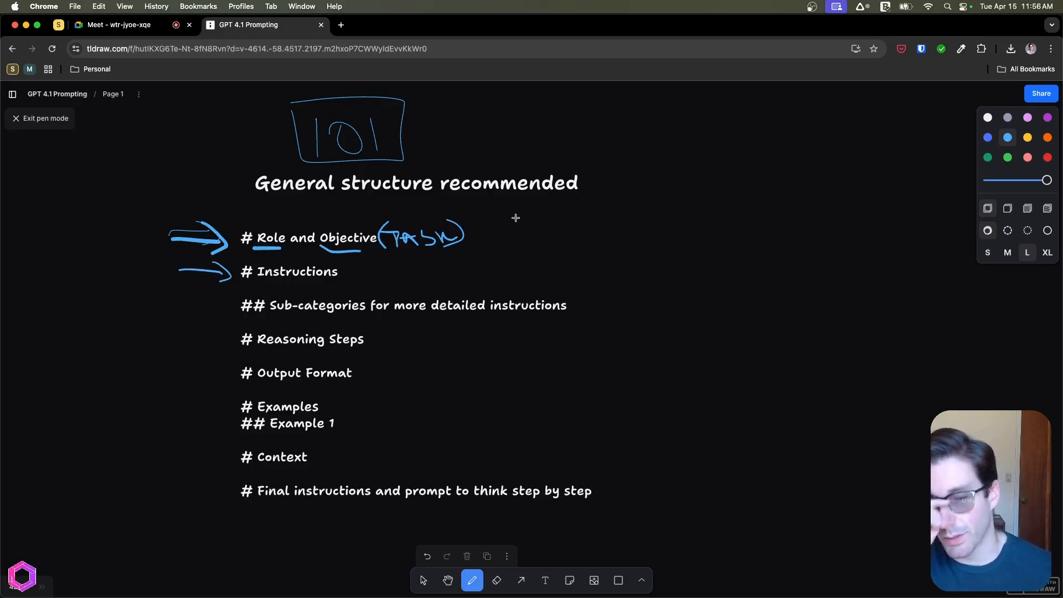
pyautogui.moveTo(183, 300); pyautogui.dragTo(224, 300)
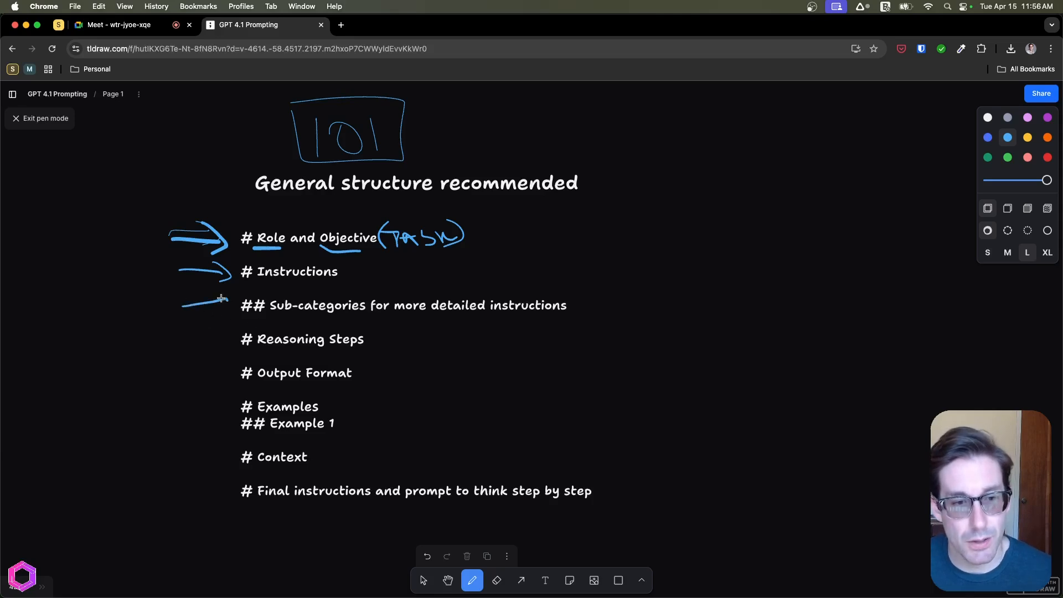
pyautogui.moveTo(183, 306); pyautogui.dragTo(234, 301)
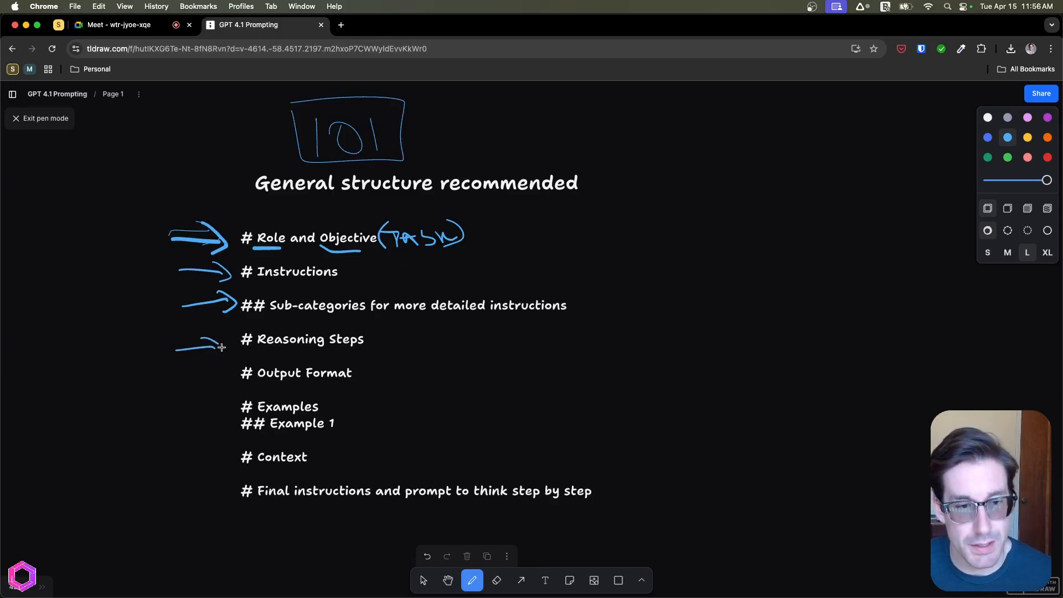
# Write a bracketed CoT note beside Reasoning Steps with an arrow, and arrow Output Format
pyautogui.moveTo(379, 334); pyautogui.dragTo(380, 346)
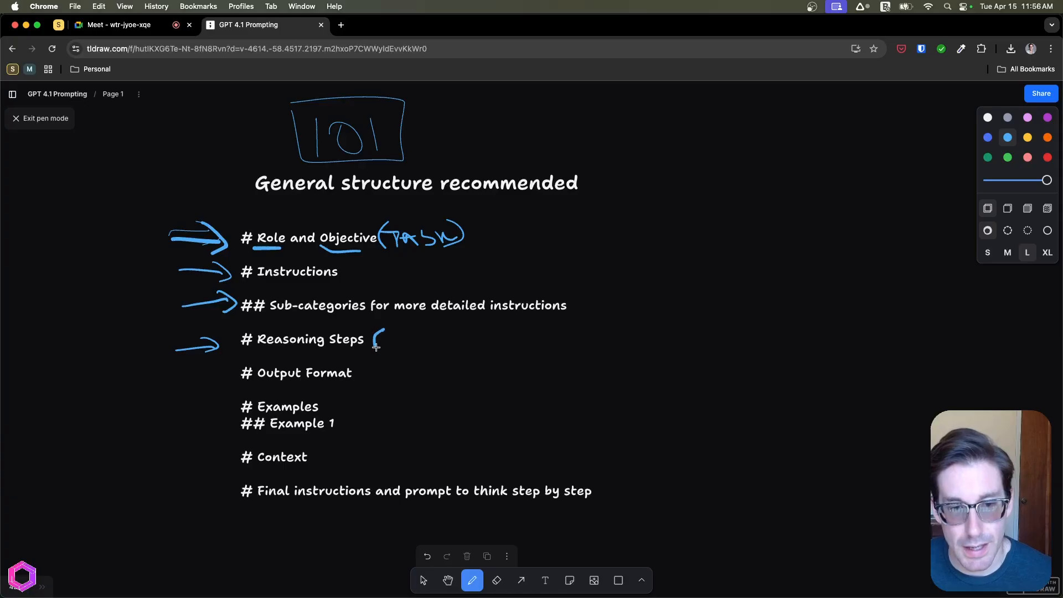
pyautogui.moveTo(516, 260)
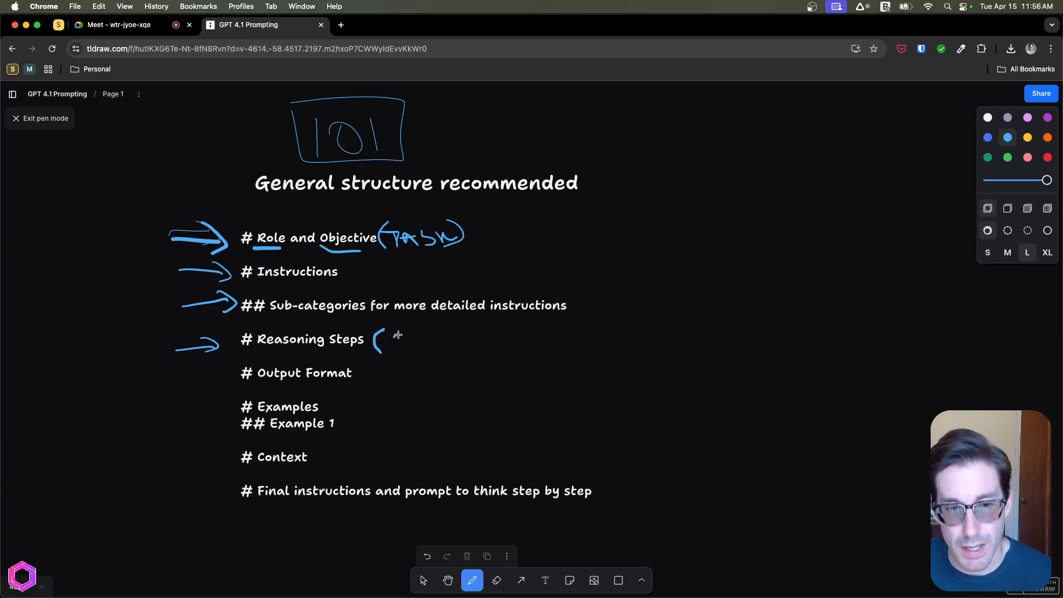
pyautogui.moveTo(380, 339); pyautogui.dragTo(434, 339)
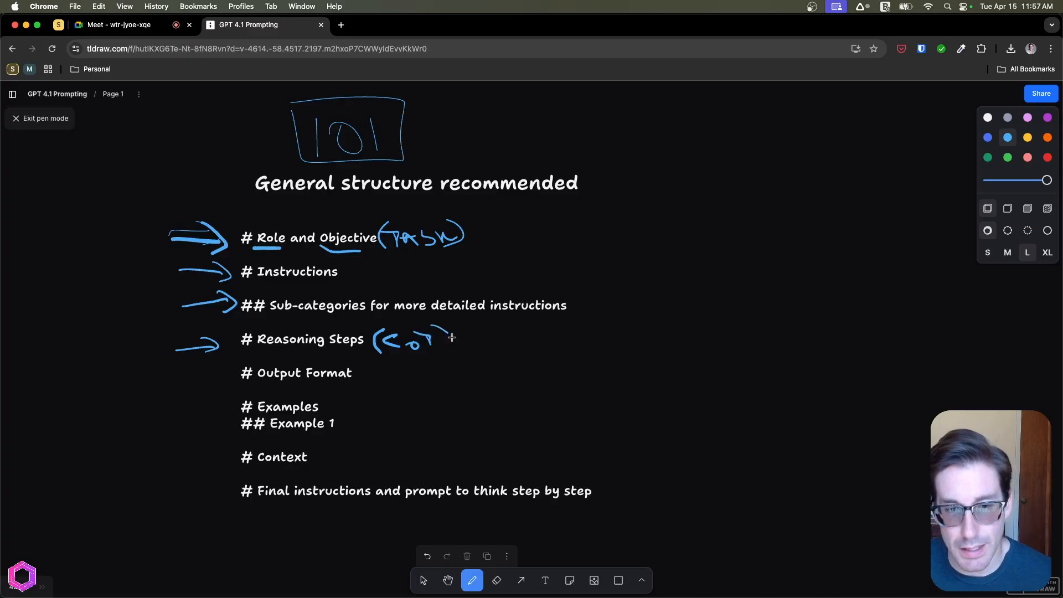
pyautogui.moveTo(431, 333); pyautogui.dragTo(448, 349)
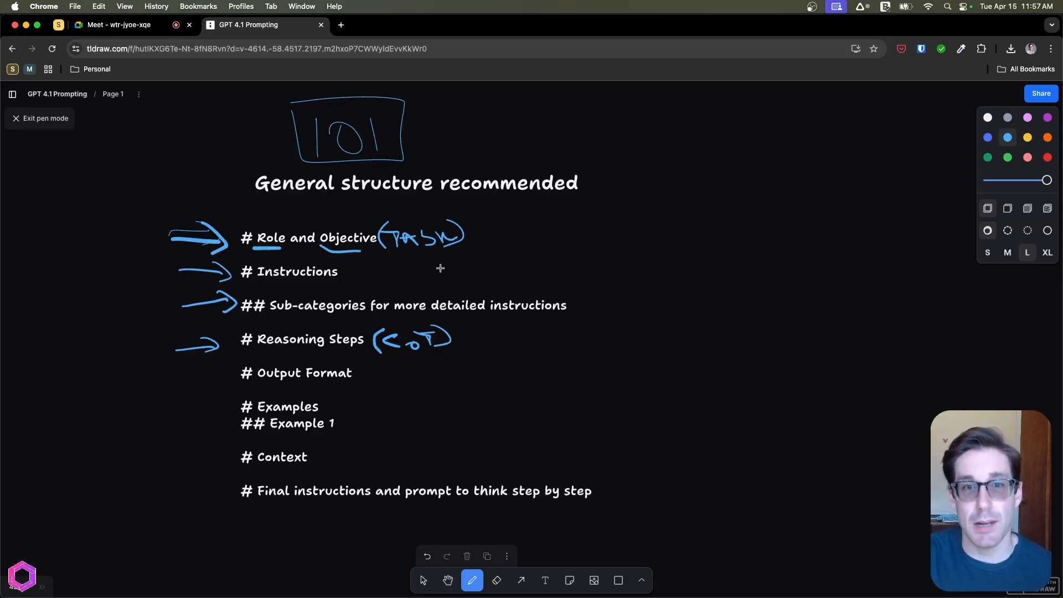
pyautogui.moveTo(493, 357)
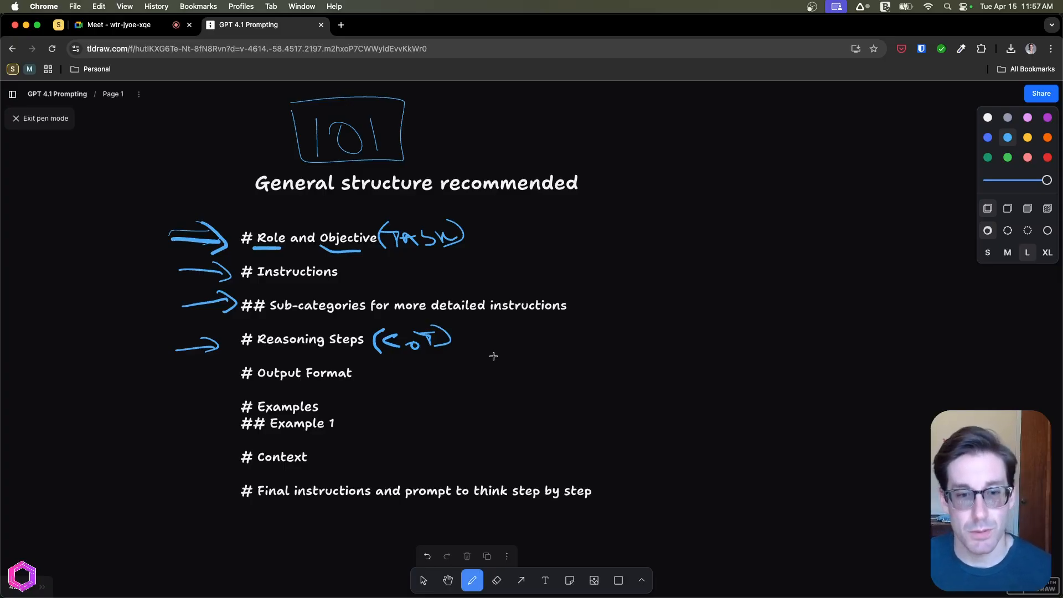
pyautogui.moveTo(515, 333); pyautogui.dragTo(461, 352)
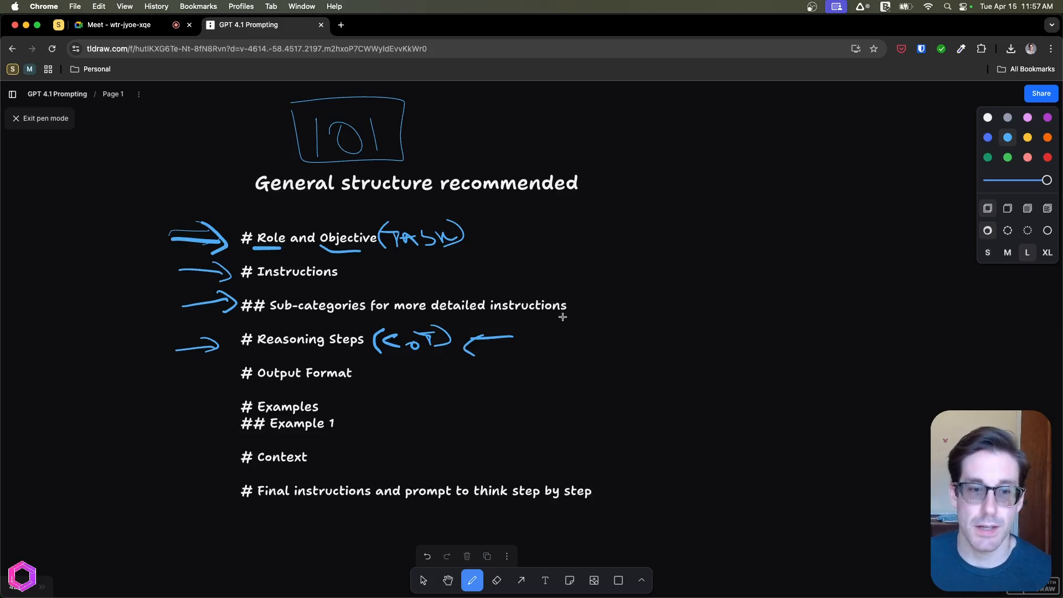
pyautogui.moveTo(173, 390); pyautogui.dragTo(210, 380)
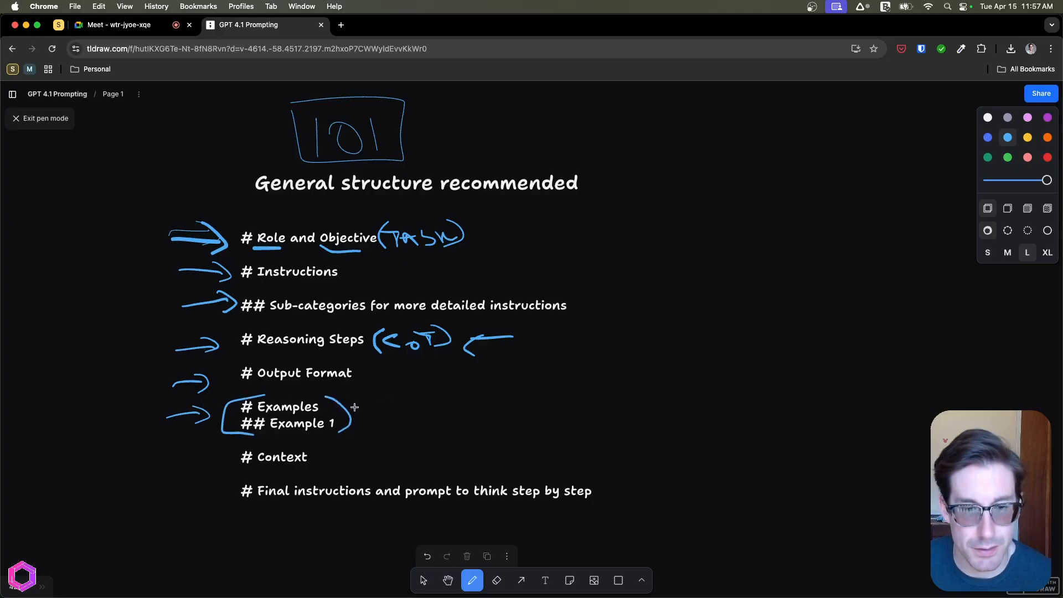
# Write Few Shots beside Examples, arrow and bracket Context, then switch the pen to orange
pyautogui.moveTo(363, 404); pyautogui.dragTo(428, 403)
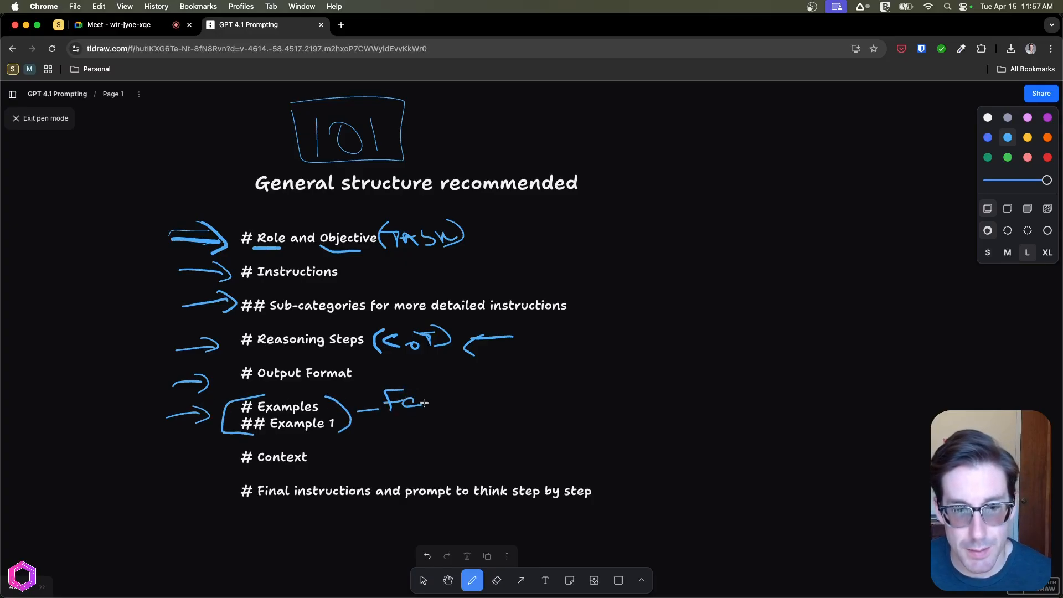
pyautogui.moveTo(425, 399); pyautogui.dragTo(451, 400)
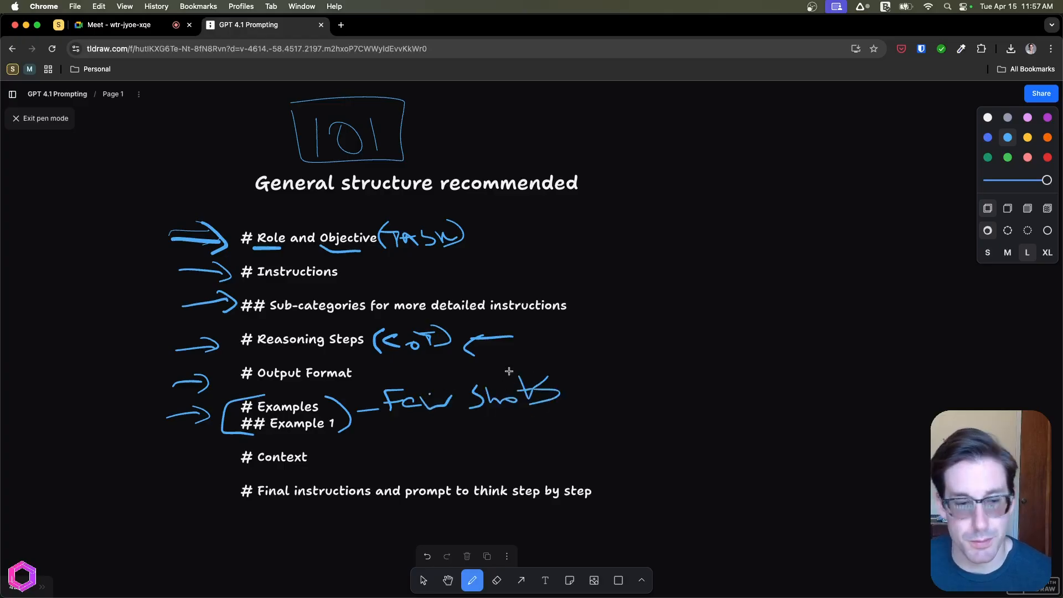
pyautogui.moveTo(170, 467); pyautogui.dragTo(214, 464)
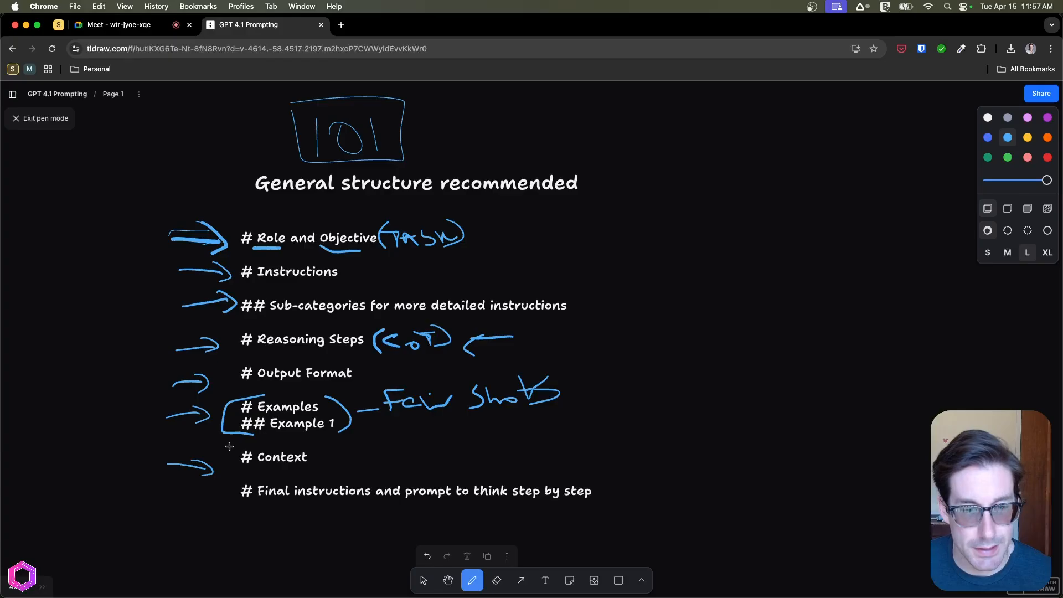
pyautogui.moveTo(224, 441); pyautogui.dragTo(326, 467)
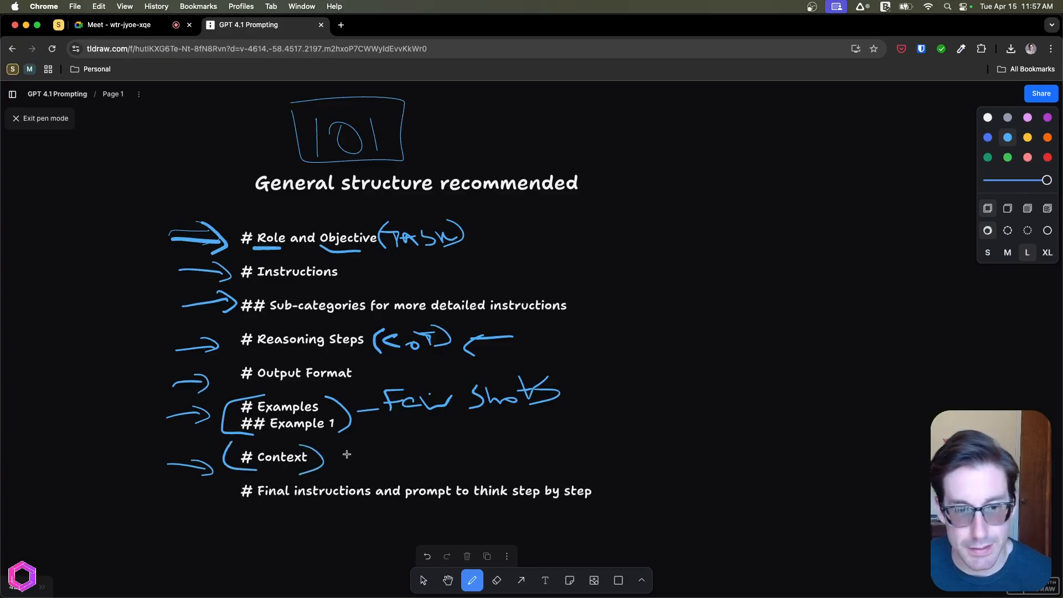
pyautogui.click(1048, 152)
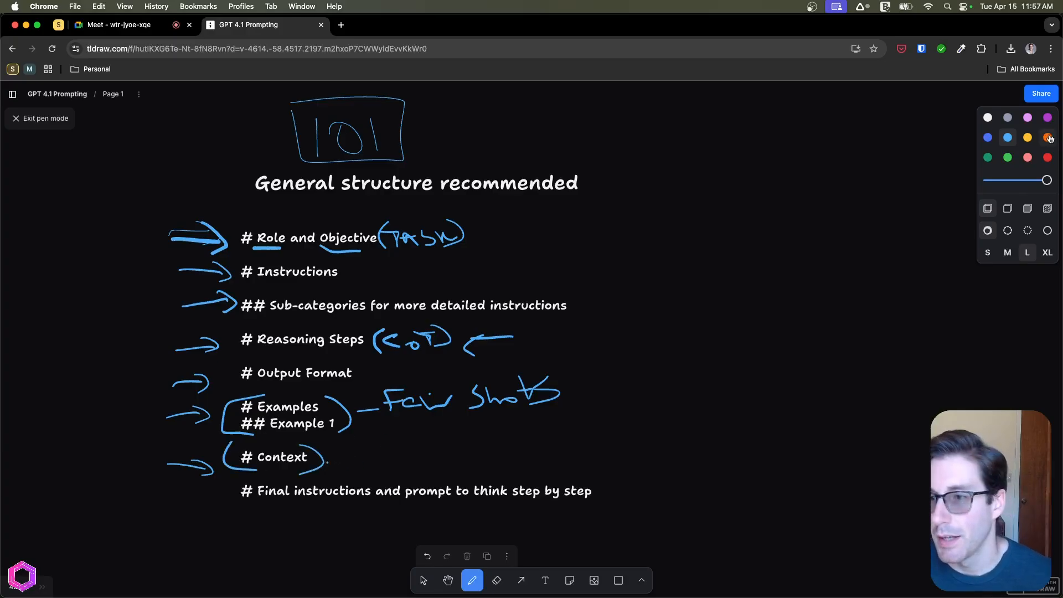
# Sketch a tall orange box right of the list and link the headings to it
pyautogui.moveTo(328, 459); pyautogui.dragTo(367, 459)
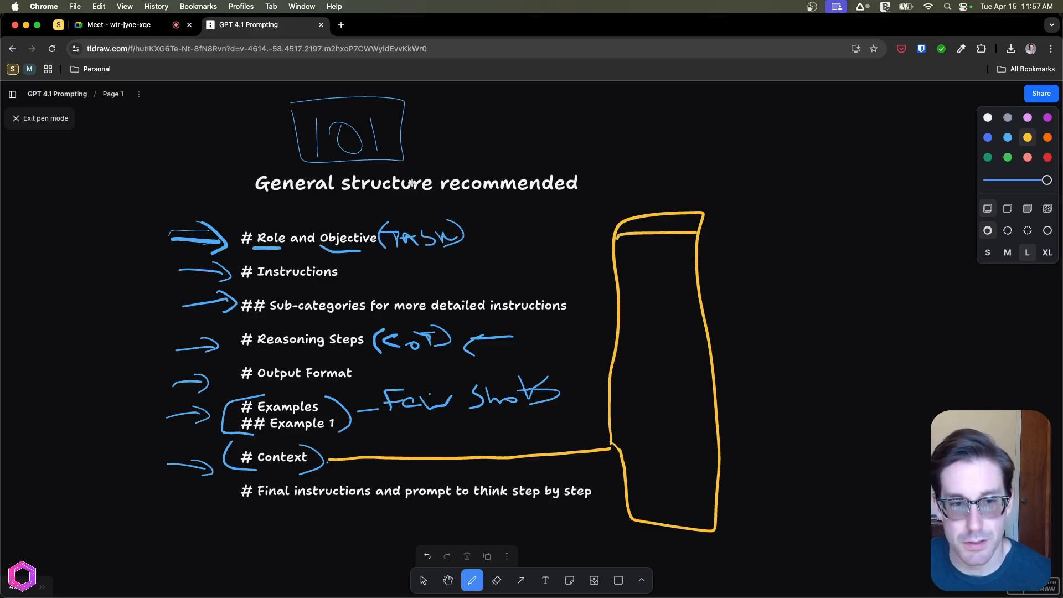
pyautogui.moveTo(441, 198); pyautogui.dragTo(537, 407)
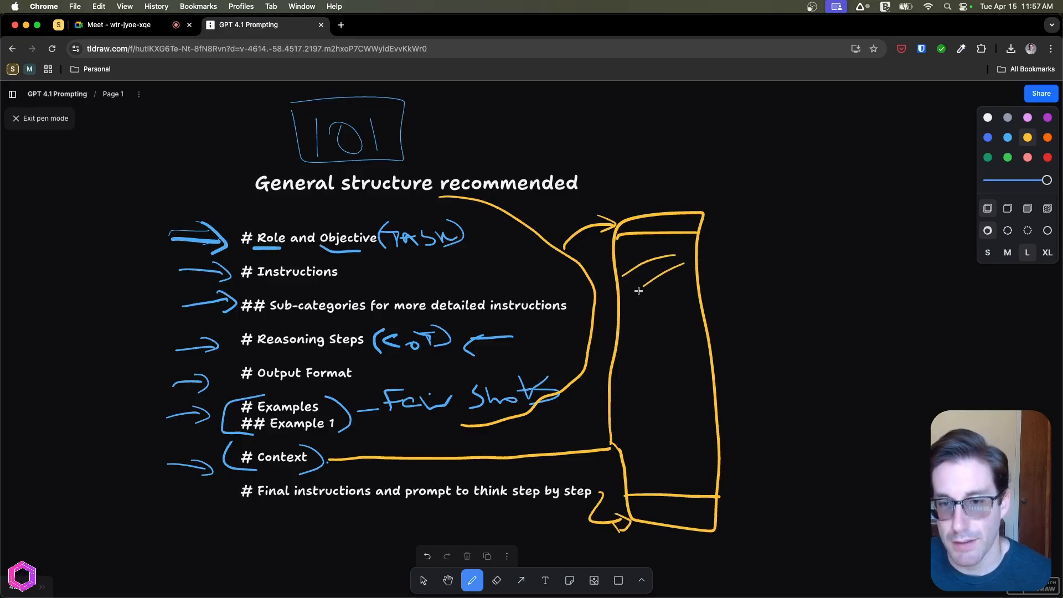
# Fill the orange box with diagonal hatch lines
pyautogui.moveTo(652, 285); pyautogui.dragTo(706, 441)
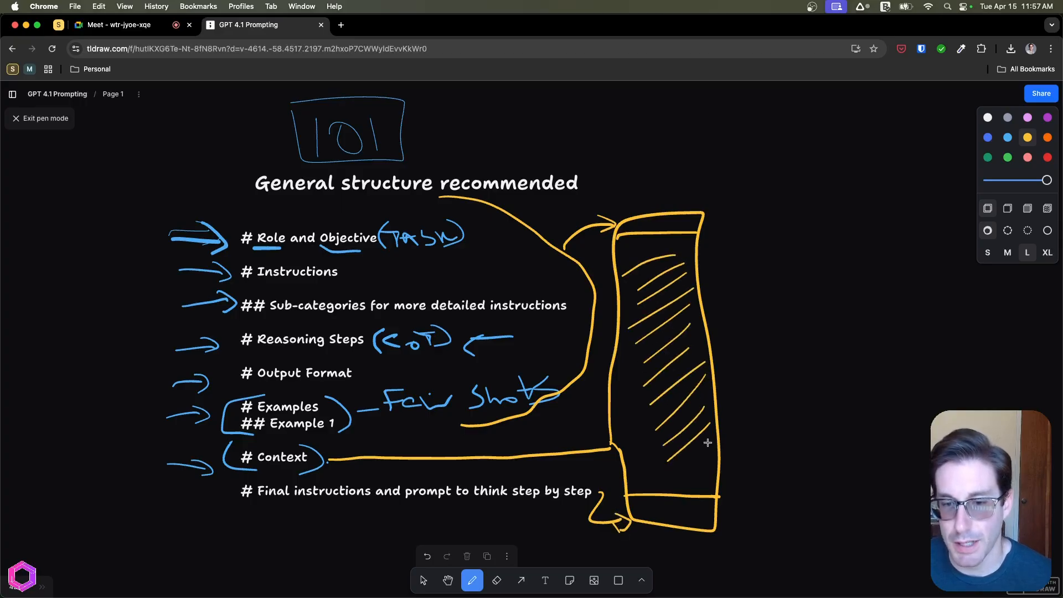
pyautogui.moveTo(631, 393); pyautogui.dragTo(652, 461)
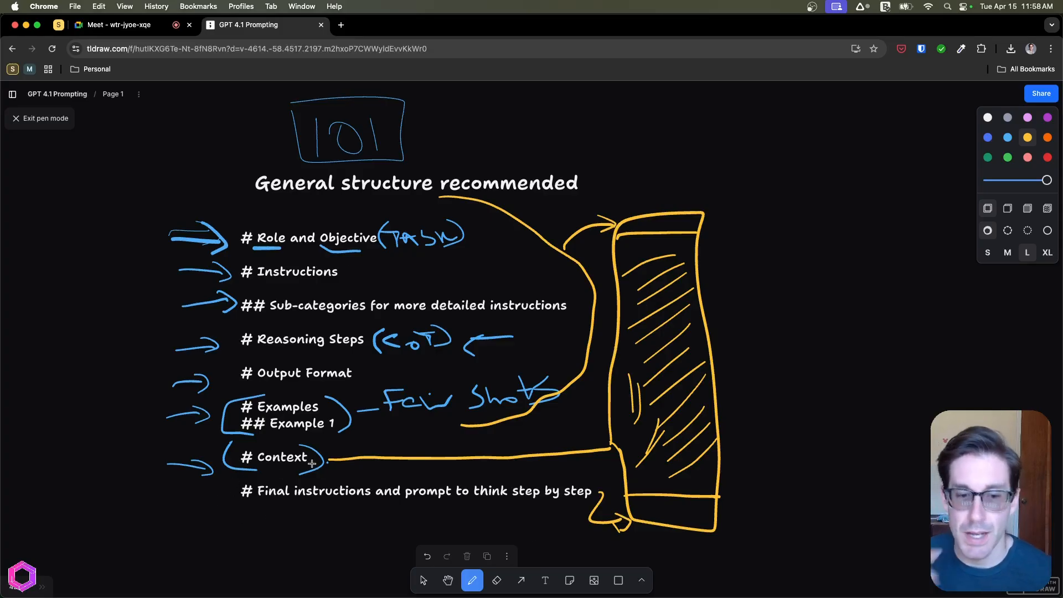
pyautogui.moveTo(755, 188)
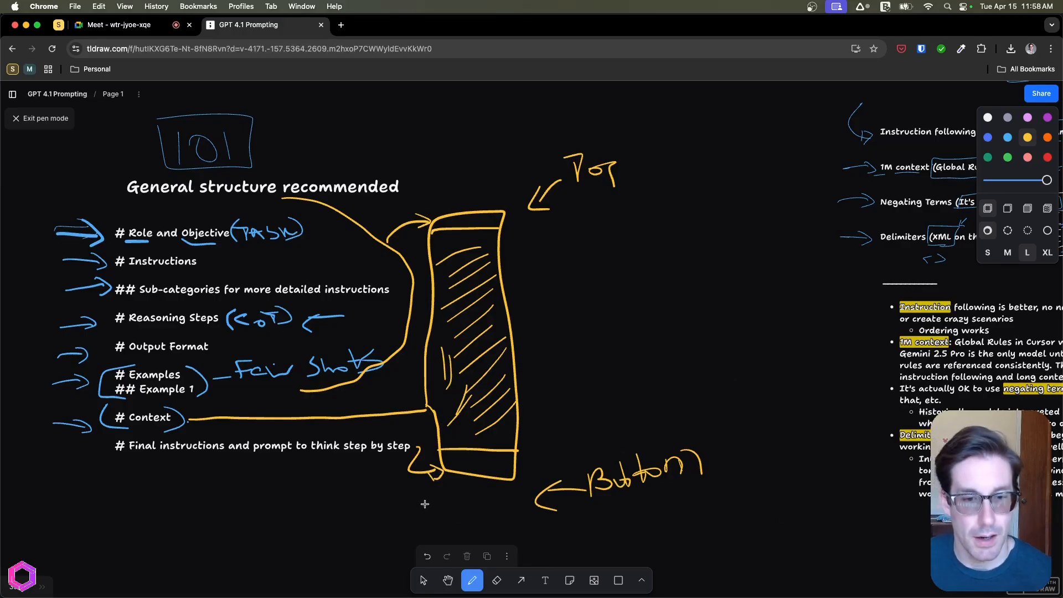
pyautogui.moveTo(483, 459)
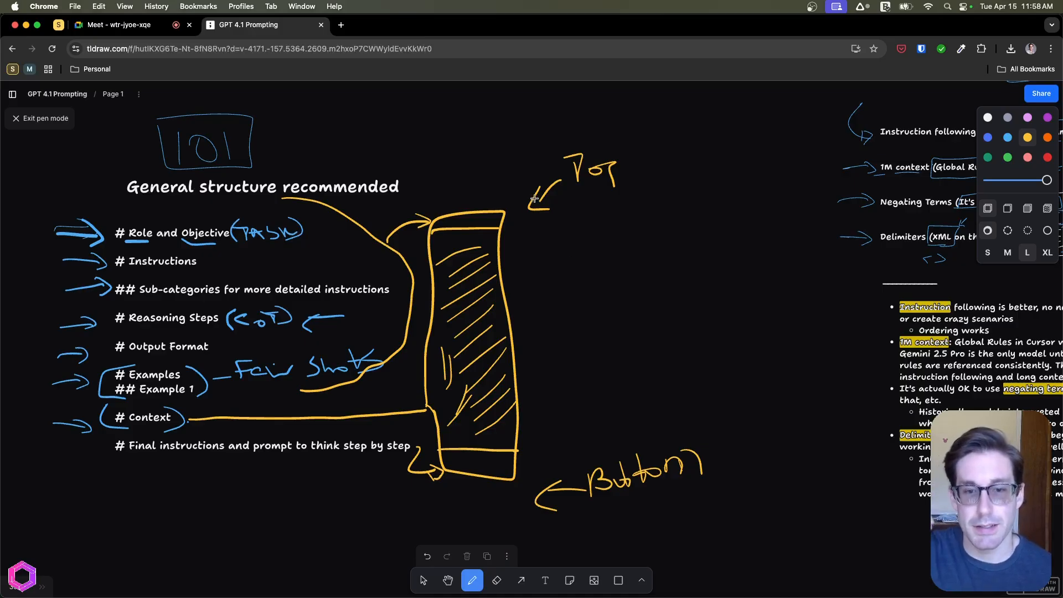
# Underline the Top label, instructions and think step by step in the final line
pyautogui.moveTo(542, 201); pyautogui.dragTo(607, 201)
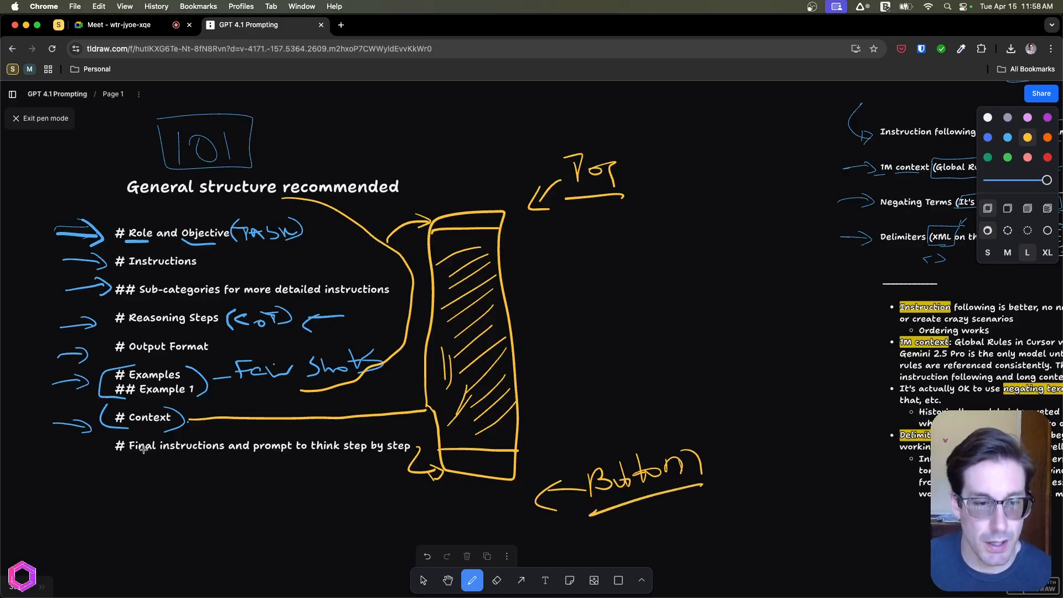
pyautogui.moveTo(155, 457); pyautogui.dragTo(216, 454)
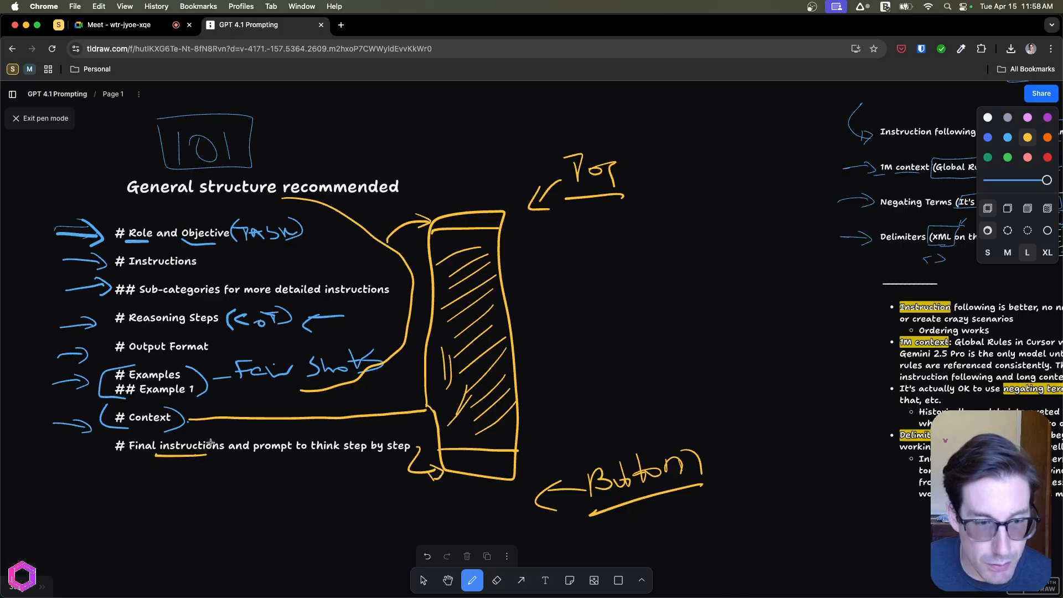
pyautogui.moveTo(309, 460); pyautogui.dragTo(393, 455)
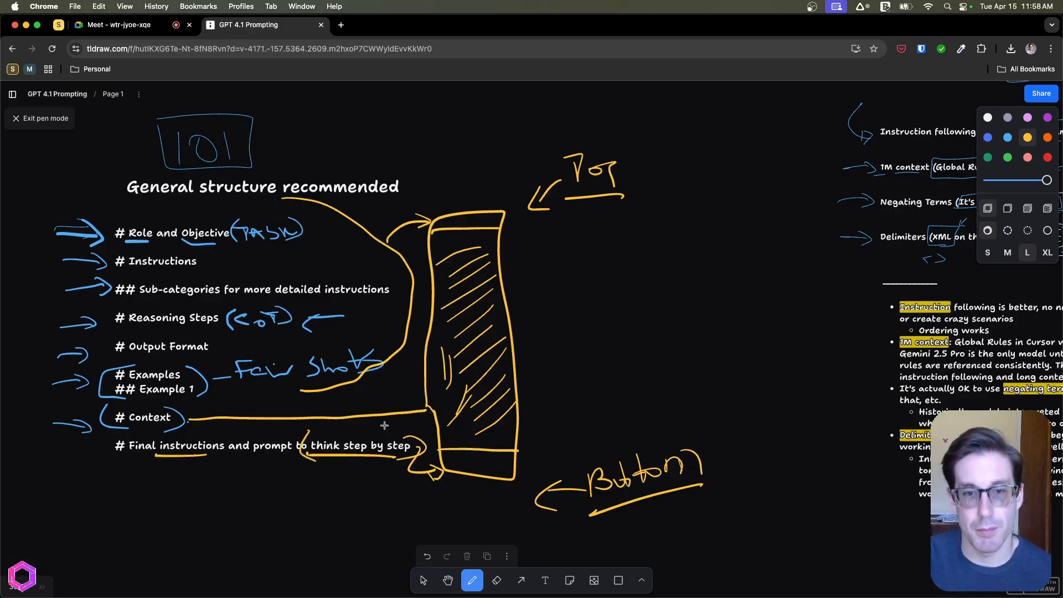
pyautogui.moveTo(530, 454)
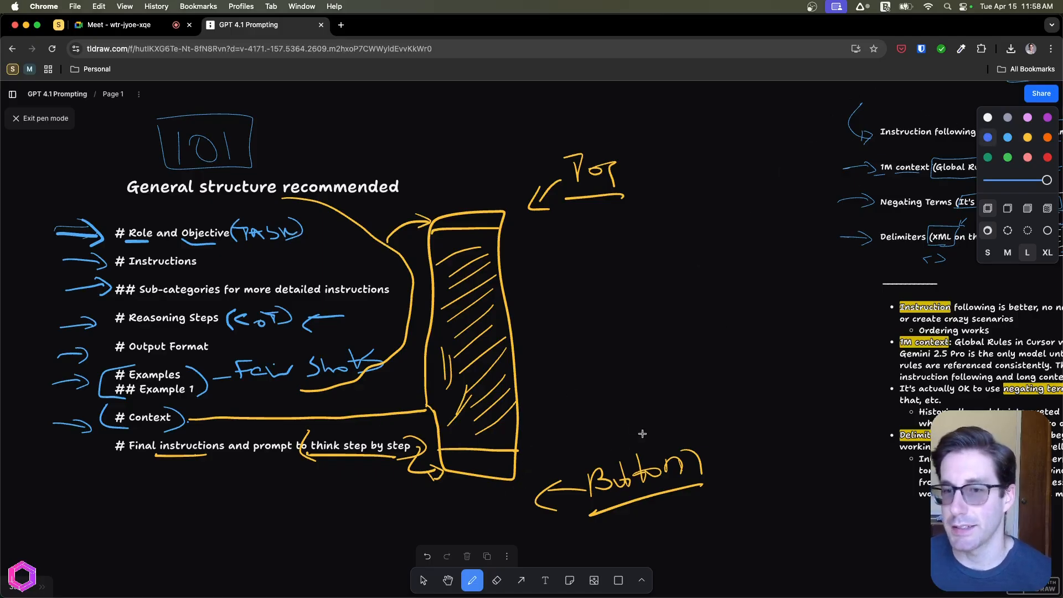
pyautogui.moveTo(685, 464)
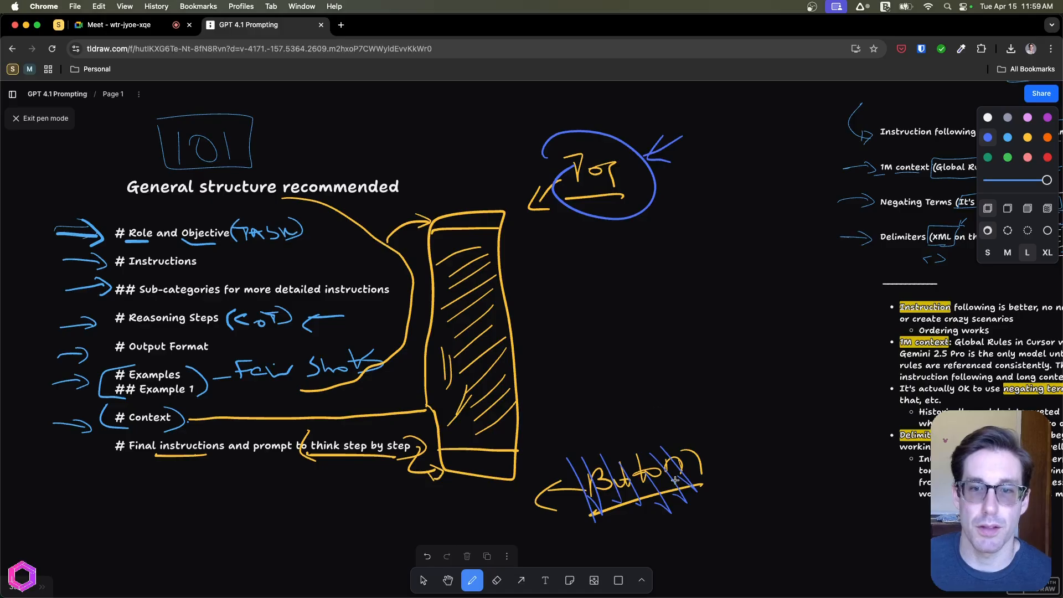
pyautogui.moveTo(558, 327)
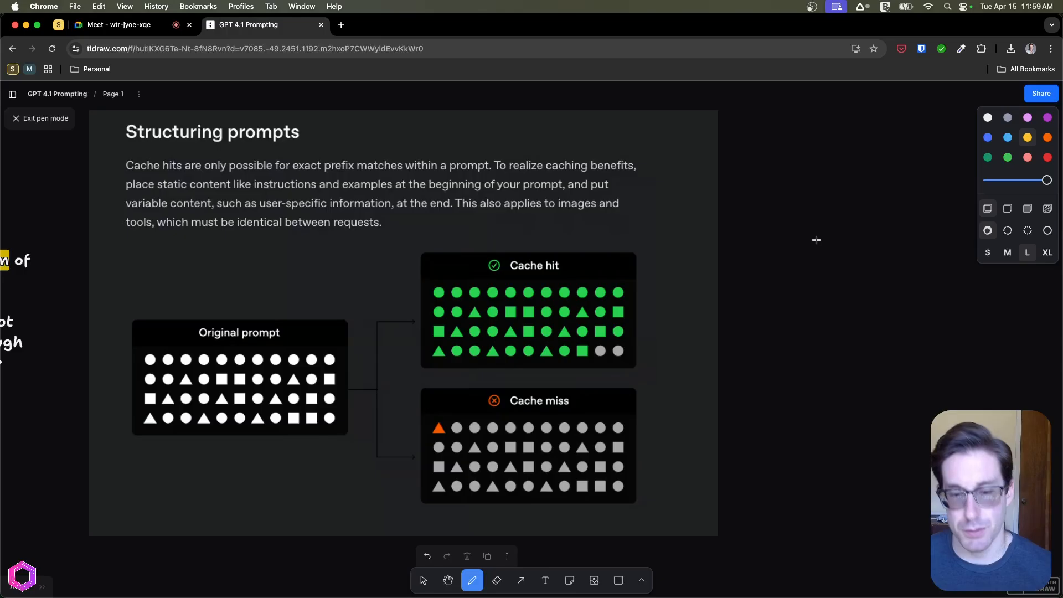
pyautogui.moveTo(425, 284)
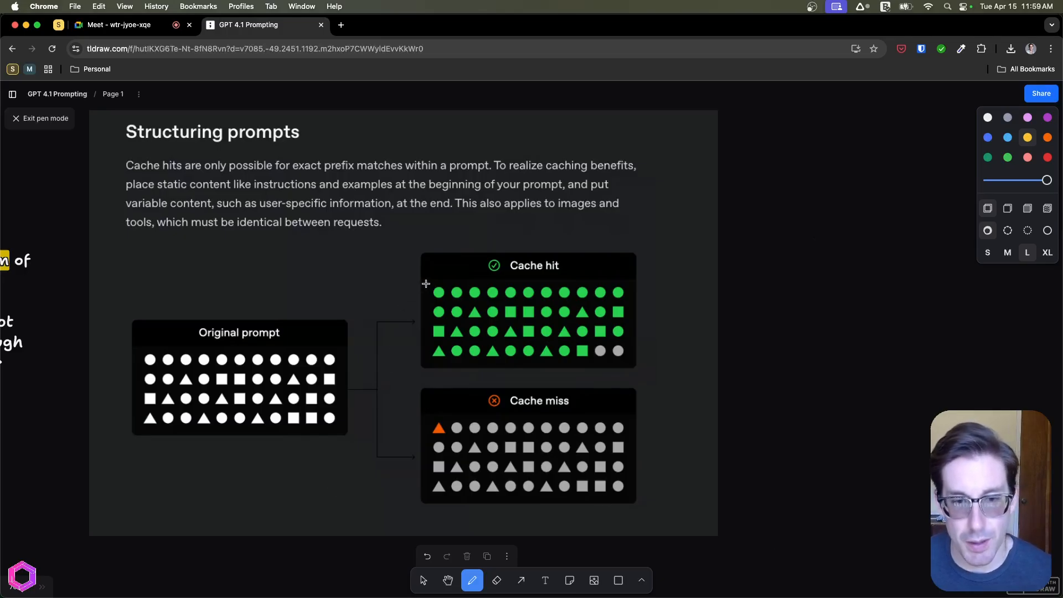
# Draw yellow brackets on both sides of the Cache hit grid
pyautogui.moveTo(420, 271); pyautogui.dragTo(421, 363)
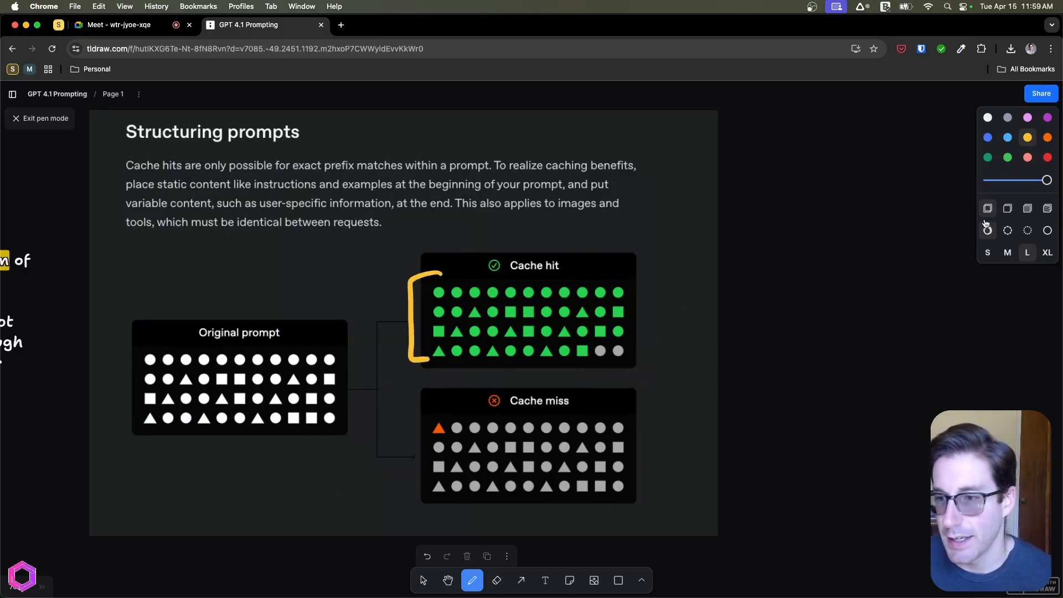
pyautogui.moveTo(645, 278); pyautogui.dragTo(641, 349)
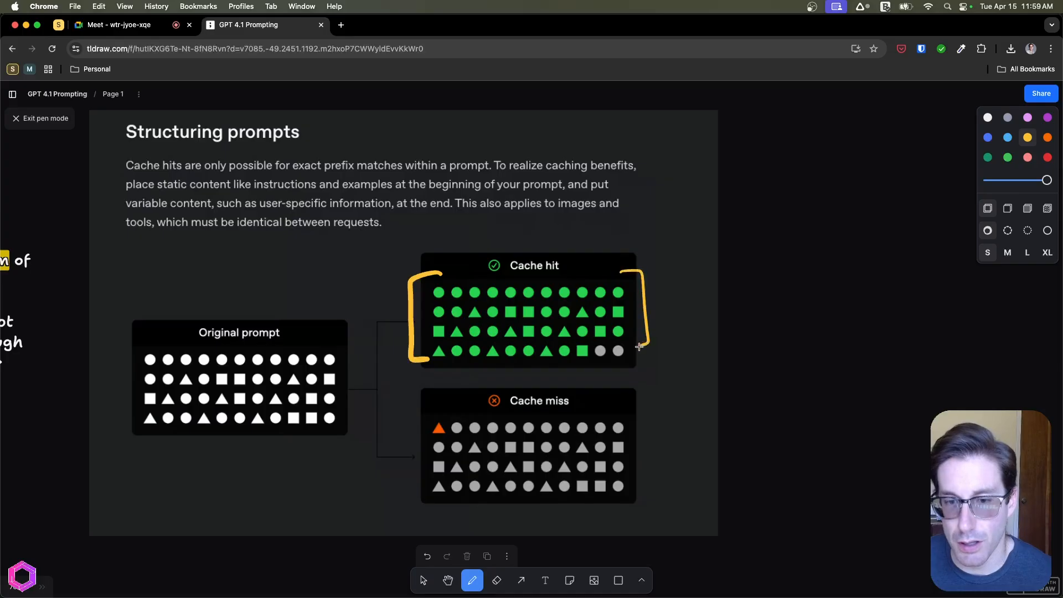
pyautogui.moveTo(658, 305)
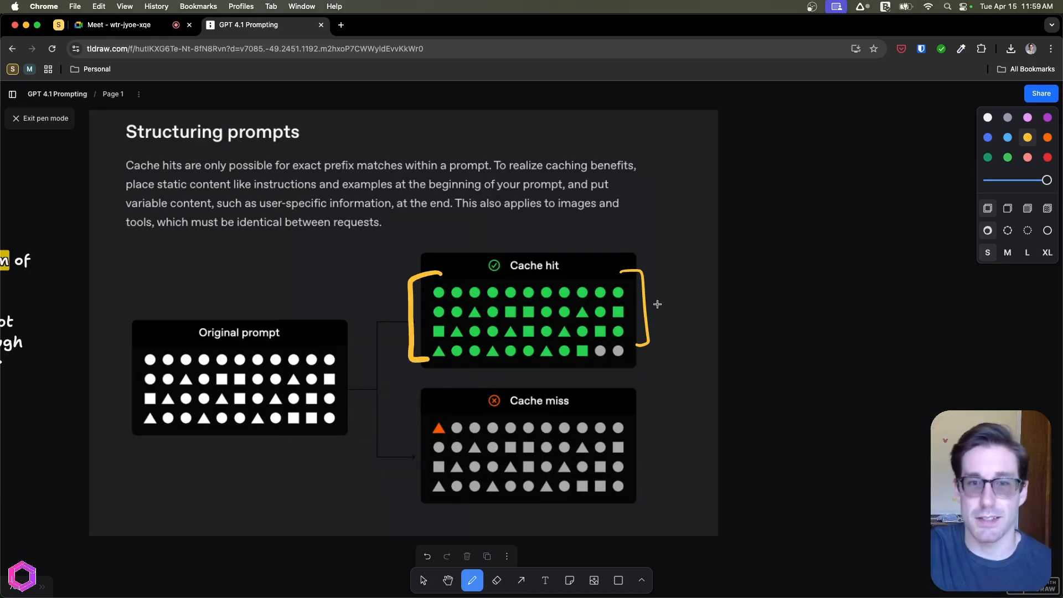
# Add an arrow pointing at the Cache hit box and outline the grid in yellow
pyautogui.moveTo(648, 258); pyautogui.dragTo(675, 237)
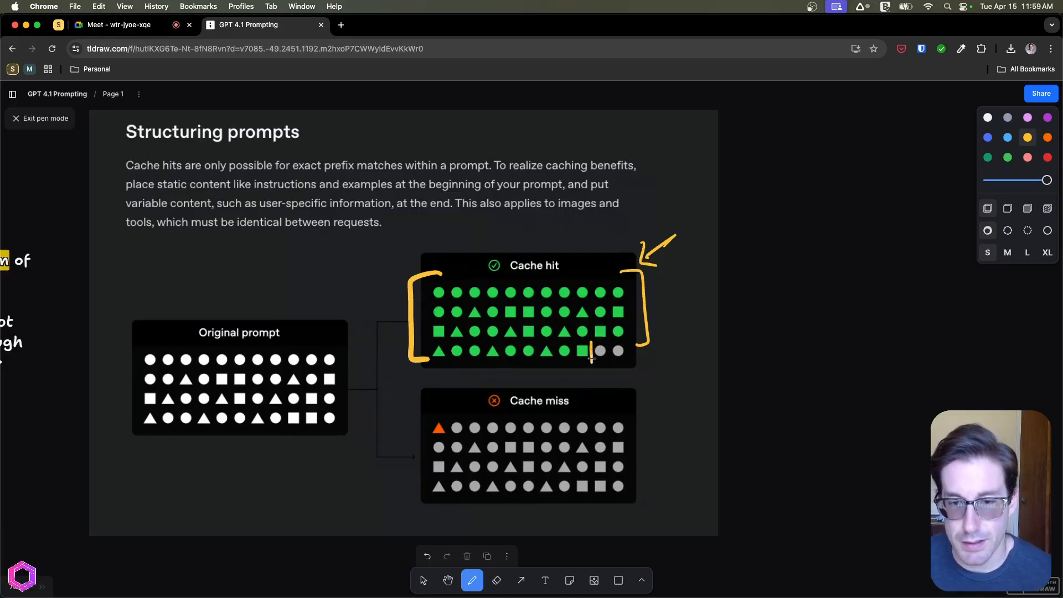
pyautogui.moveTo(590, 355); pyautogui.dragTo(614, 298)
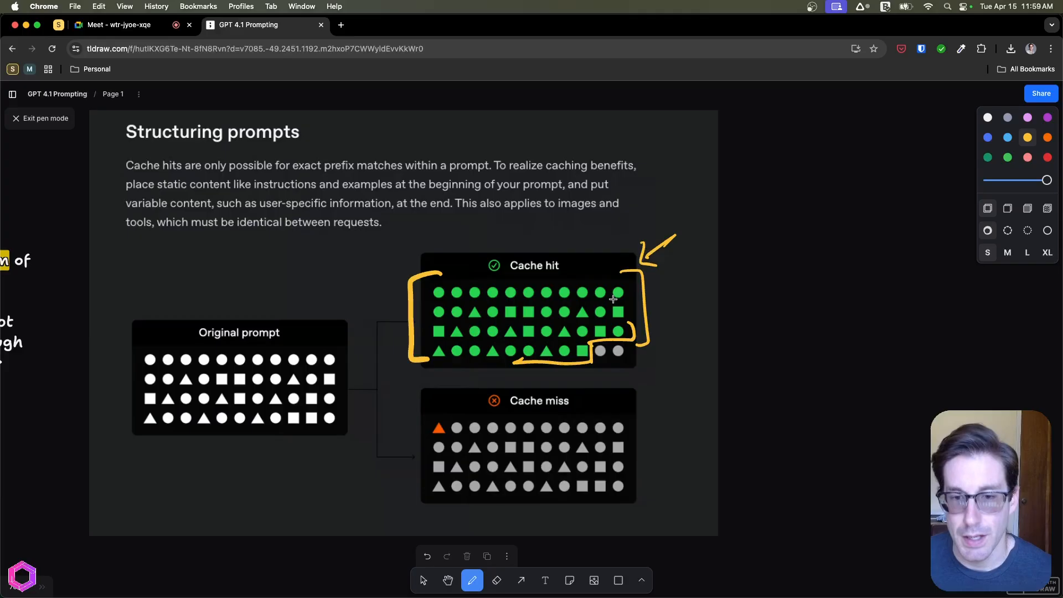
pyautogui.moveTo(647, 296)
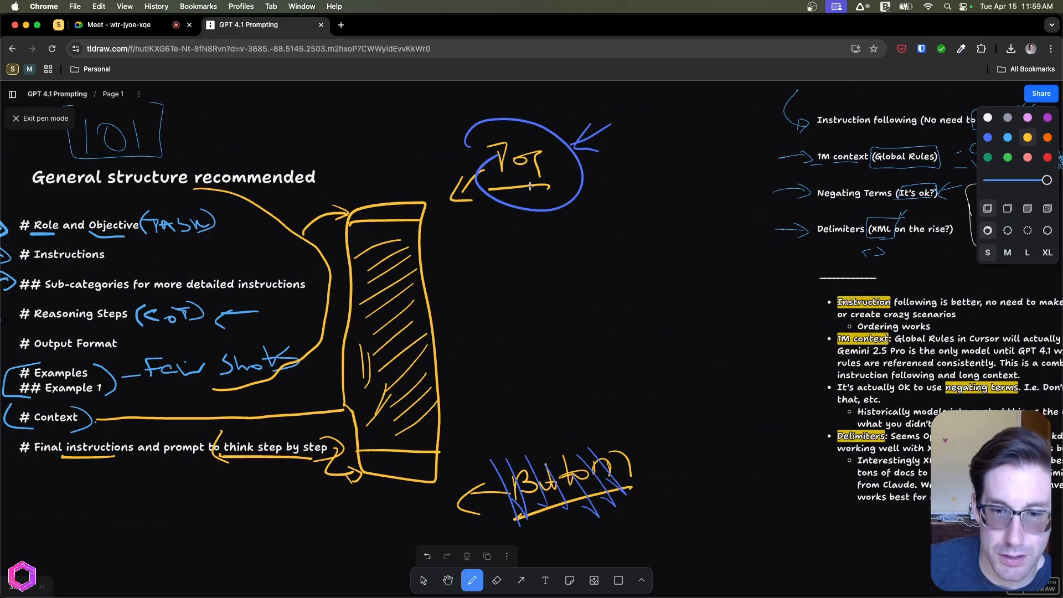
pyautogui.moveTo(550, 325)
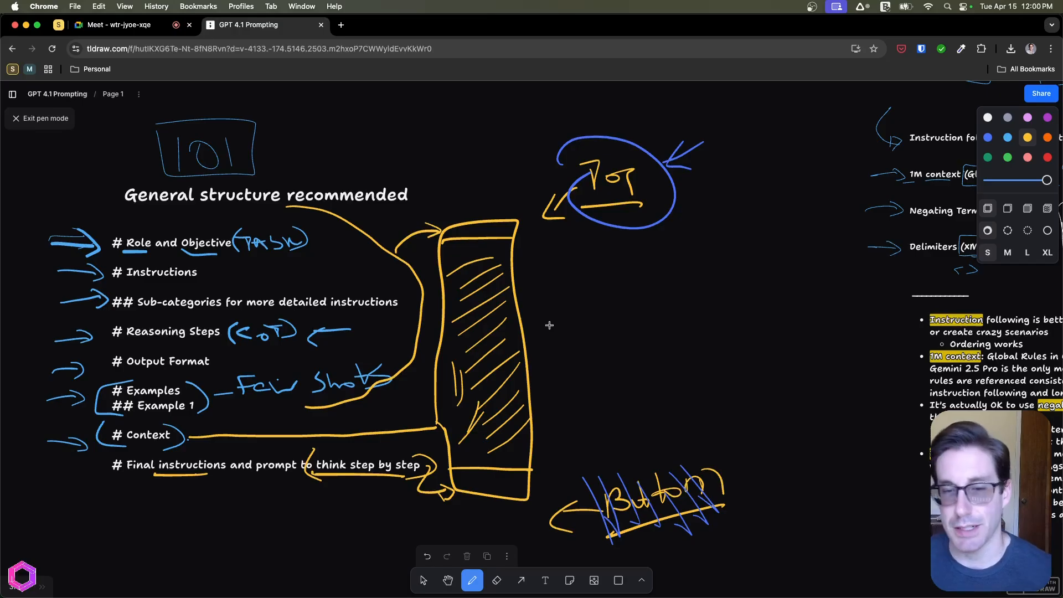
pyautogui.moveTo(582, 359)
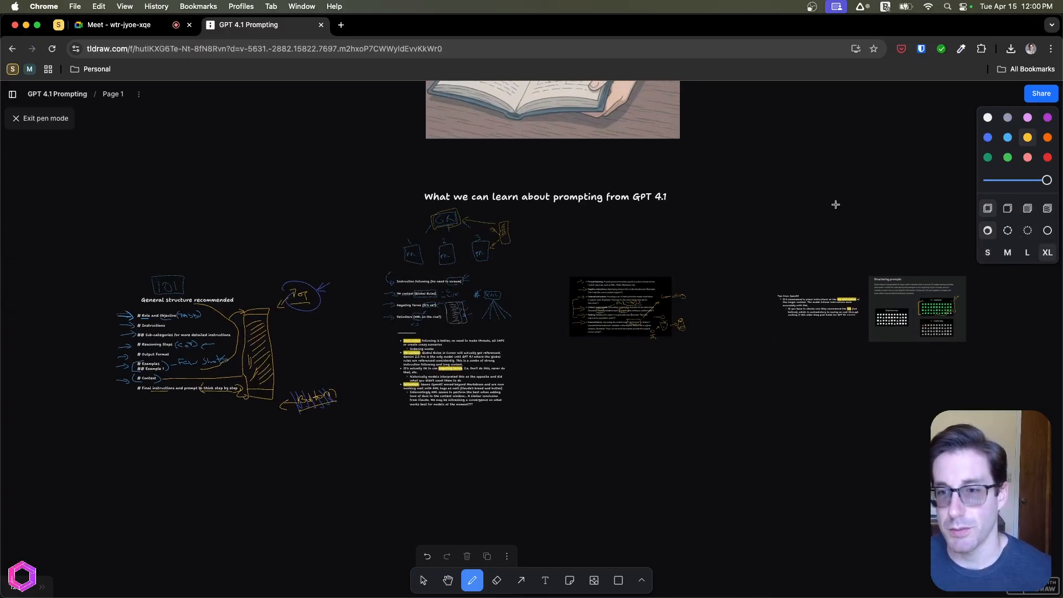
# Pan across the canvas to bring the Fiction.LiveBench table into view
pyautogui.moveTo(128, 251); pyautogui.dragTo(838, 214)
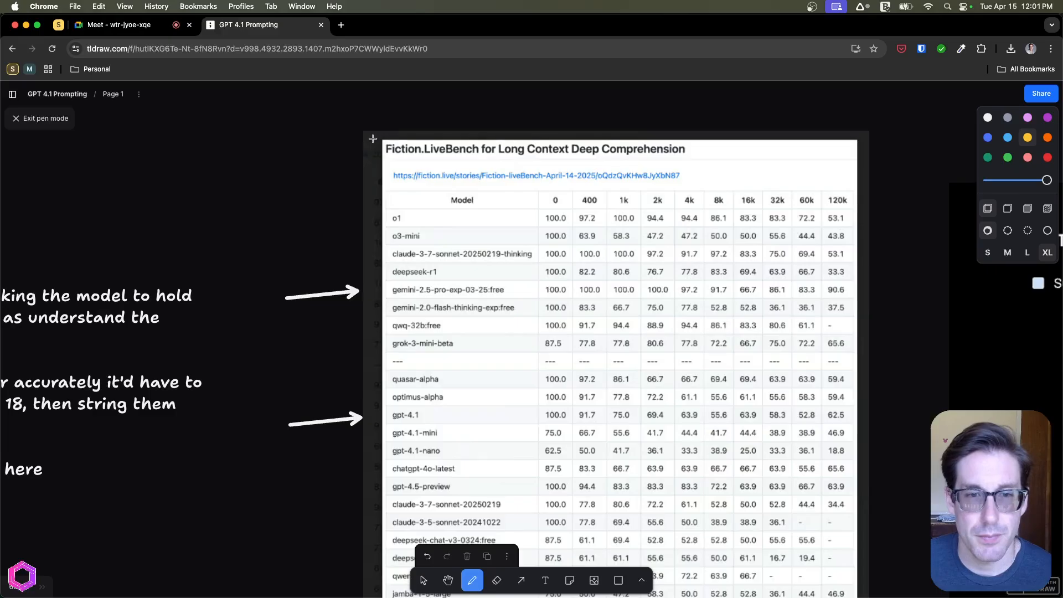
# Draw a yellow box around the Fiction.LiveBench table title
pyautogui.moveTo(372, 139); pyautogui.dragTo(421, 178)
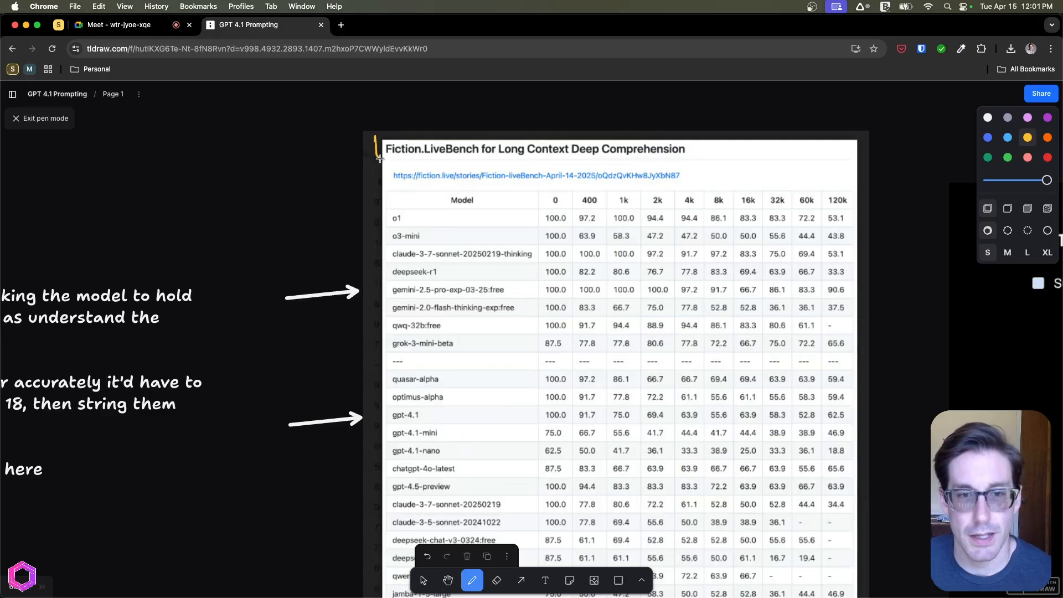
pyautogui.moveTo(373, 162); pyautogui.dragTo(479, 128)
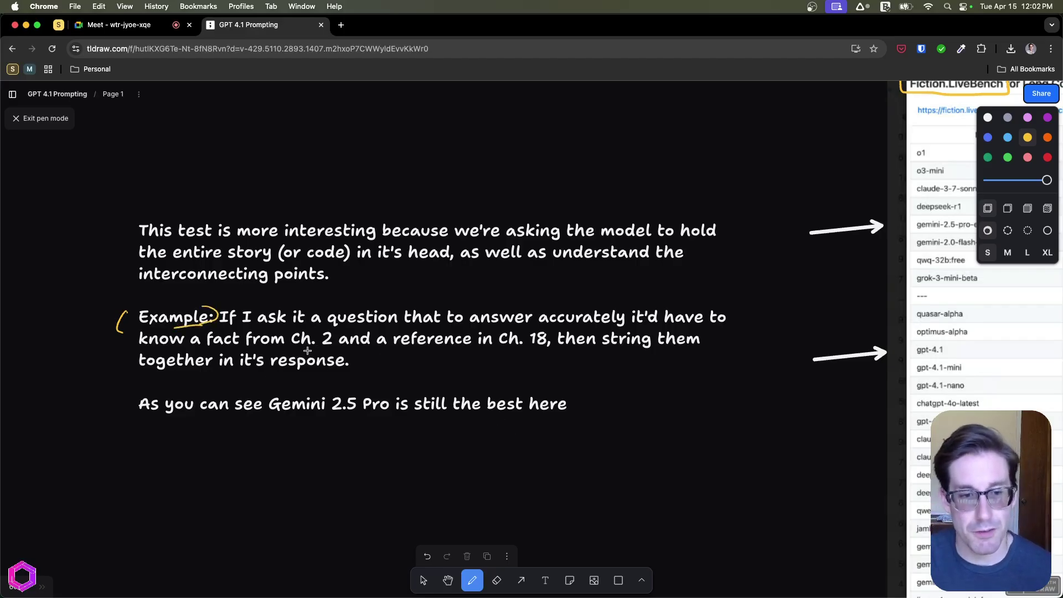
# Underline Ch. 2, reference, Ch. 18 and then string in yellow
pyautogui.moveTo(285, 349); pyautogui.dragTo(332, 349)
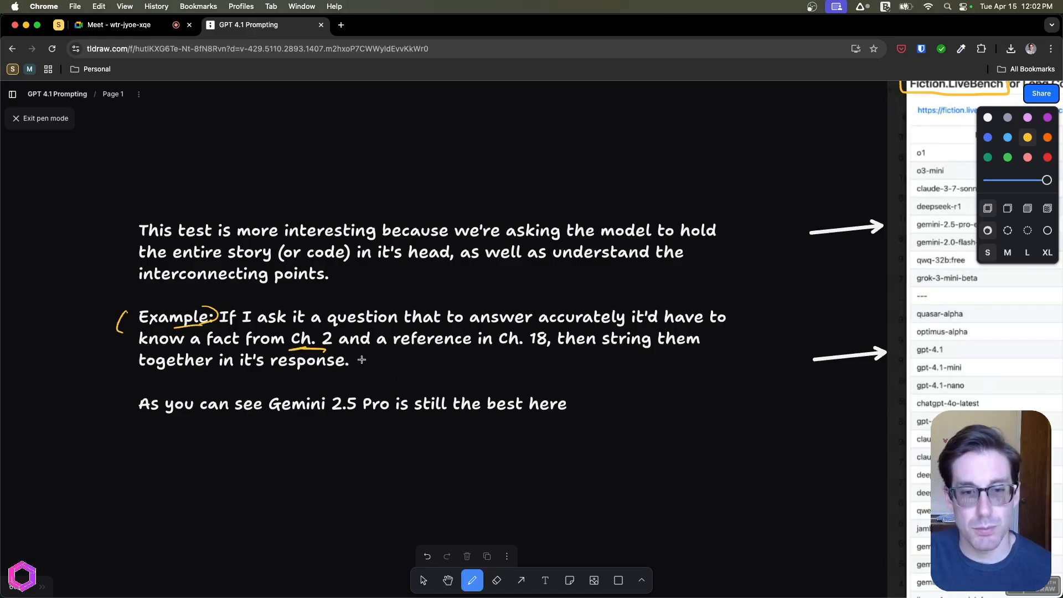
pyautogui.moveTo(395, 349); pyautogui.dragTo(546, 349)
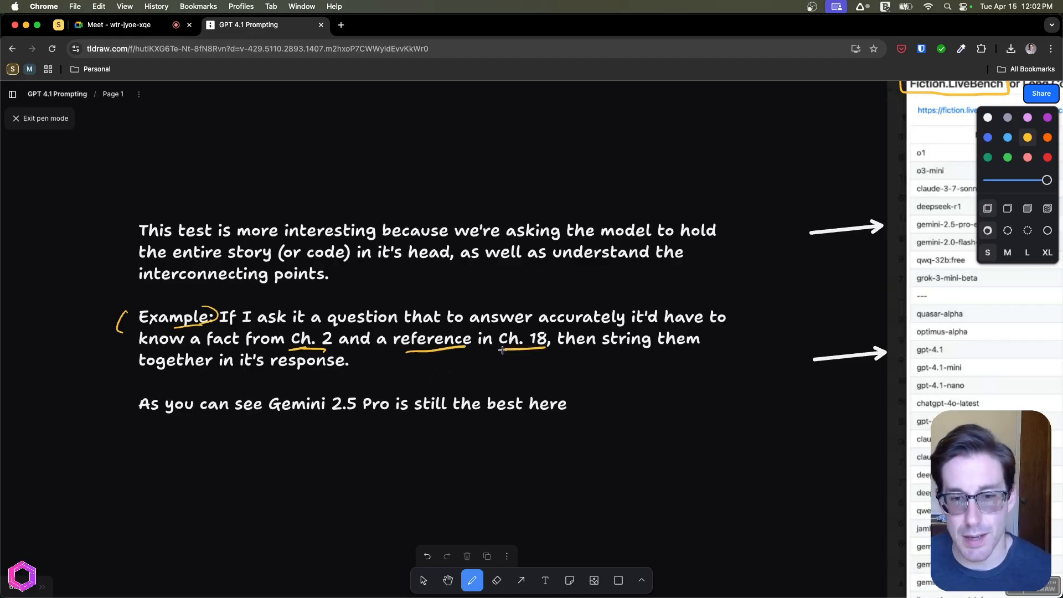
pyautogui.moveTo(559, 352); pyautogui.dragTo(655, 352)
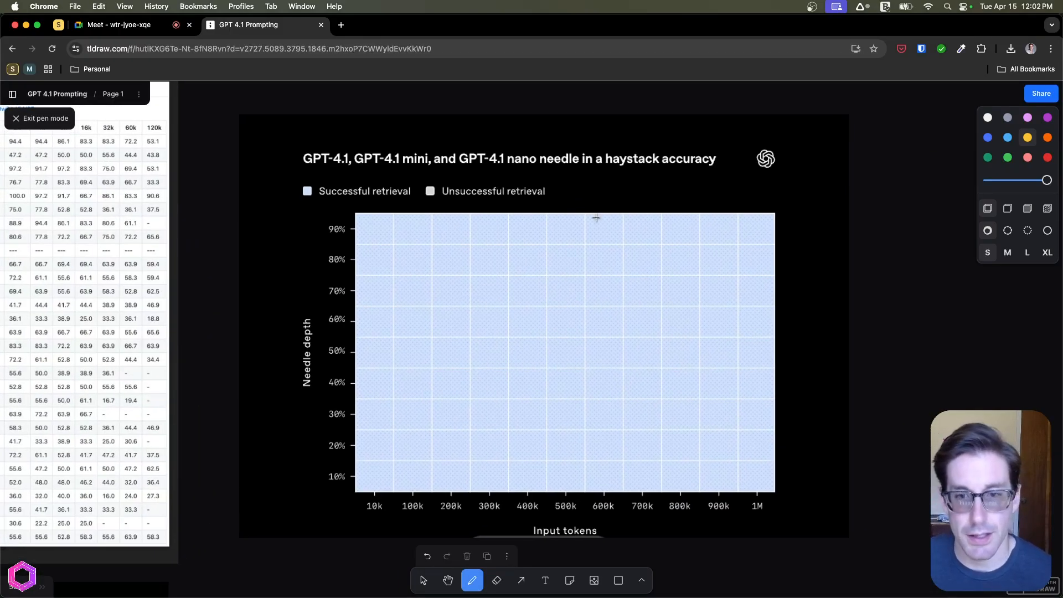
# Bracket the phrase needle in a haystack accuracy in the chart title
pyautogui.moveTo(536, 163); pyautogui.dragTo(716, 143)
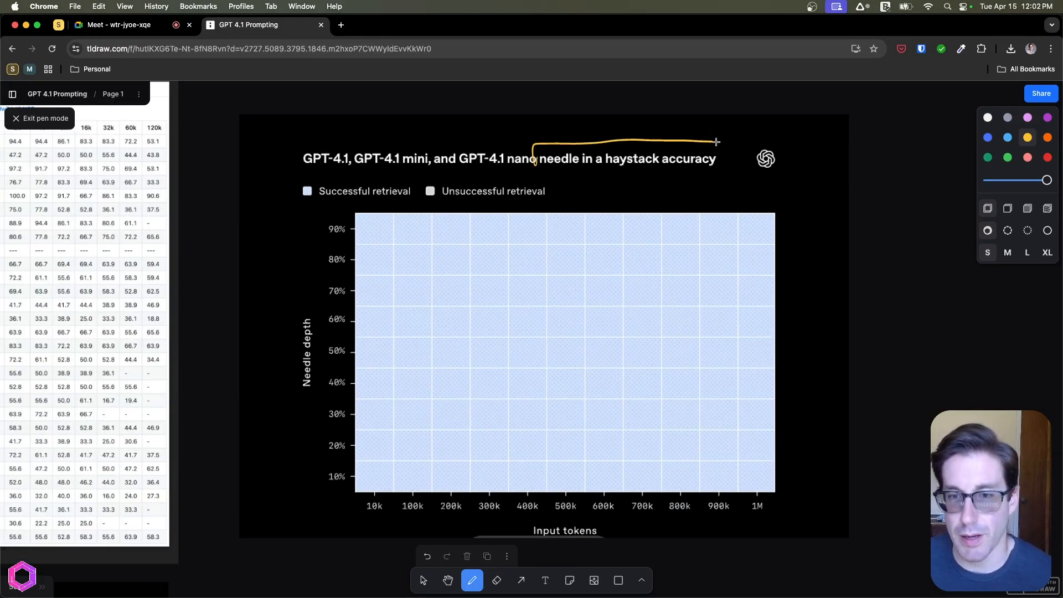
pyautogui.moveTo(717, 142); pyautogui.dragTo(722, 153)
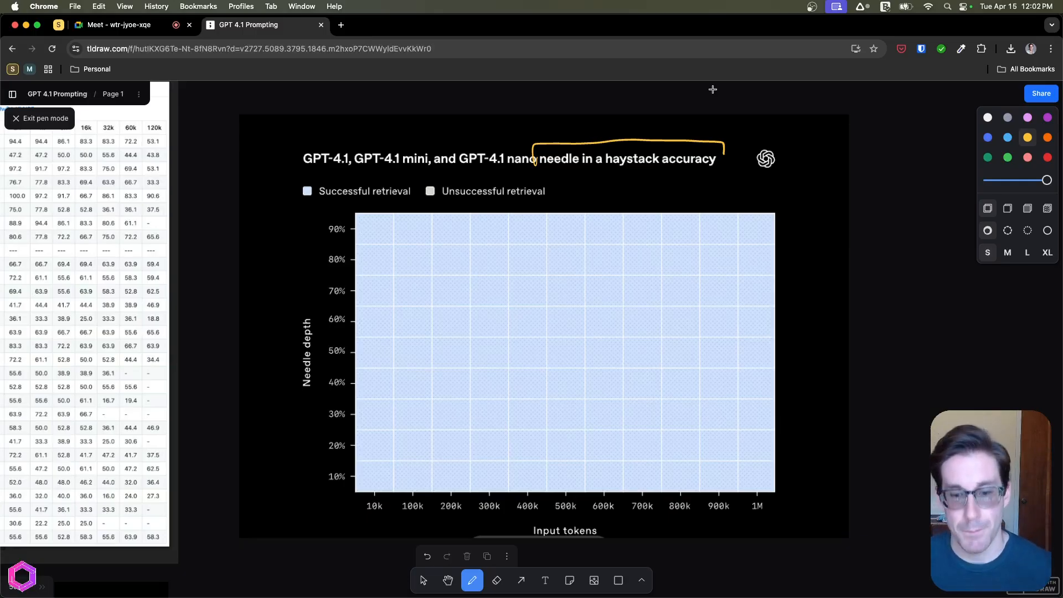
# Scribble across the plot area and sketch an arrow along the Input tokens axis
pyautogui.moveTo(645, 238); pyautogui.dragTo(735, 252)
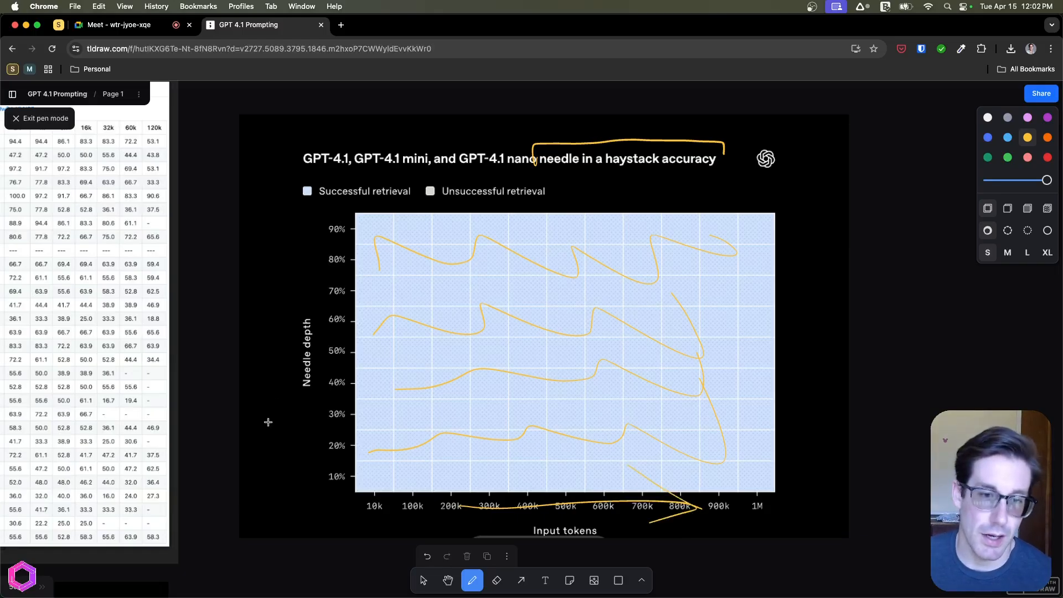
pyautogui.moveTo(269, 424); pyautogui.dragTo(298, 223)
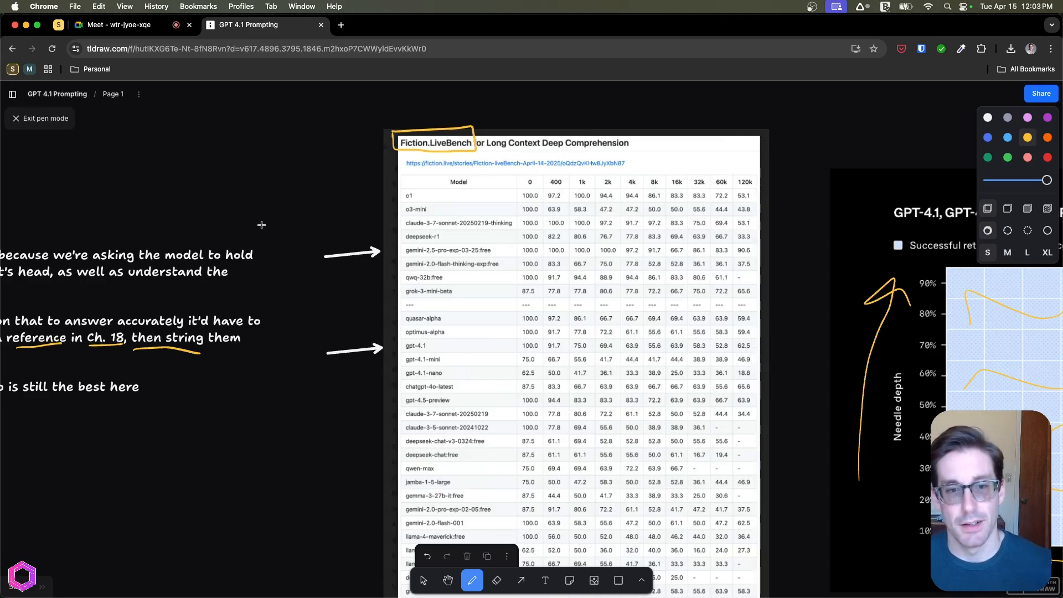
pyautogui.moveTo(509, 201)
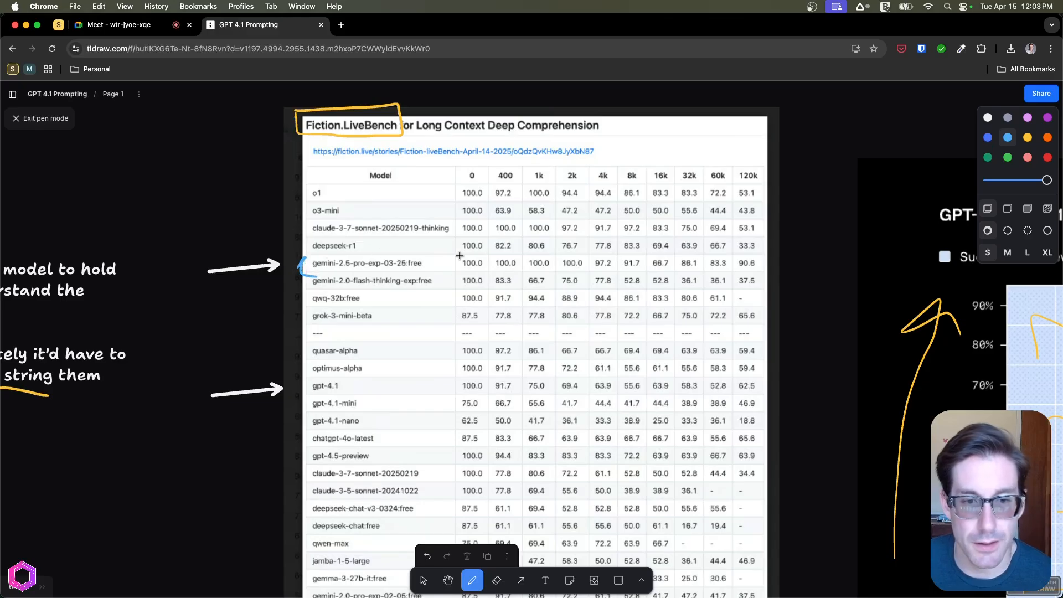
# Box gemini-2.5-pro's 90.6, the 120k header and another 120k score in blue
pyautogui.moveTo(735, 255); pyautogui.dragTo(760, 274)
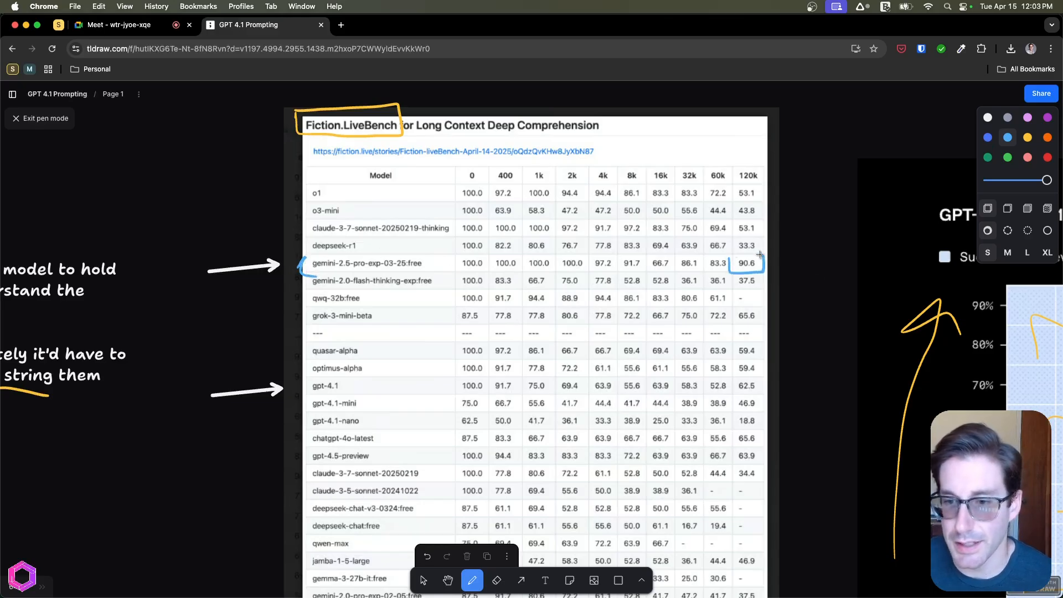
pyautogui.moveTo(589, 181)
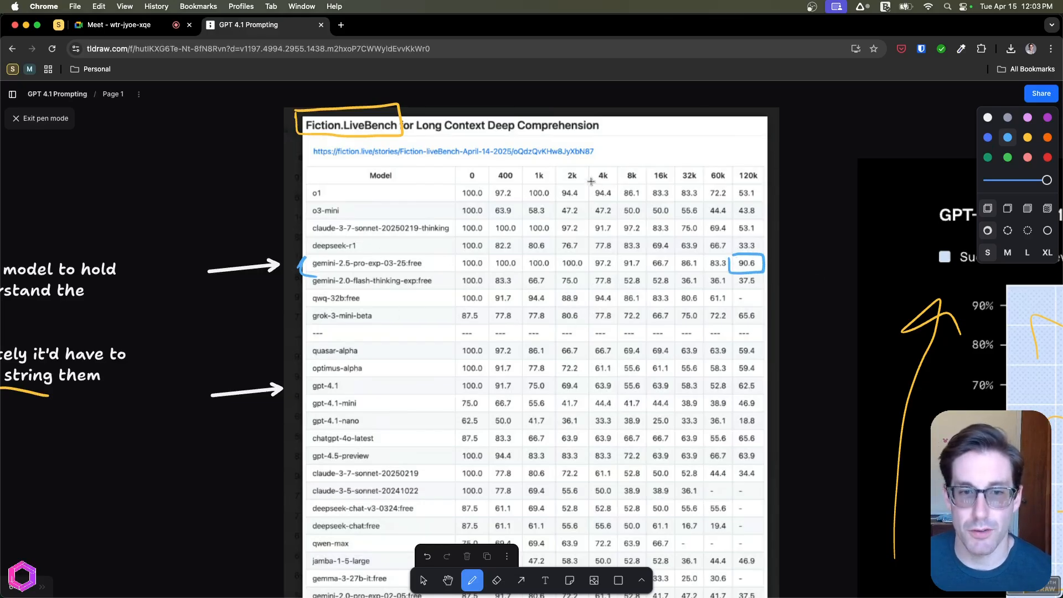
pyautogui.moveTo(732, 162); pyautogui.dragTo(771, 188)
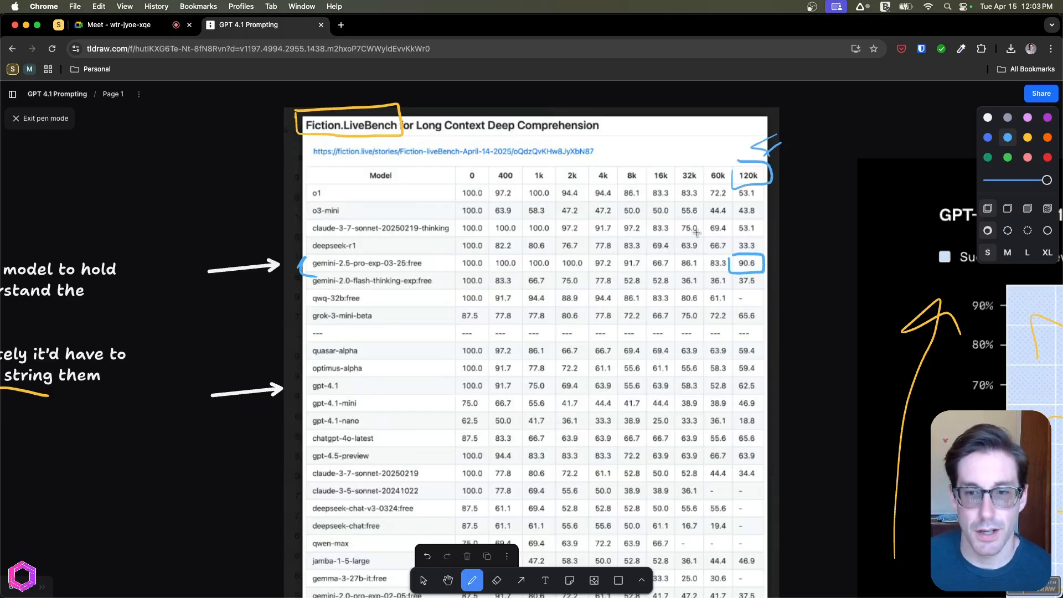
pyautogui.moveTo(769, 267)
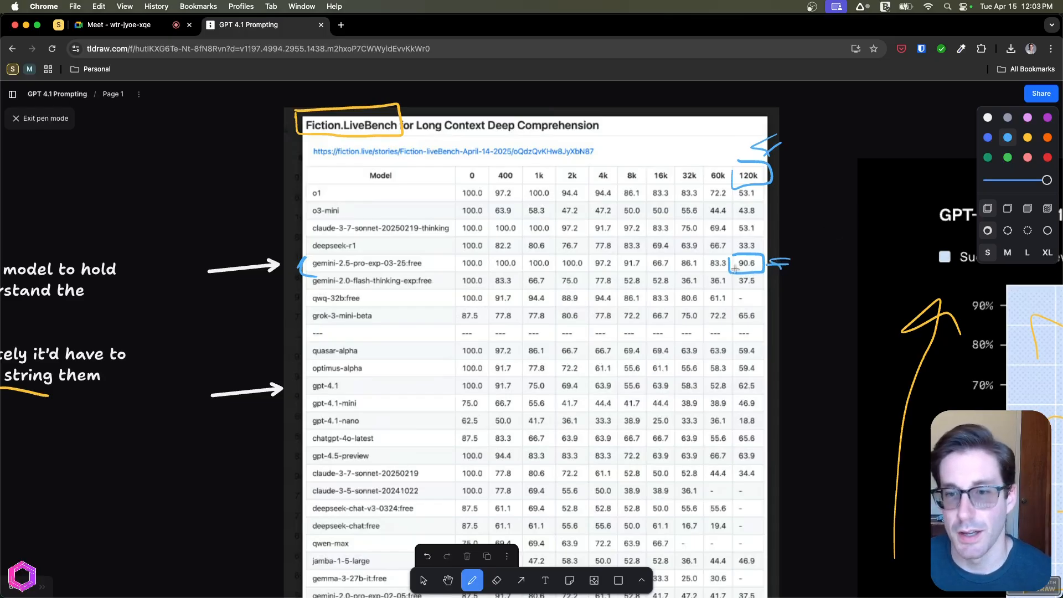
pyautogui.moveTo(350, 403)
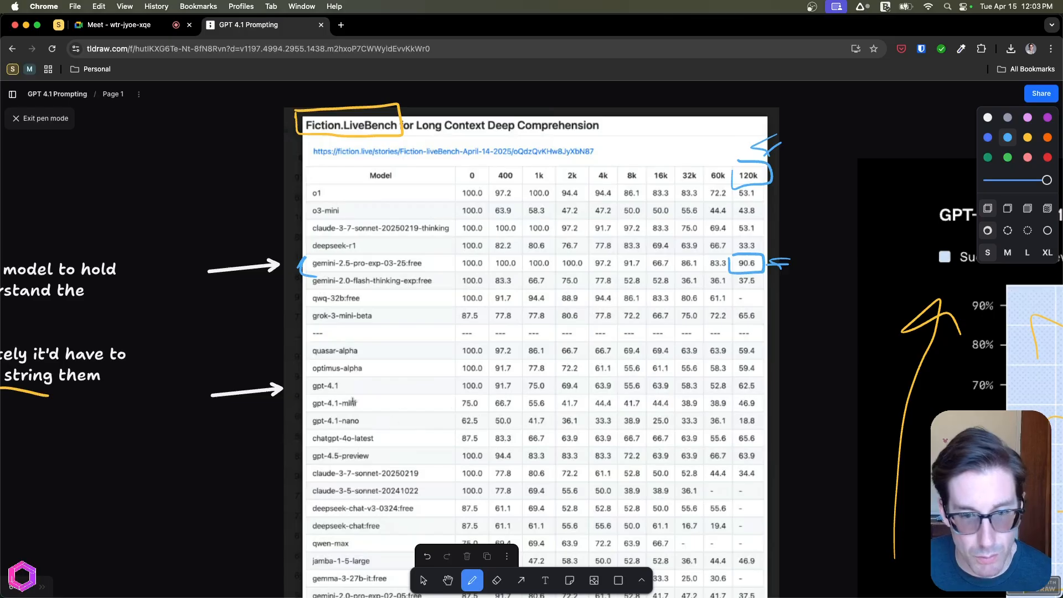
pyautogui.moveTo(733, 374); pyautogui.dragTo(760, 395)
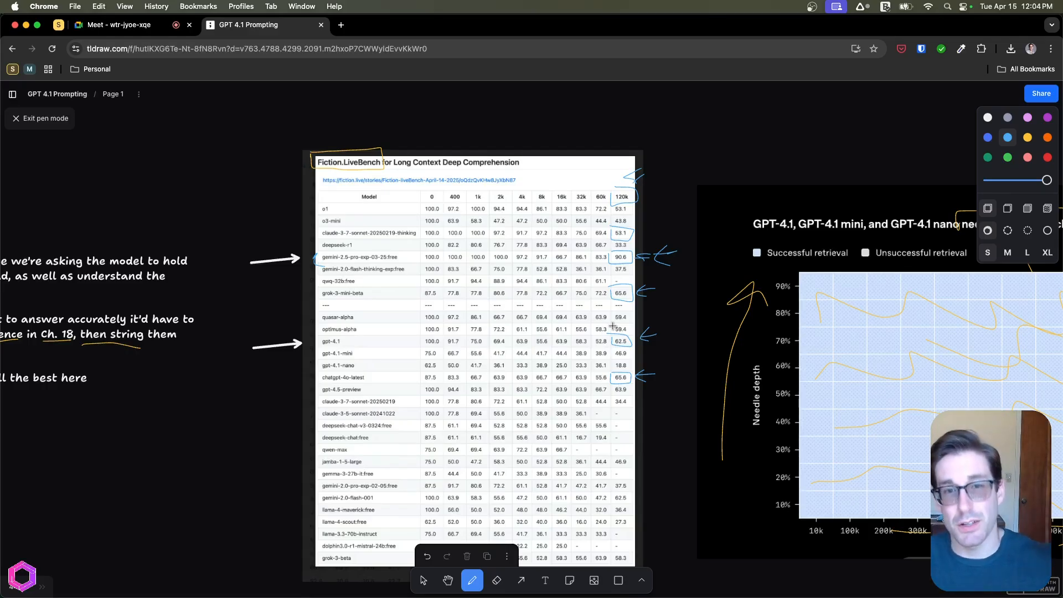
# Scroll to Performance Comparison and circle Gemini 2.5 Pro Experimental's 51.91
pyautogui.scroll(-3)
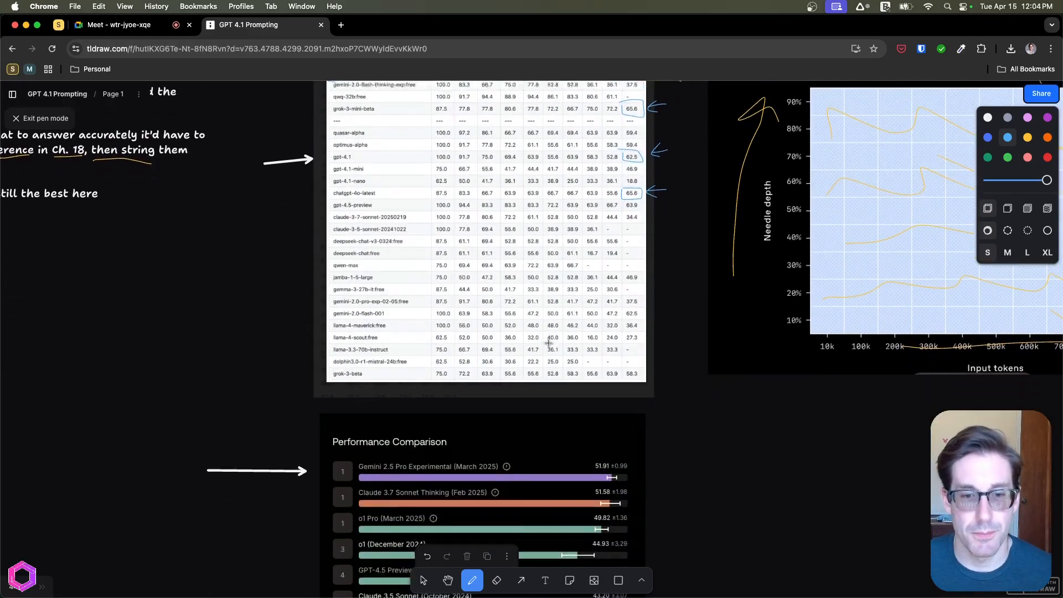
pyautogui.scroll(-3)
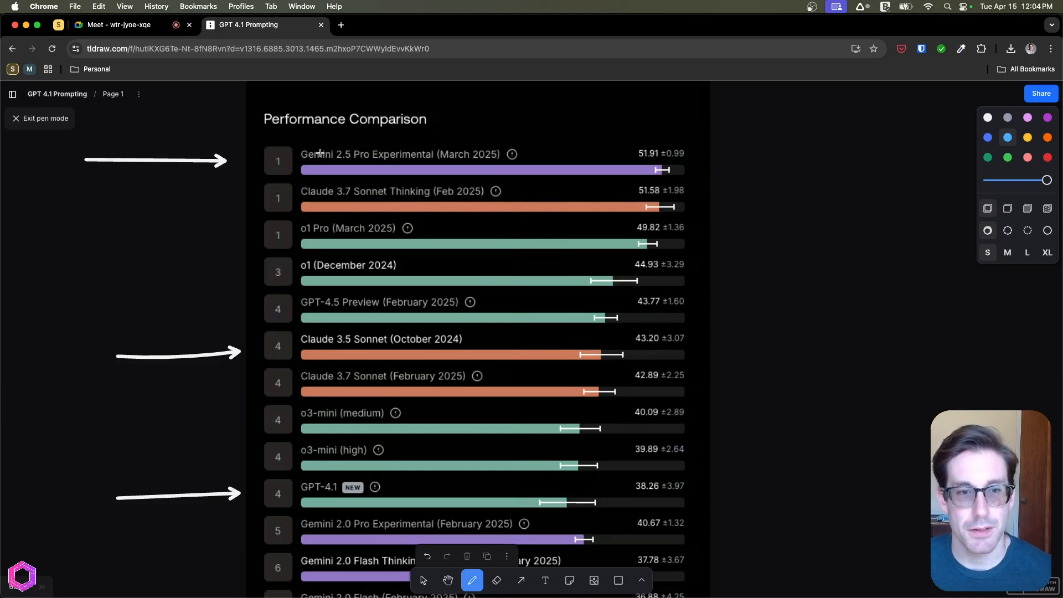
pyautogui.moveTo(301, 162); pyautogui.dragTo(515, 146)
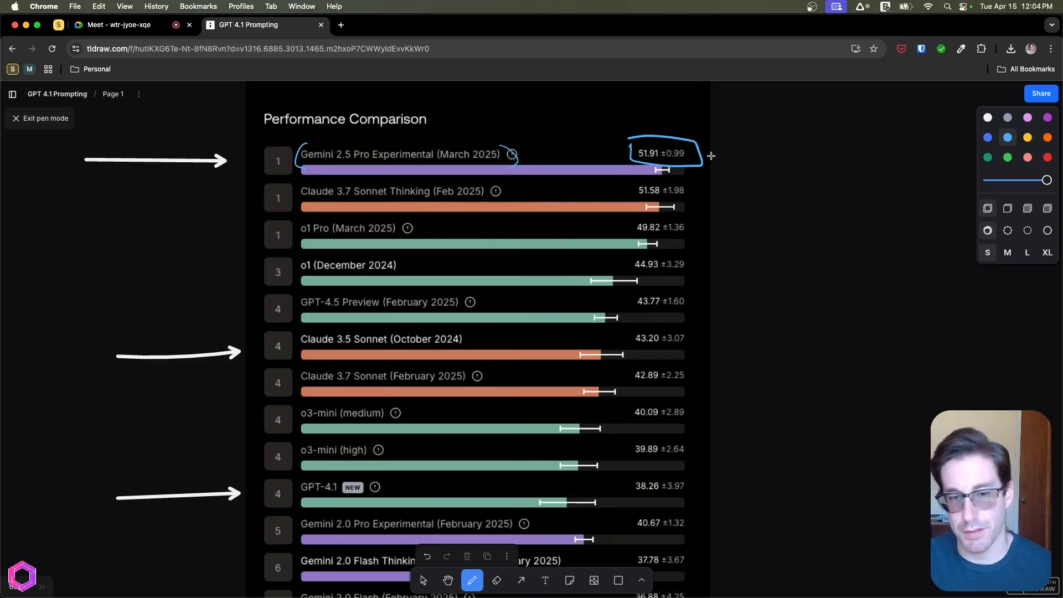
pyautogui.moveTo(616, 332)
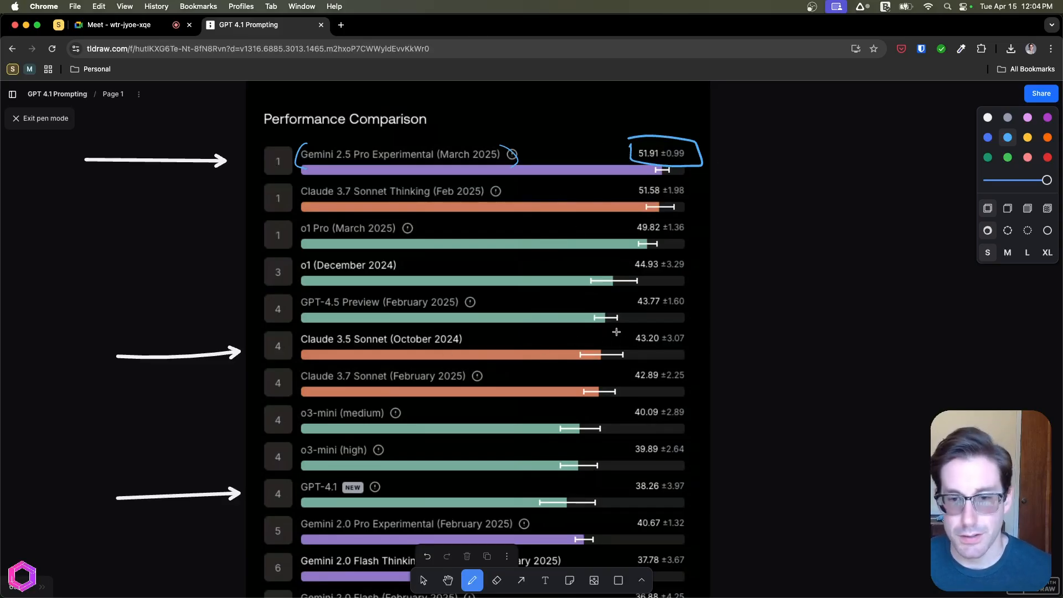
# Mark Claude 3.5 Sonnet's 43.20 and GPT-4.1's 38.26 with an upward arrow
pyautogui.moveTo(620, 329); pyautogui.dragTo(688, 349)
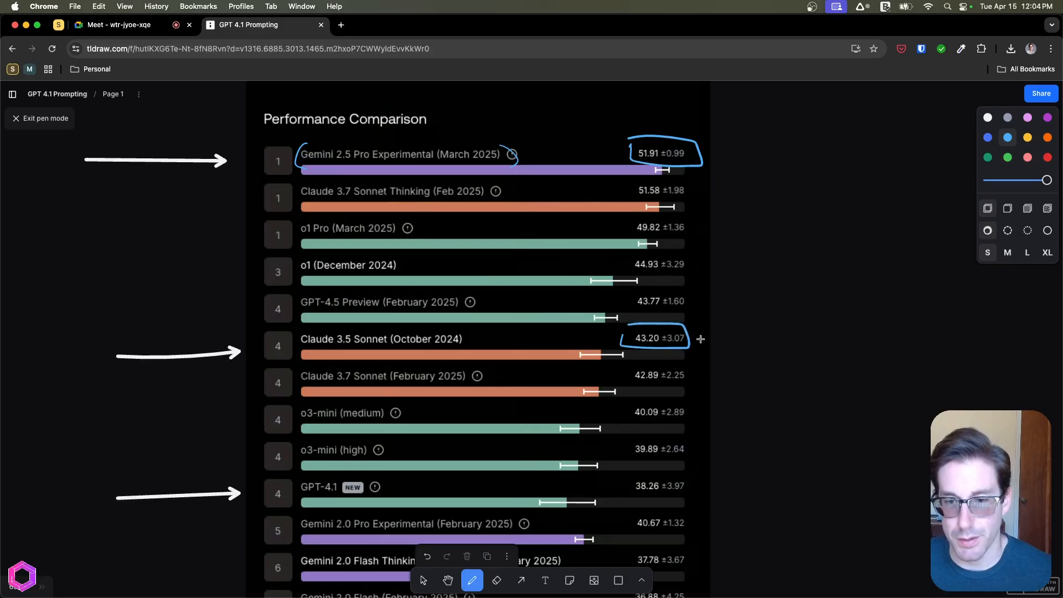
pyautogui.moveTo(691, 339); pyautogui.dragTo(712, 367)
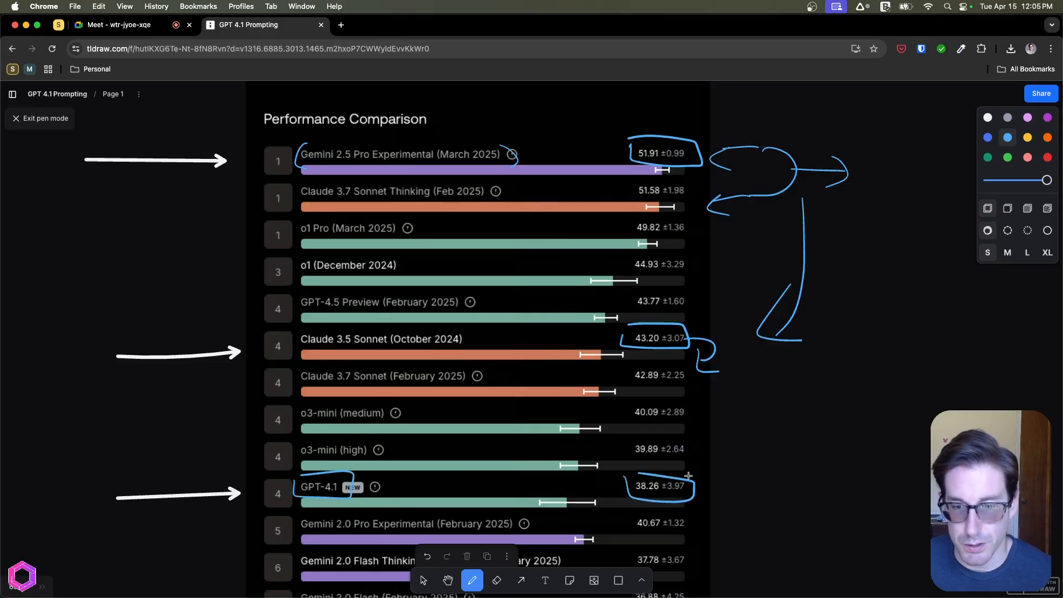
pyautogui.moveTo(706, 488); pyautogui.dragTo(728, 418)
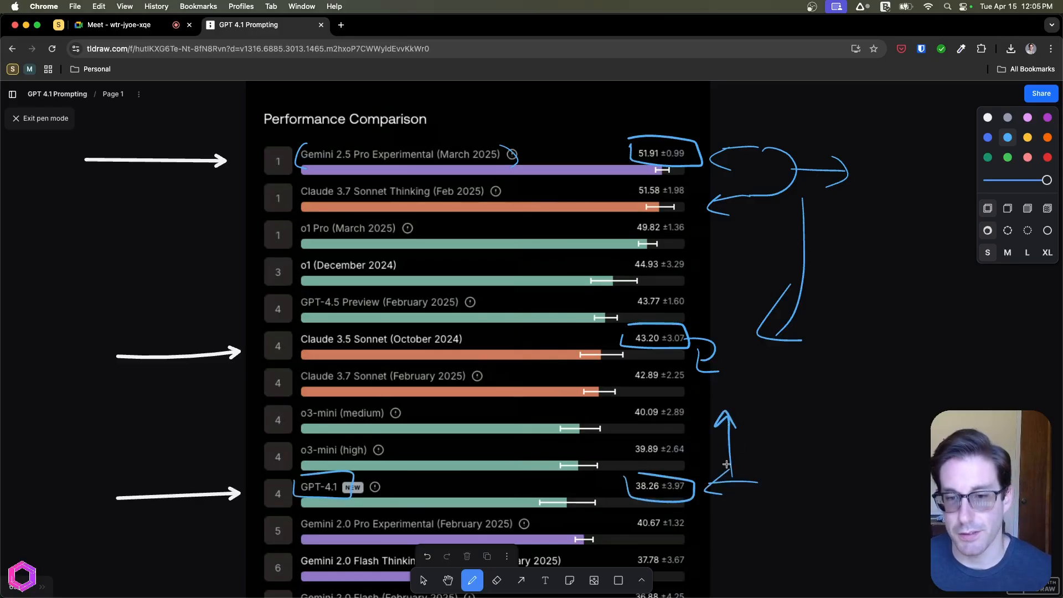
pyautogui.moveTo(733, 225)
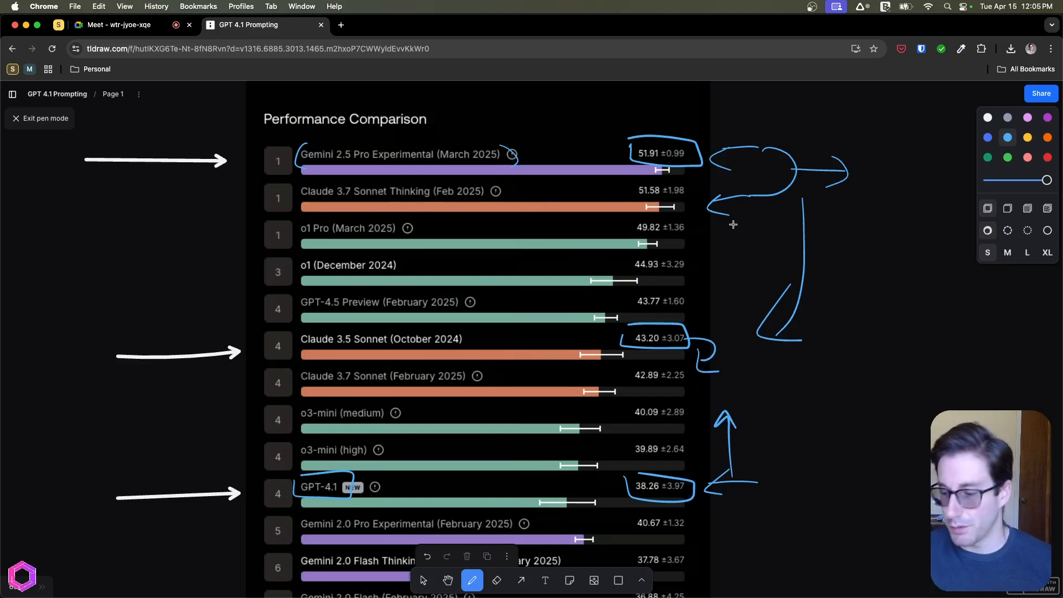